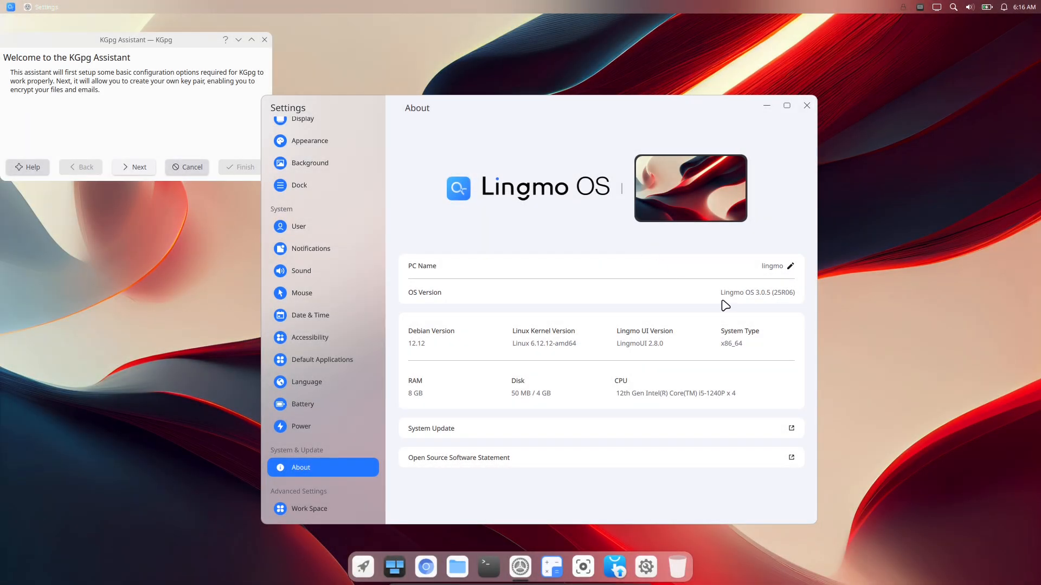
pyautogui.moveTo(738, 307)
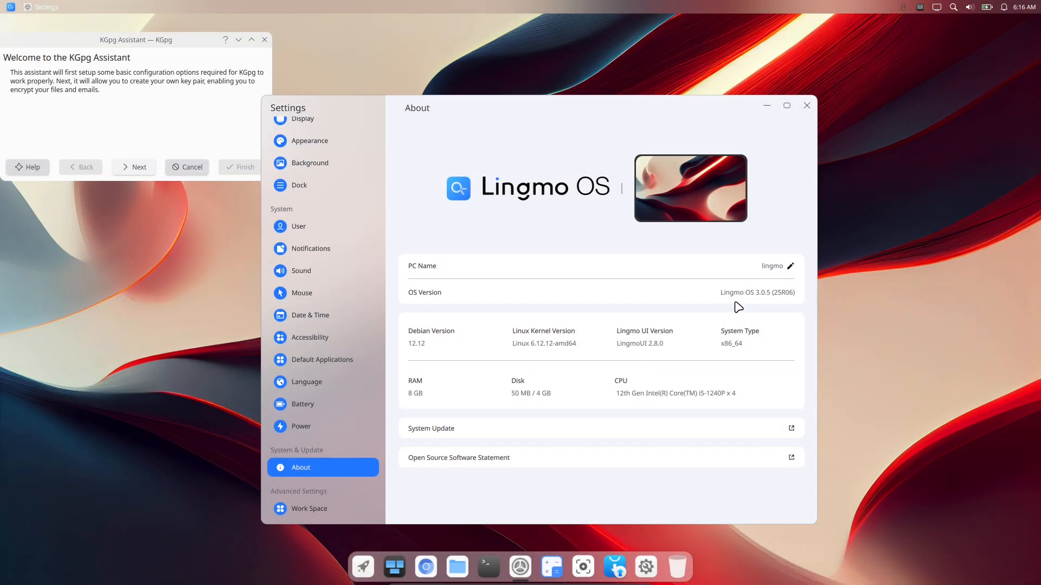
pyautogui.moveTo(703, 367)
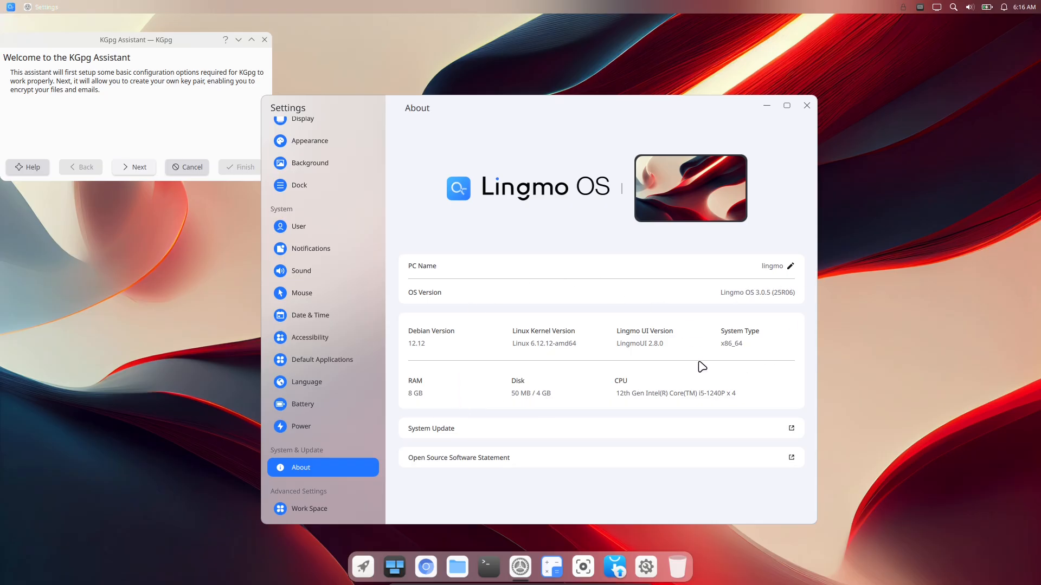
pyautogui.moveTo(420, 347)
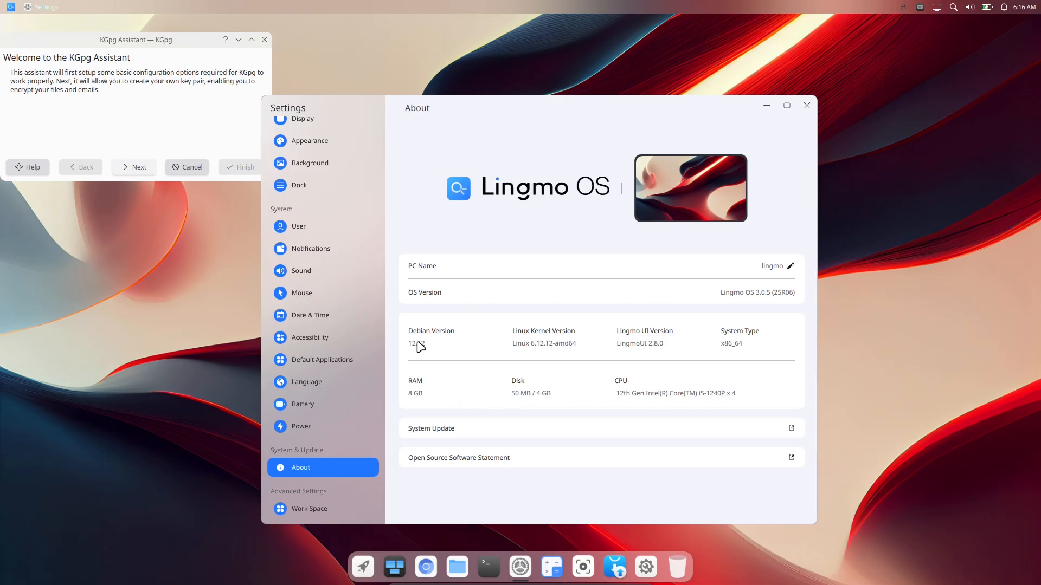
pyautogui.moveTo(383, 248)
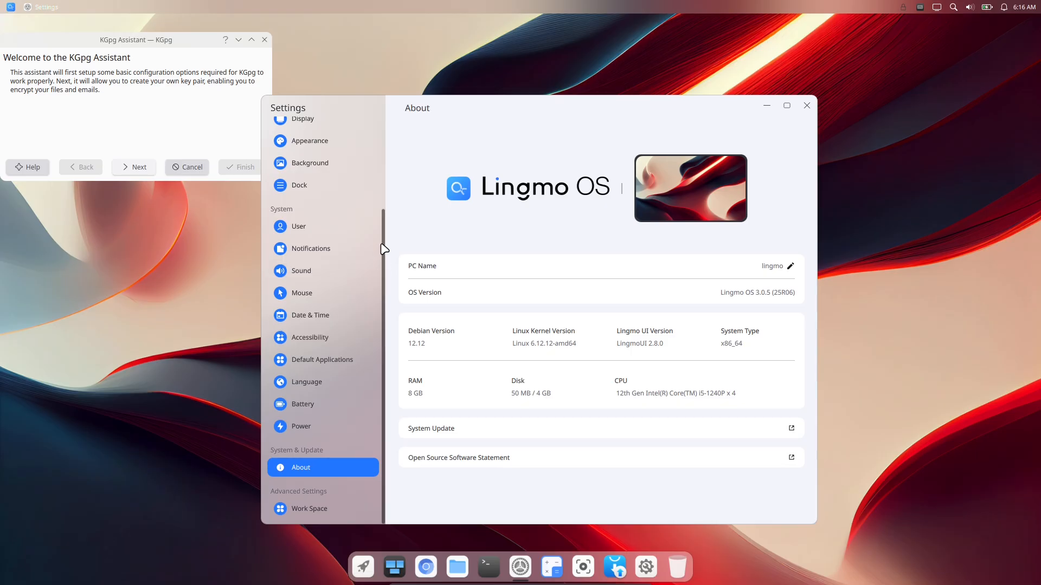
# Show the Background wallpaper gallery, then briefly view the clock, notification center and Control Center popups.
pyautogui.scroll(3)
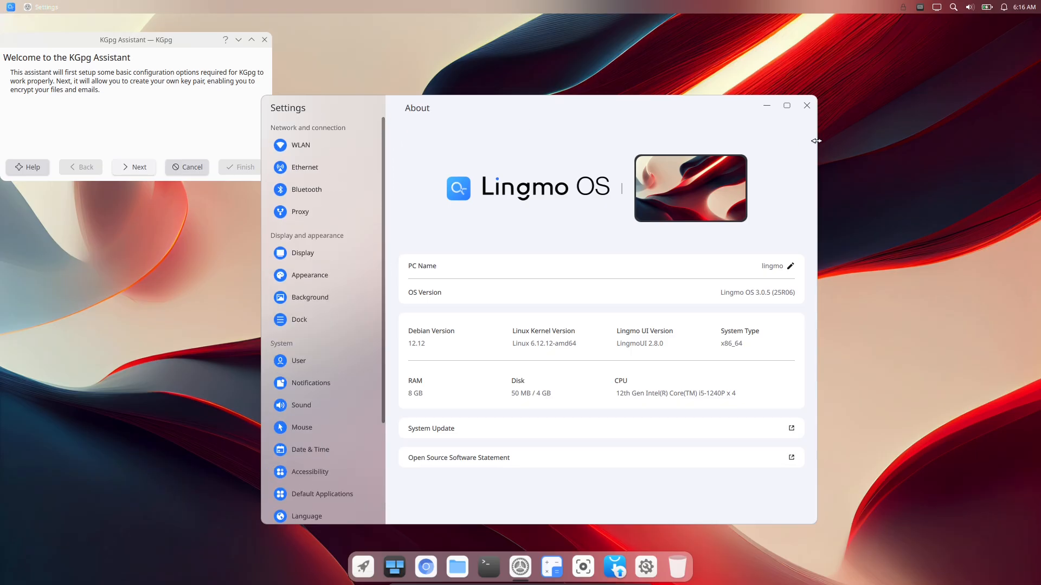
pyautogui.moveTo(387, 384)
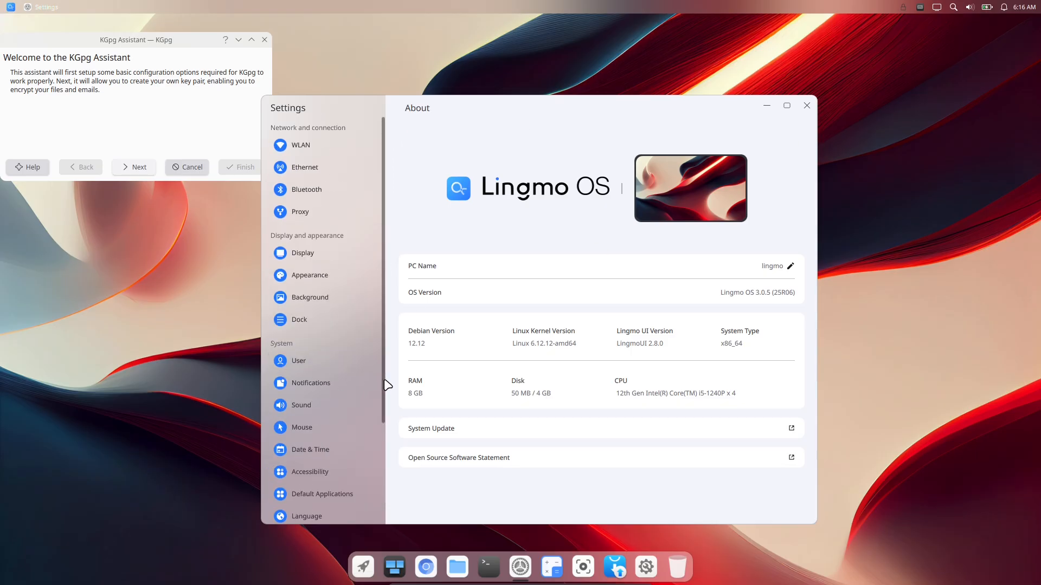
pyautogui.click(309, 297)
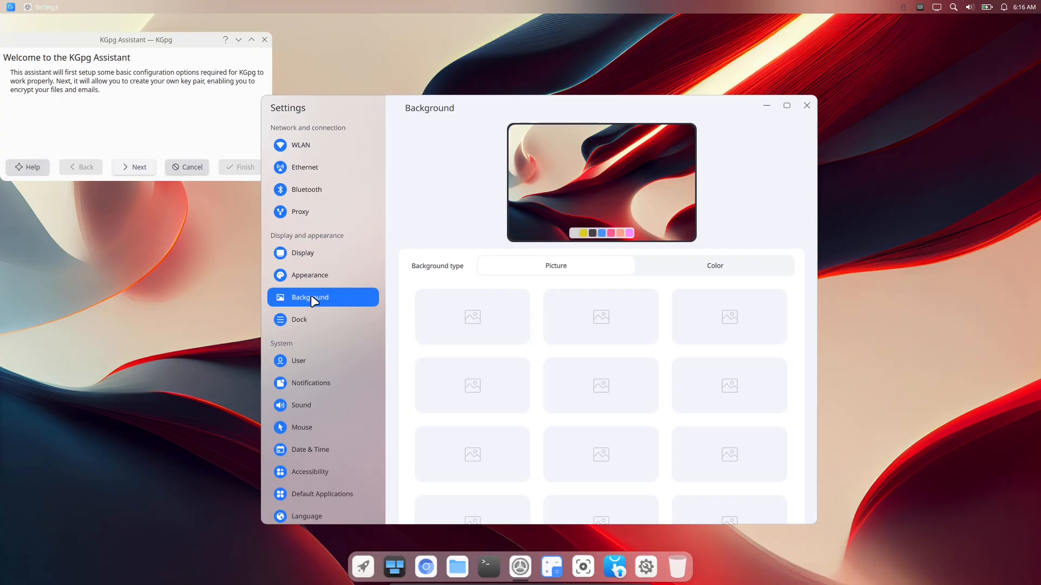
pyautogui.moveTo(1023, 16)
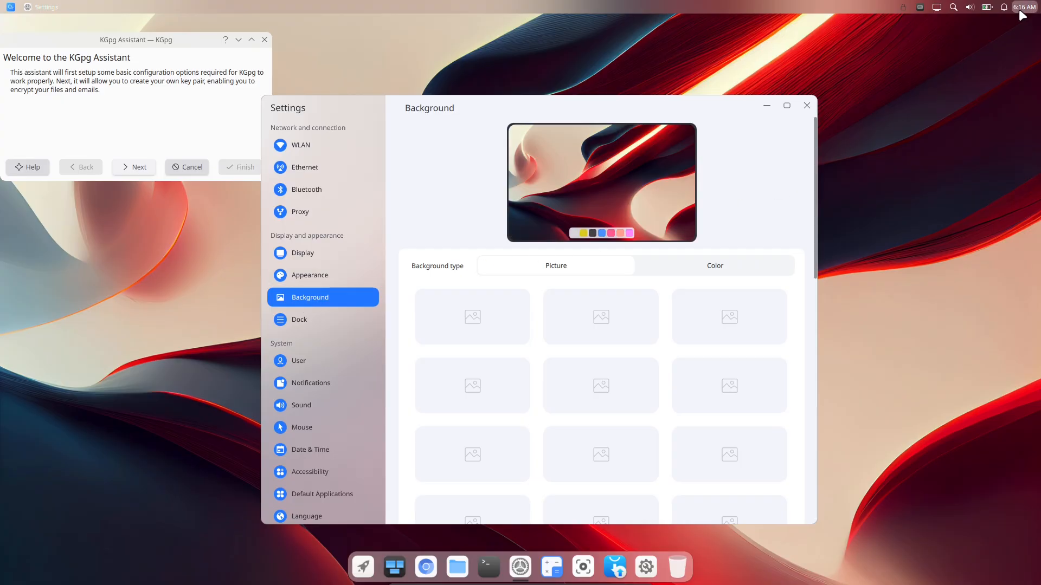
pyautogui.click(1022, 7)
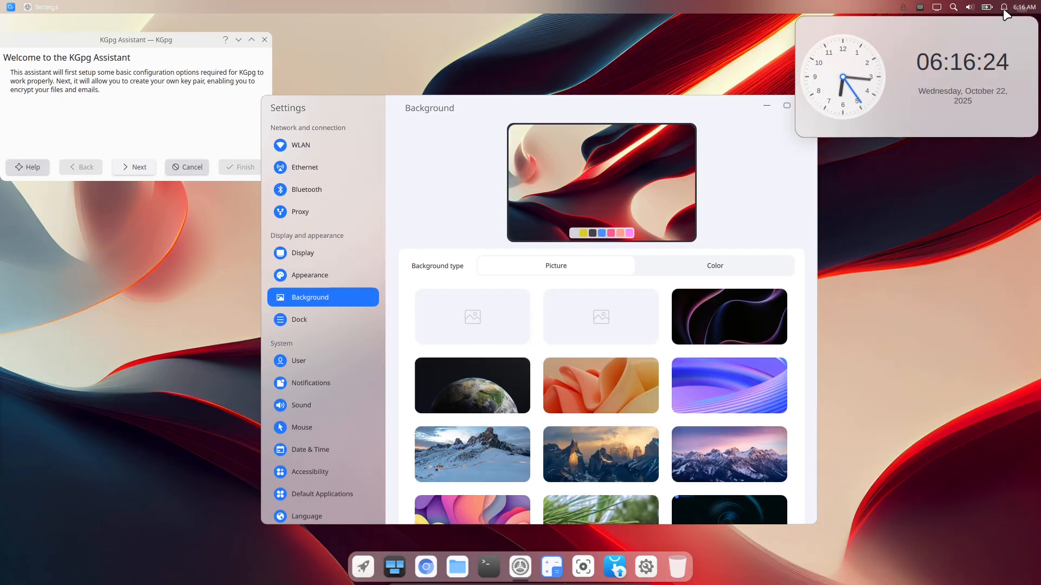
pyautogui.click(600, 317)
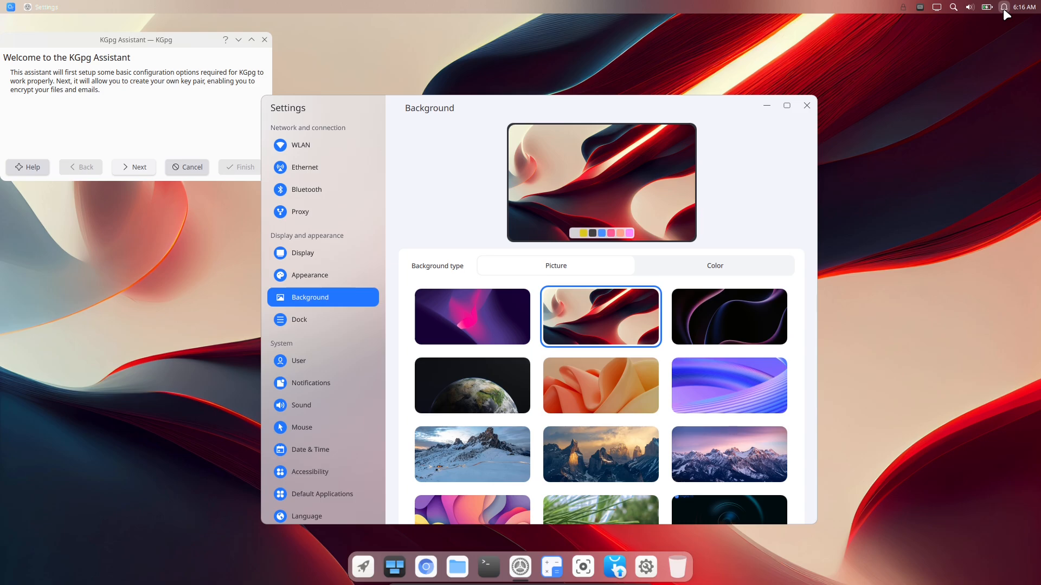
pyautogui.click(1001, 7)
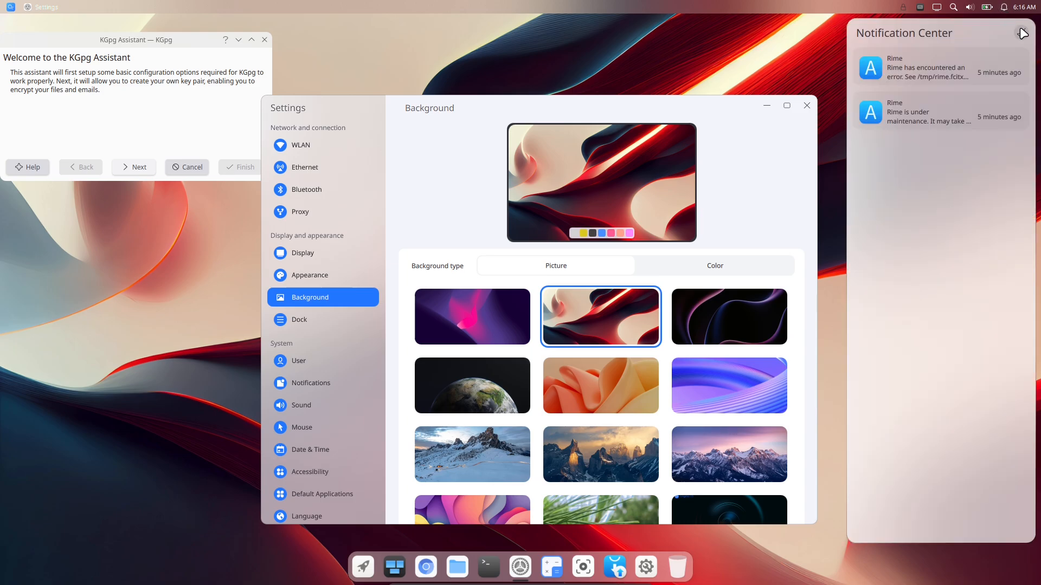
pyautogui.click(1022, 32)
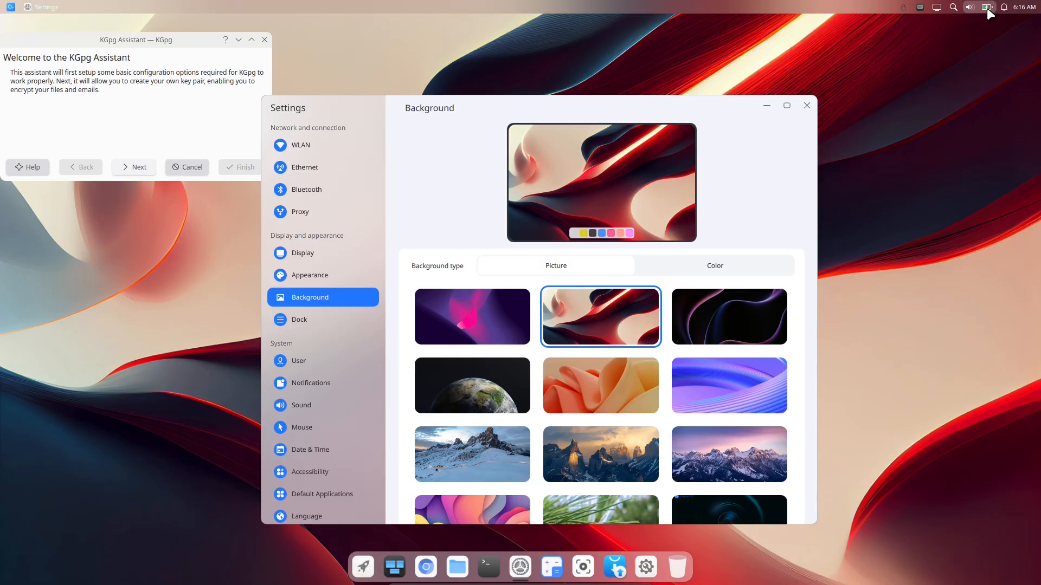
pyautogui.click(987, 7)
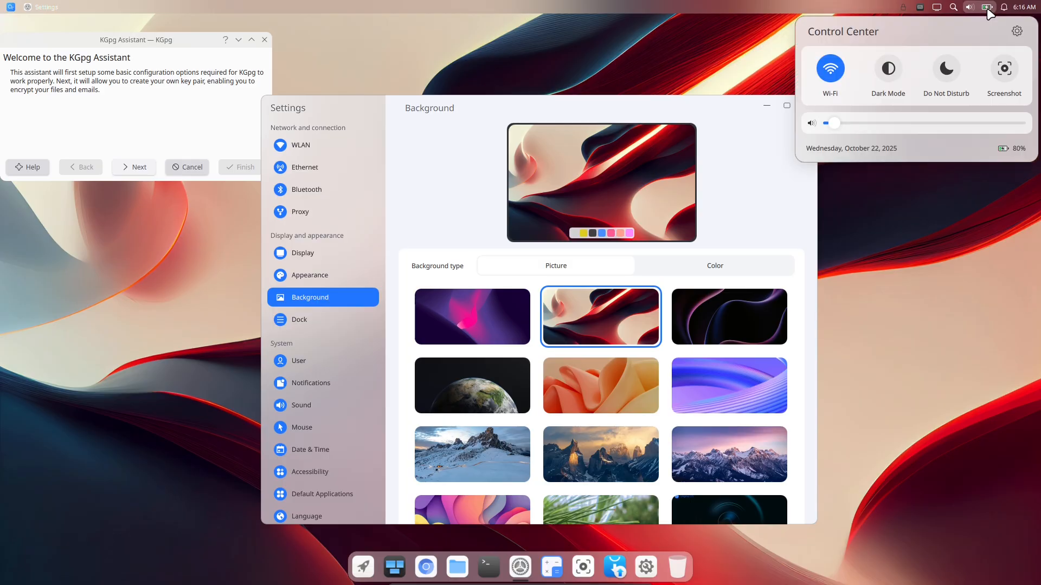
pyautogui.moveTo(973, 42)
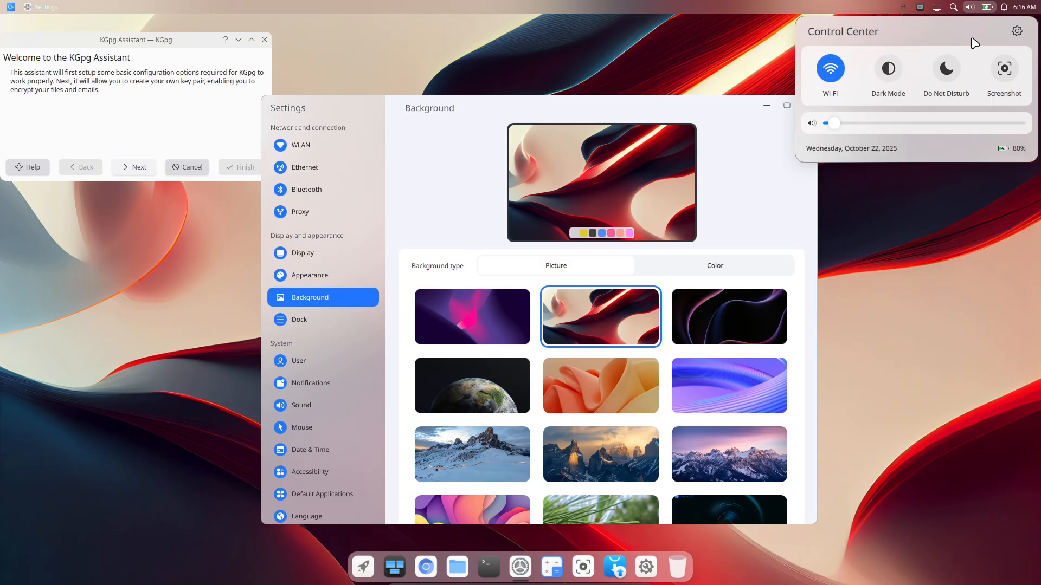
pyautogui.click(888, 67)
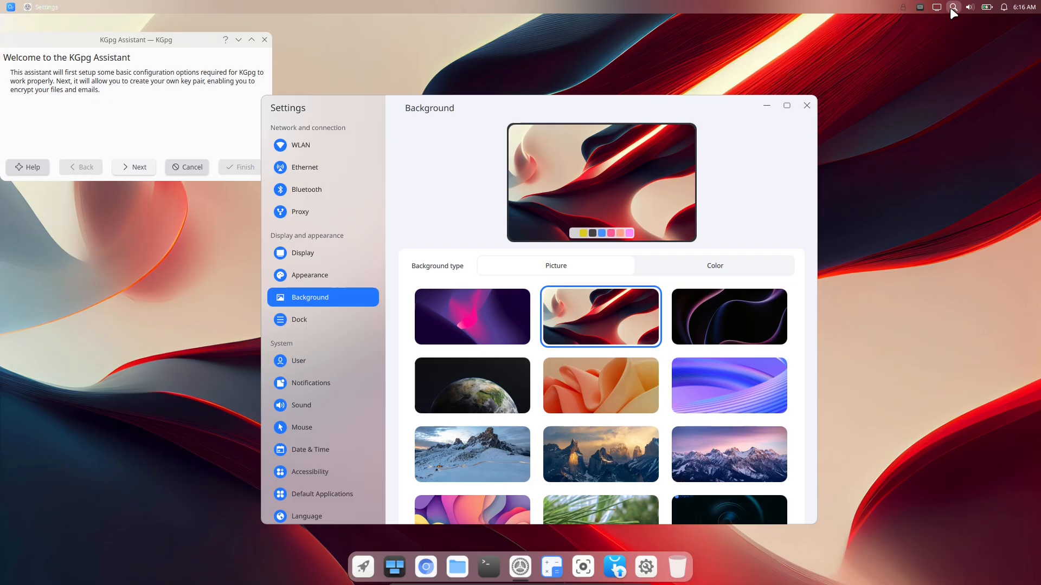
# Search 'bro' from the top bar, then advance the KGpg Assistant one step and cancel it.
pyautogui.click(953, 7)
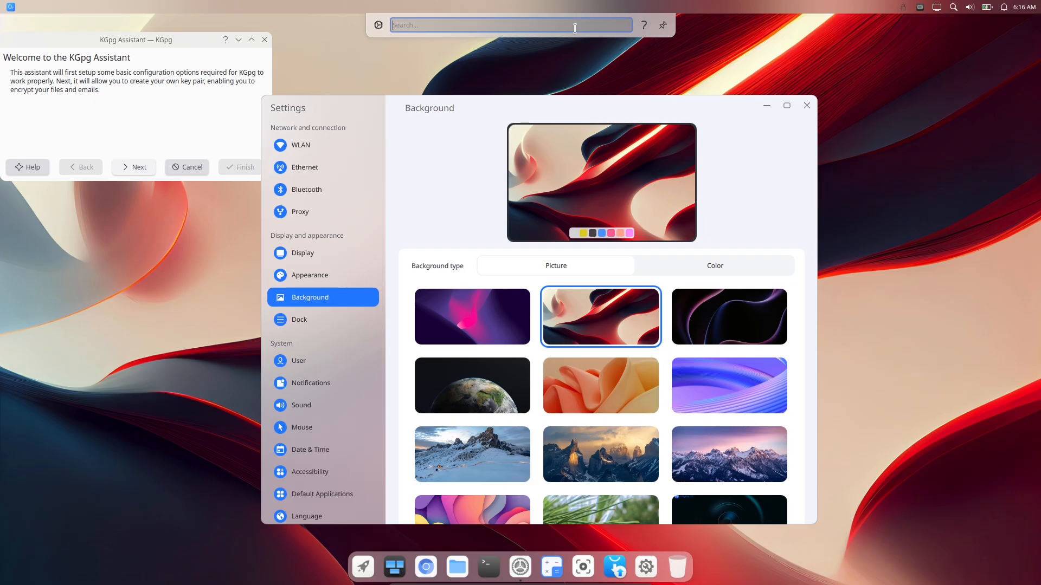
pyautogui.write('bro')
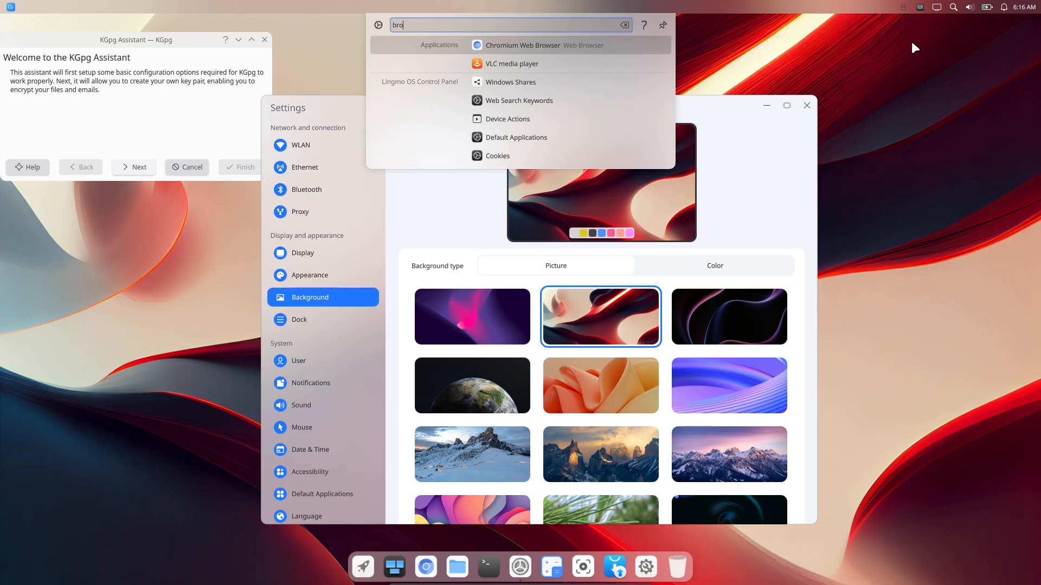
pyautogui.moveTo(922, 12)
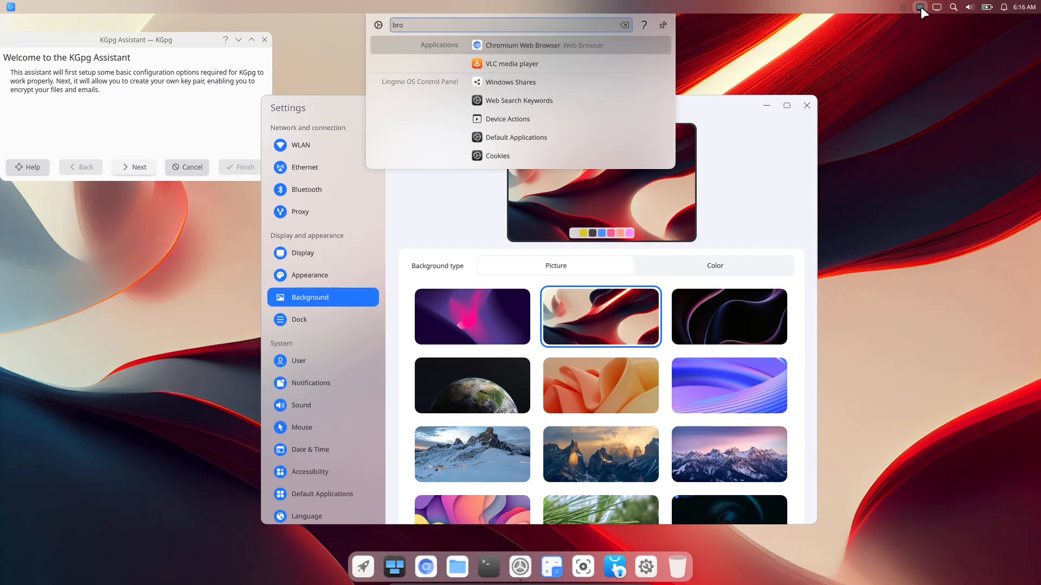
pyautogui.moveTo(903, 10)
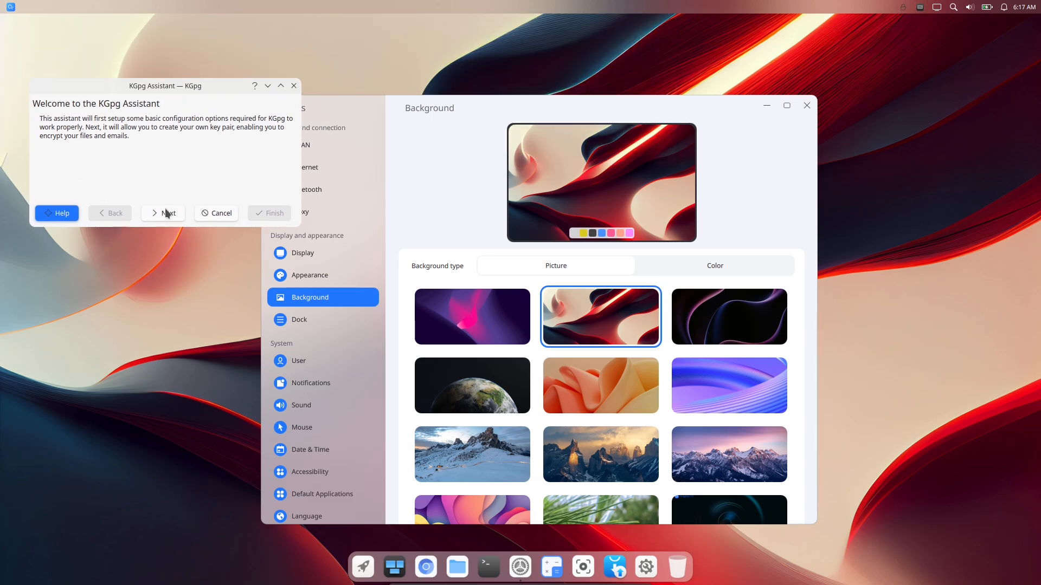
pyautogui.click(163, 214)
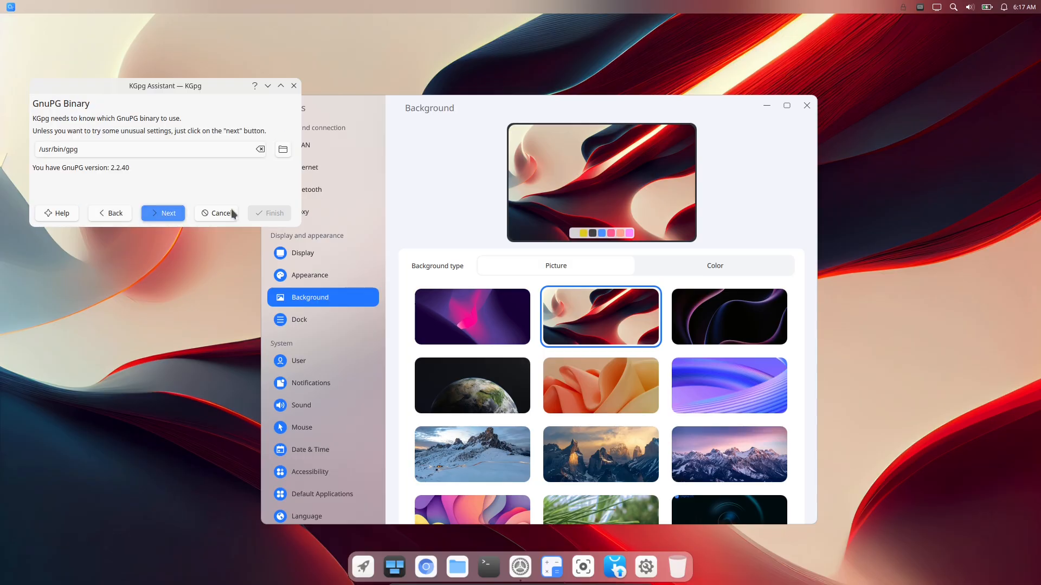
pyautogui.click(222, 214)
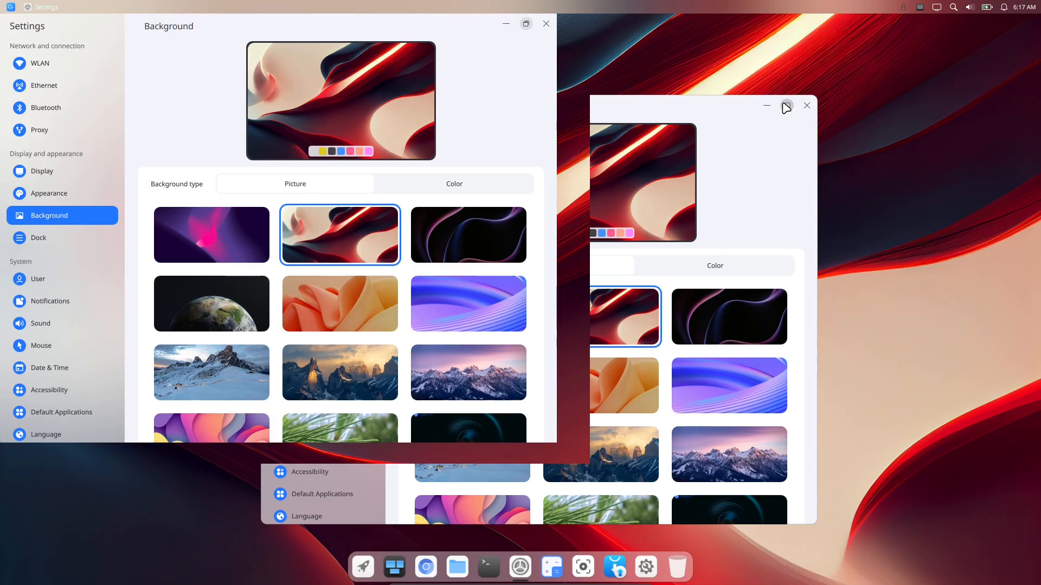
# Maximize Settings, apply the black-and-blue spheres wallpaper, enable natural scrolling, and visit the Ethernet and Dock pages.
pyautogui.click(807, 105)
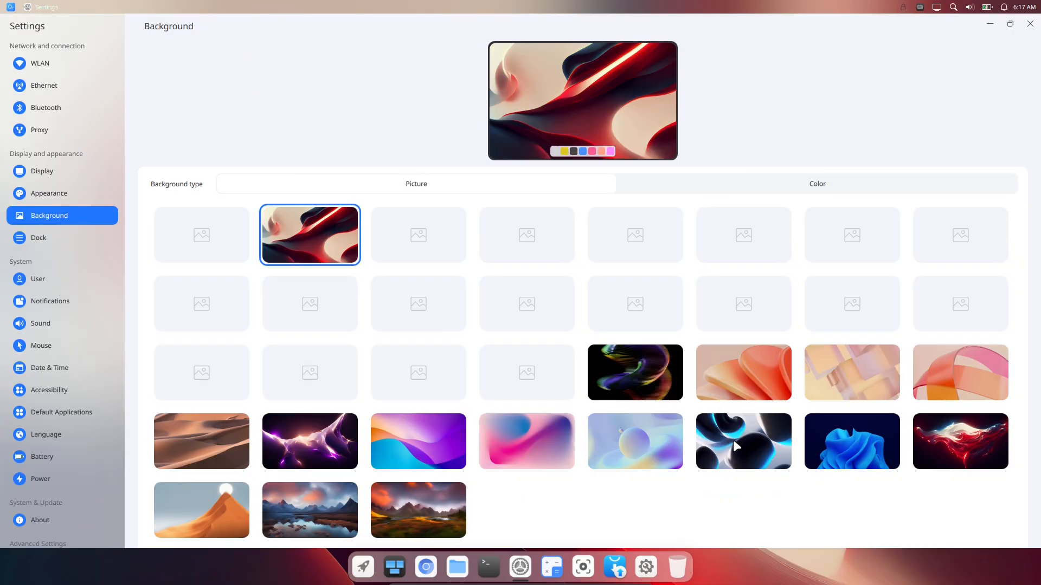
pyautogui.click(741, 441)
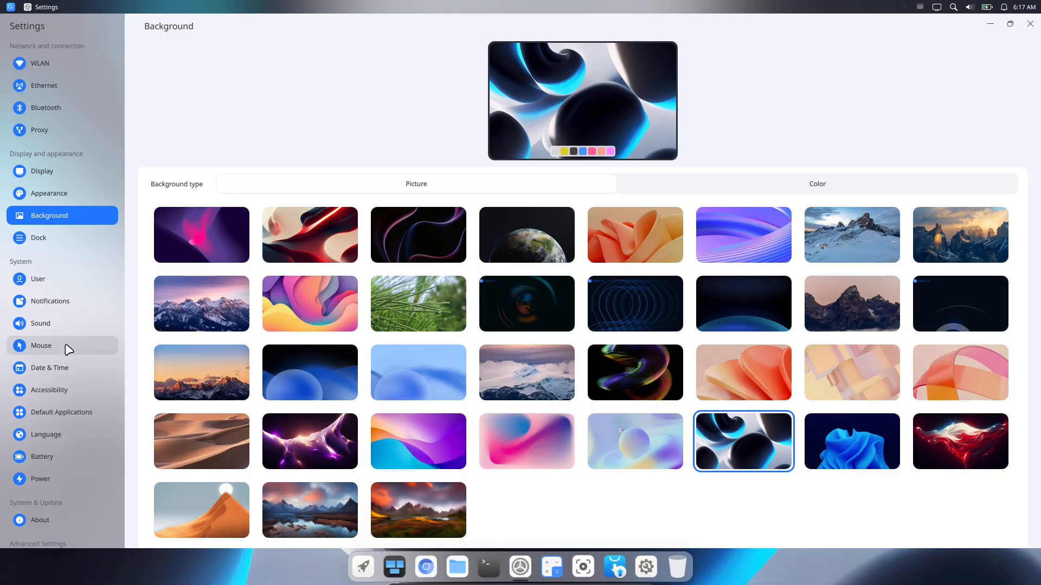
pyautogui.click(42, 345)
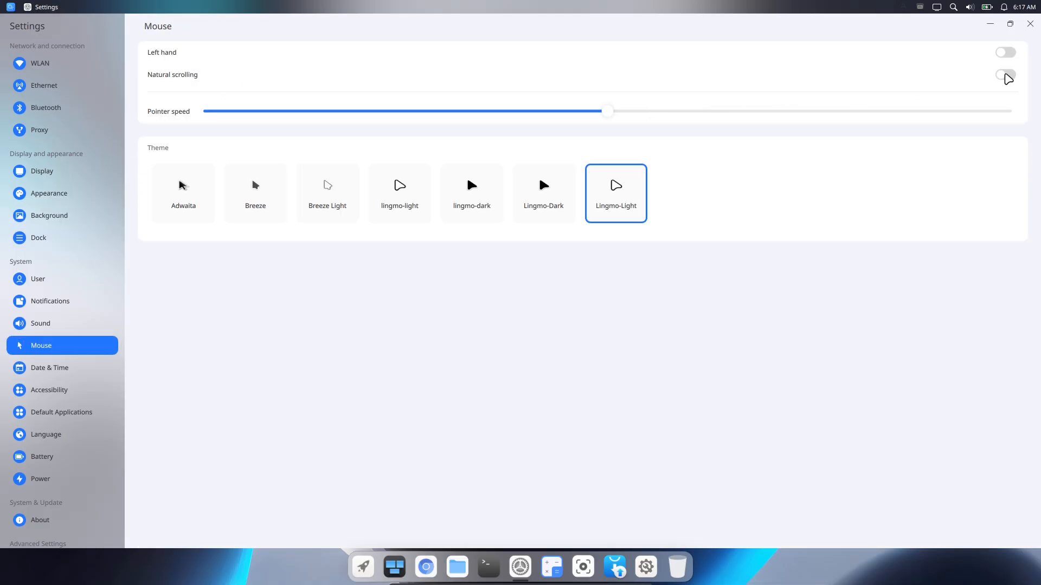
pyautogui.click(1005, 75)
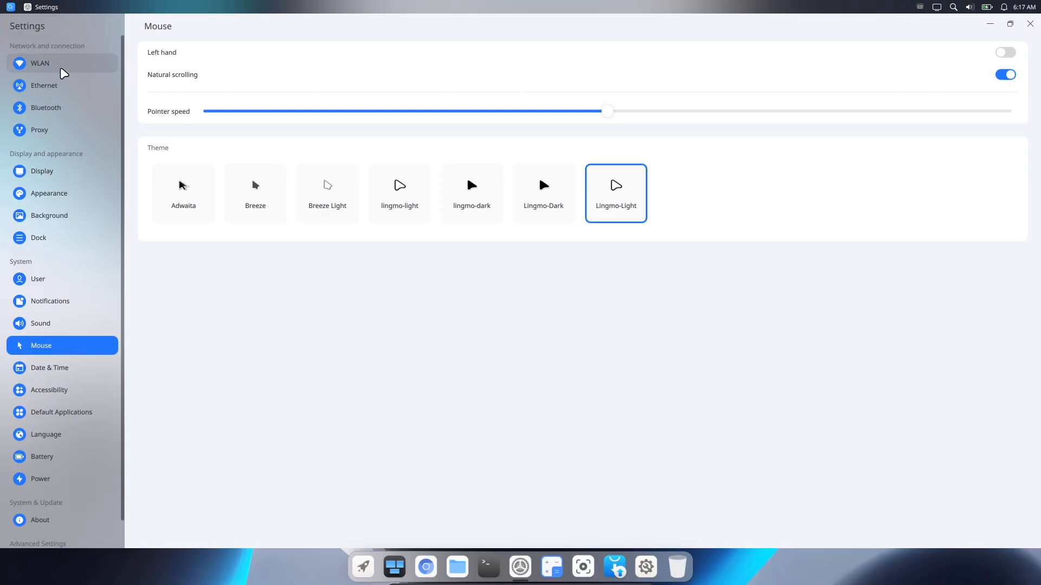
pyautogui.click(44, 85)
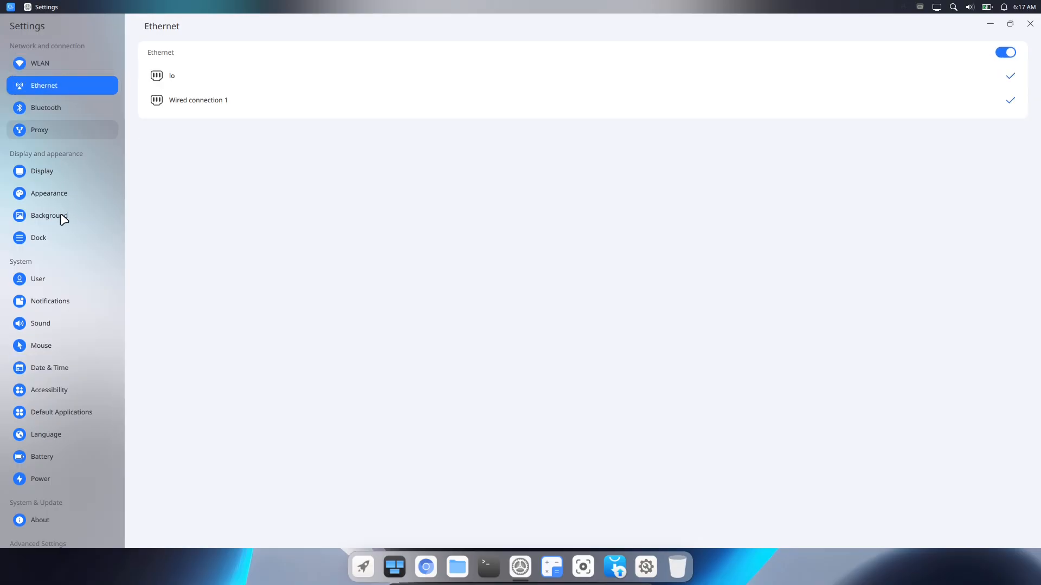
pyautogui.click(39, 237)
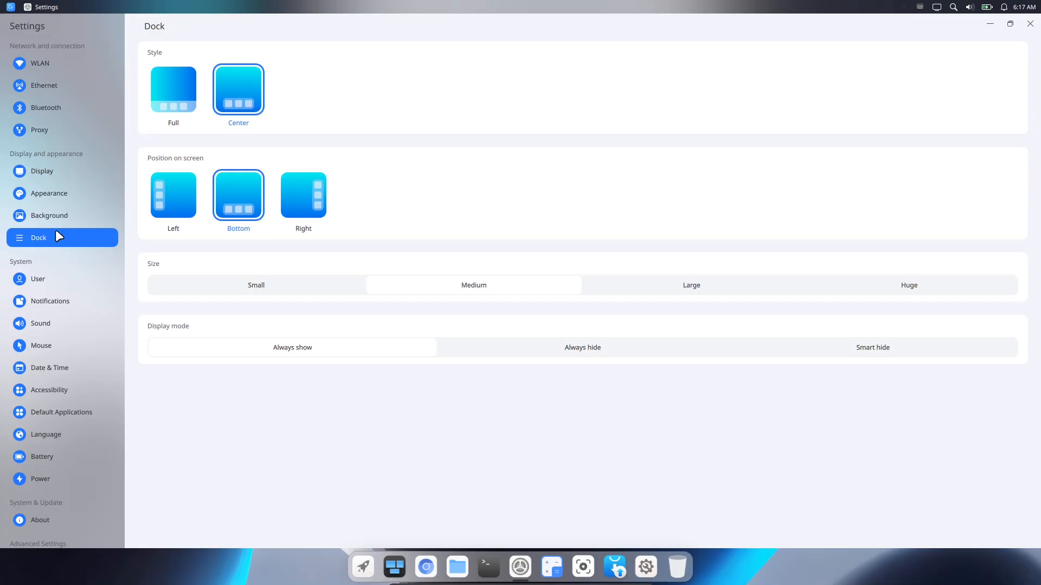
pyautogui.moveTo(232, 256)
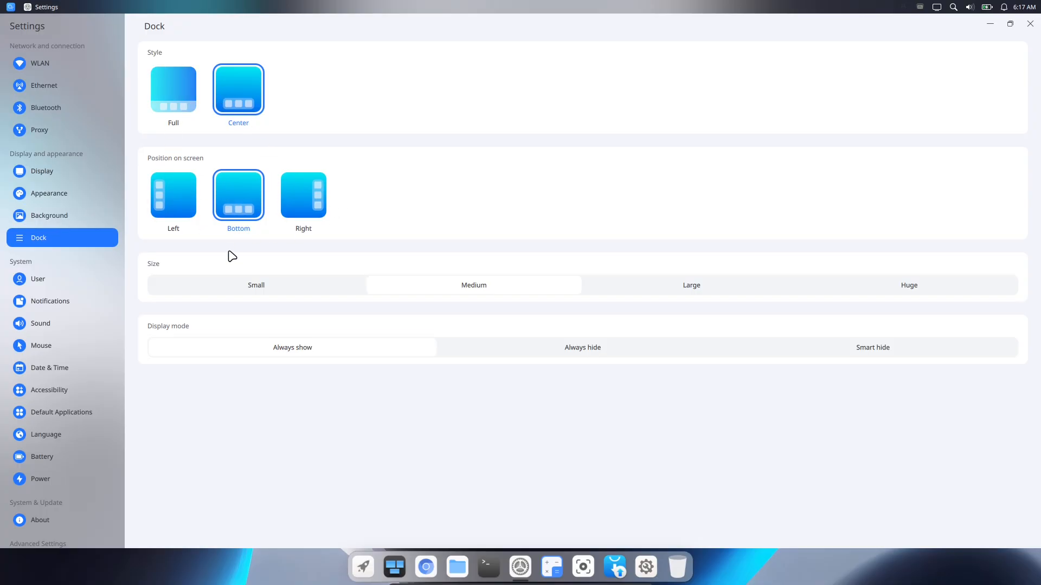
pyautogui.moveTo(47, 193)
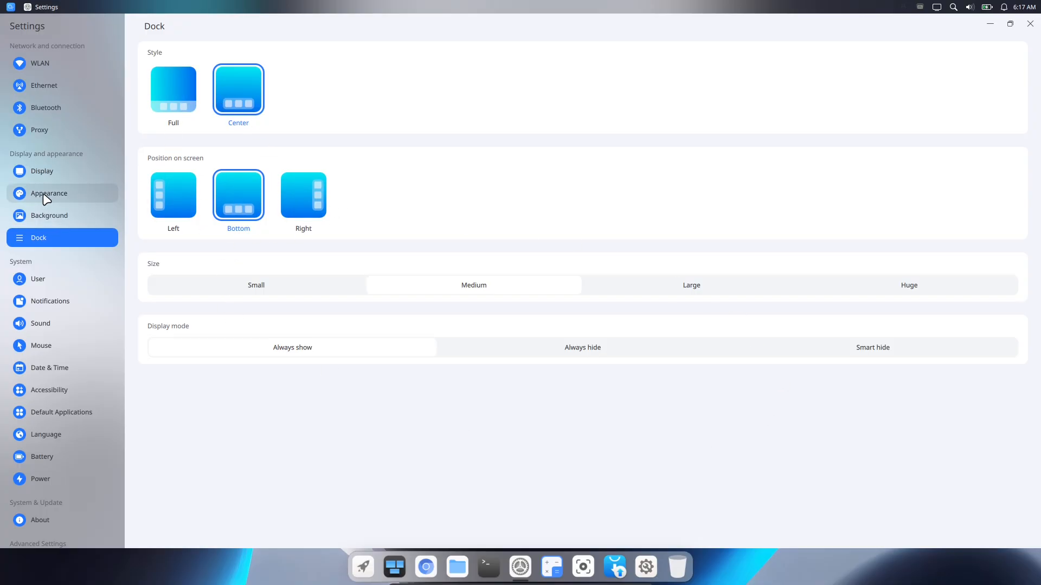
# Visit Appearance, then enable 'Show percentage in status bar' on the Battery page.
pyautogui.click(47, 193)
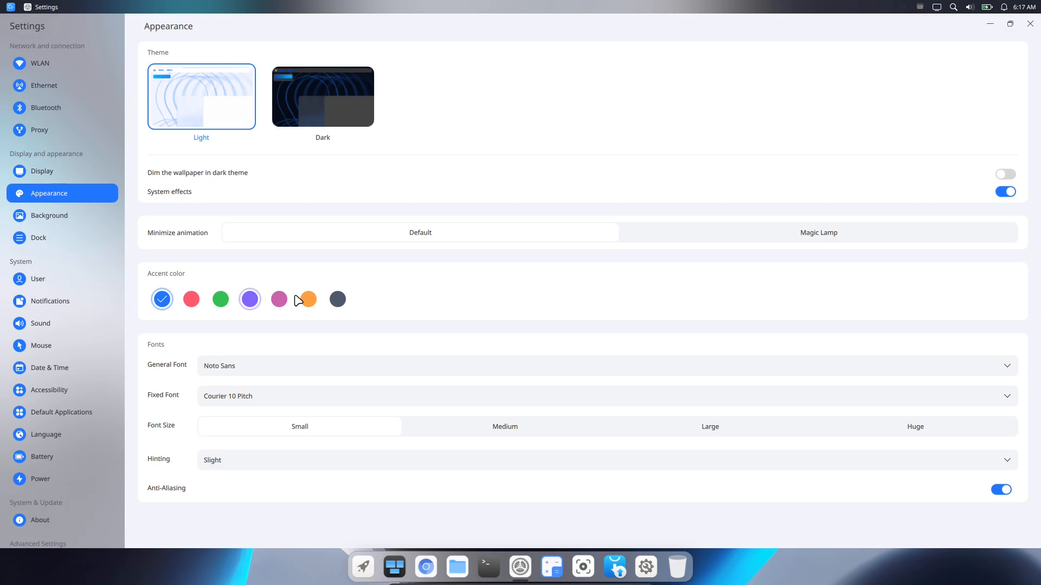
pyautogui.click(307, 299)
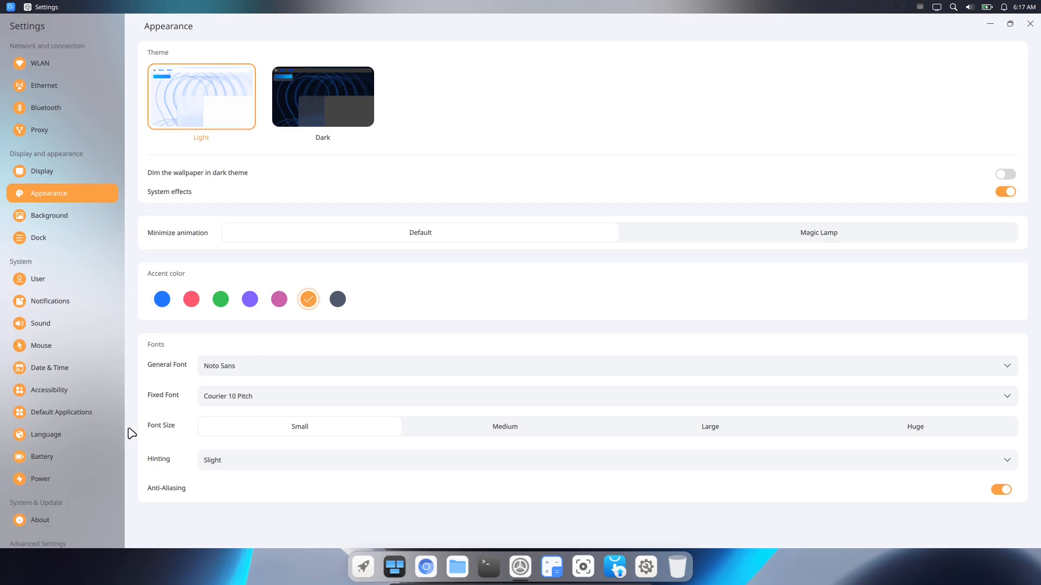
pyautogui.click(43, 456)
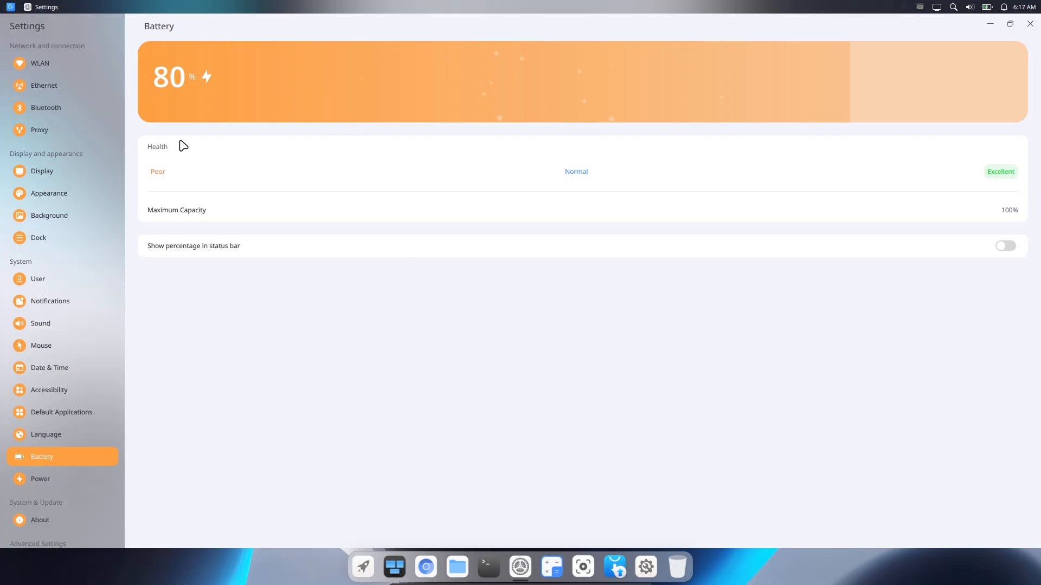
pyautogui.moveTo(990, 238)
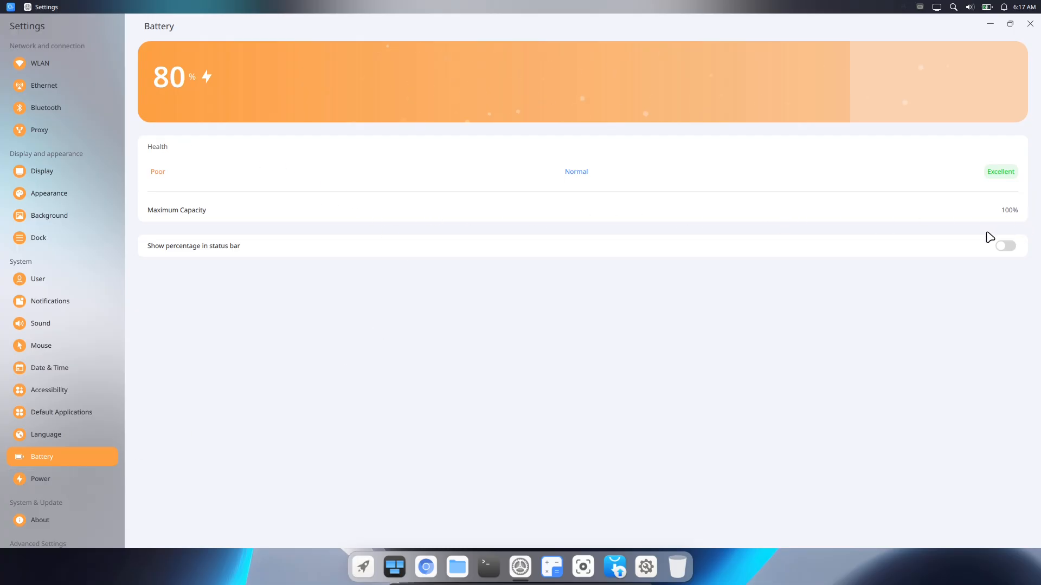
pyautogui.click(1003, 246)
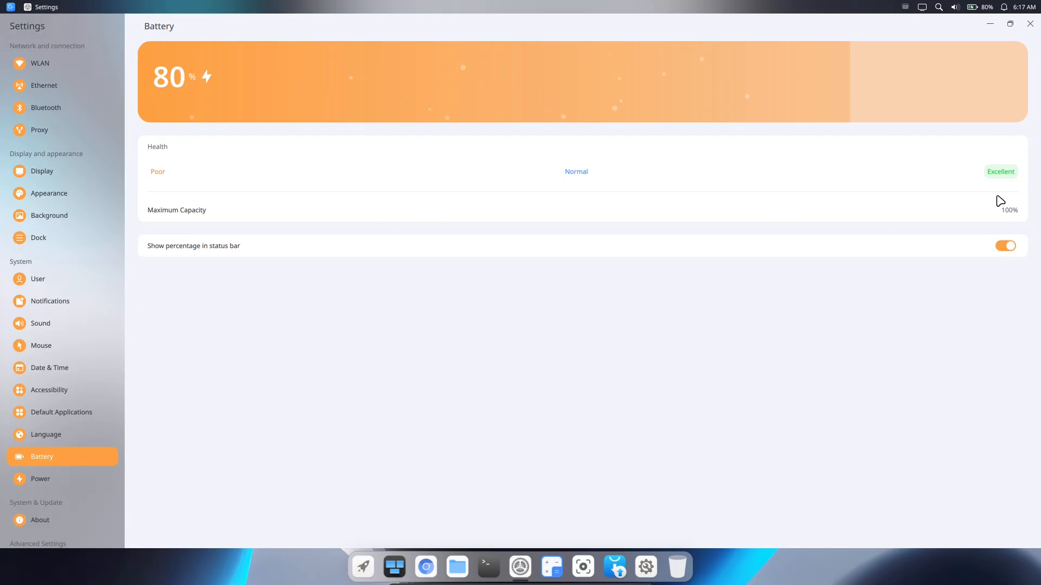
pyautogui.moveTo(1001, 176)
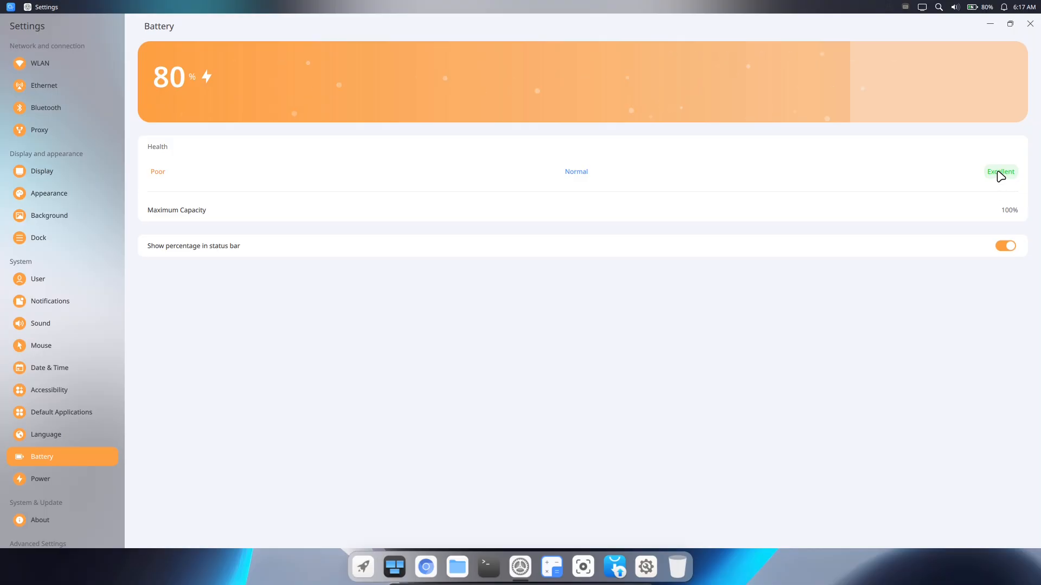
pyautogui.moveTo(490, 193)
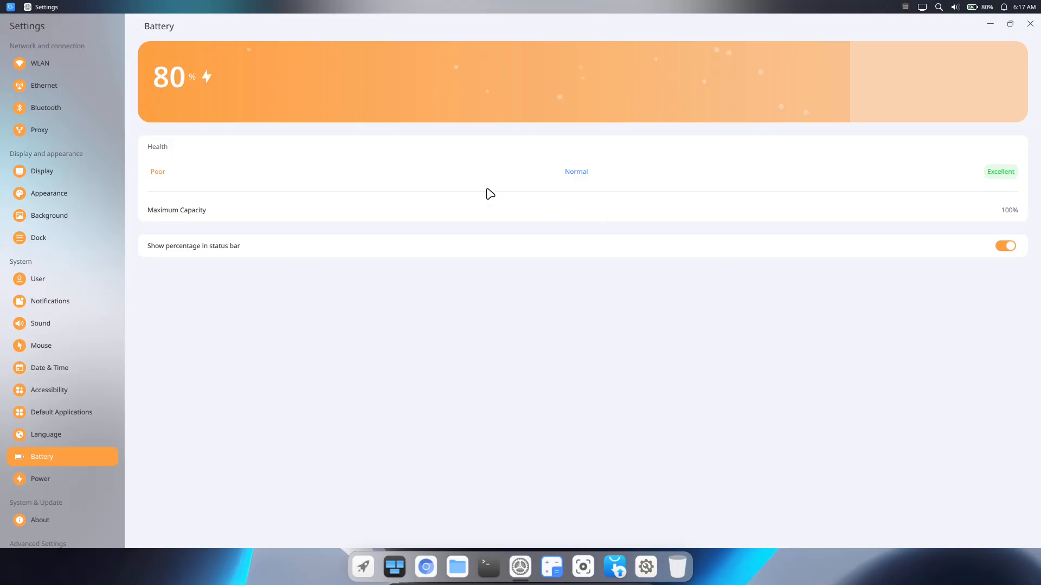
pyautogui.moveTo(68, 487)
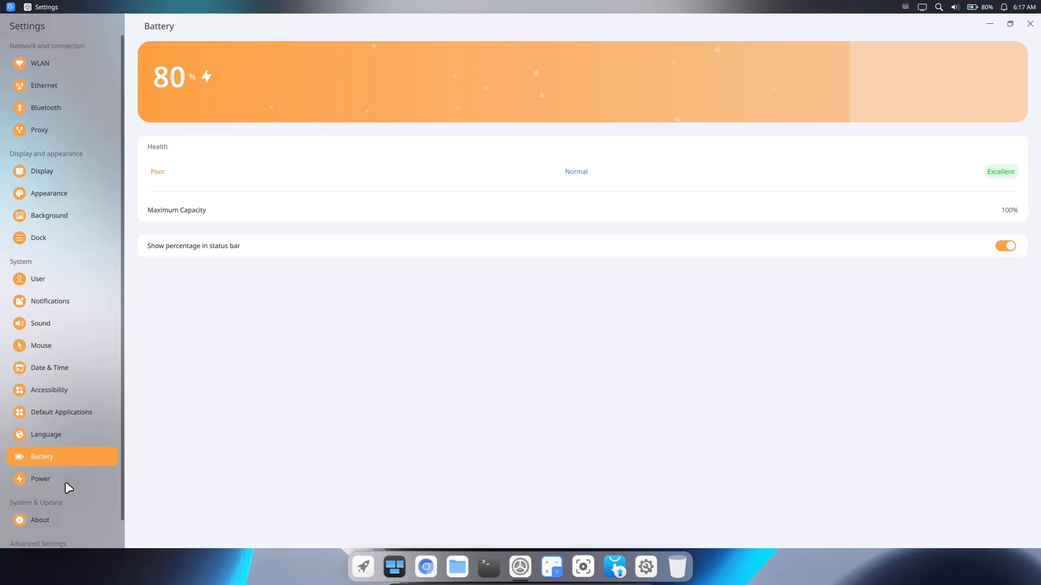
# Set the power mode to Performance and close Settings.
pyautogui.click(40, 478)
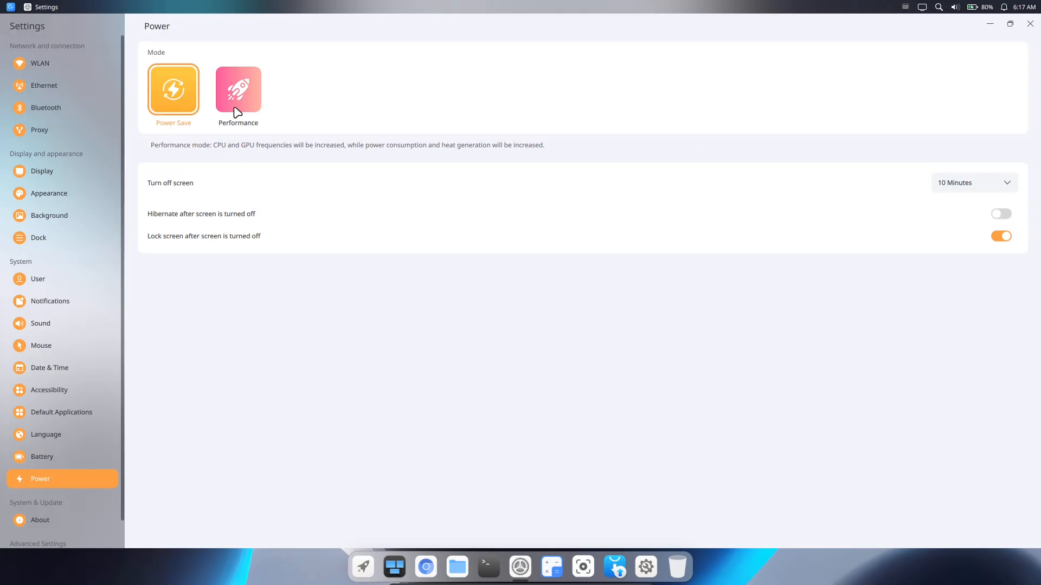
pyautogui.click(237, 87)
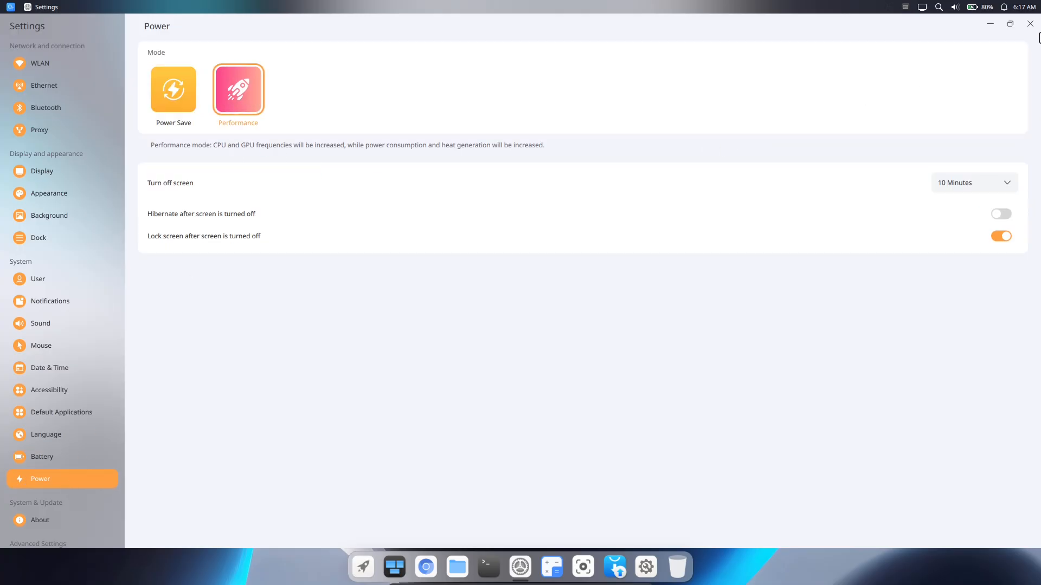
pyautogui.click(1029, 23)
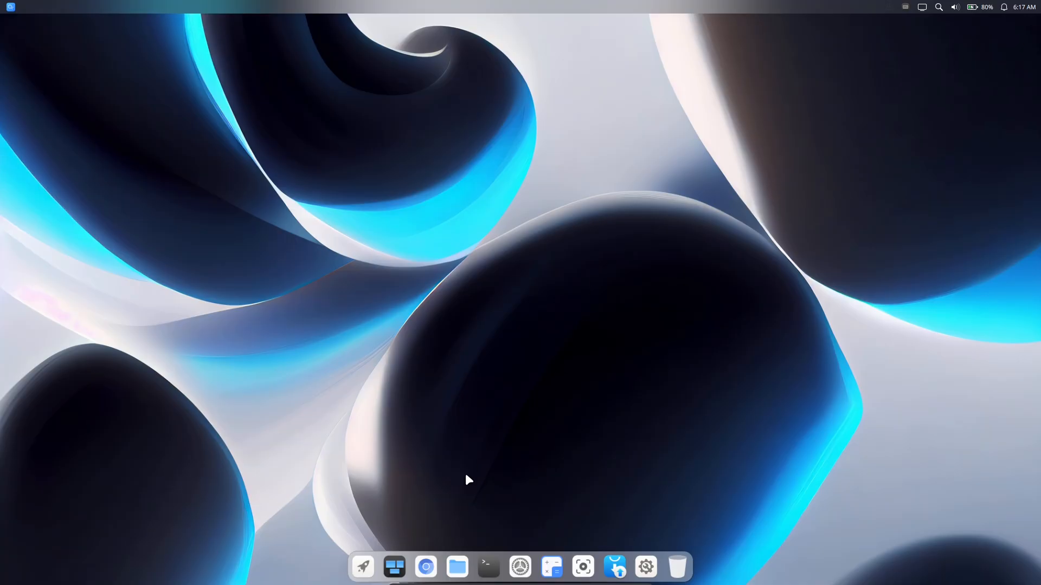
pyautogui.click(363, 567)
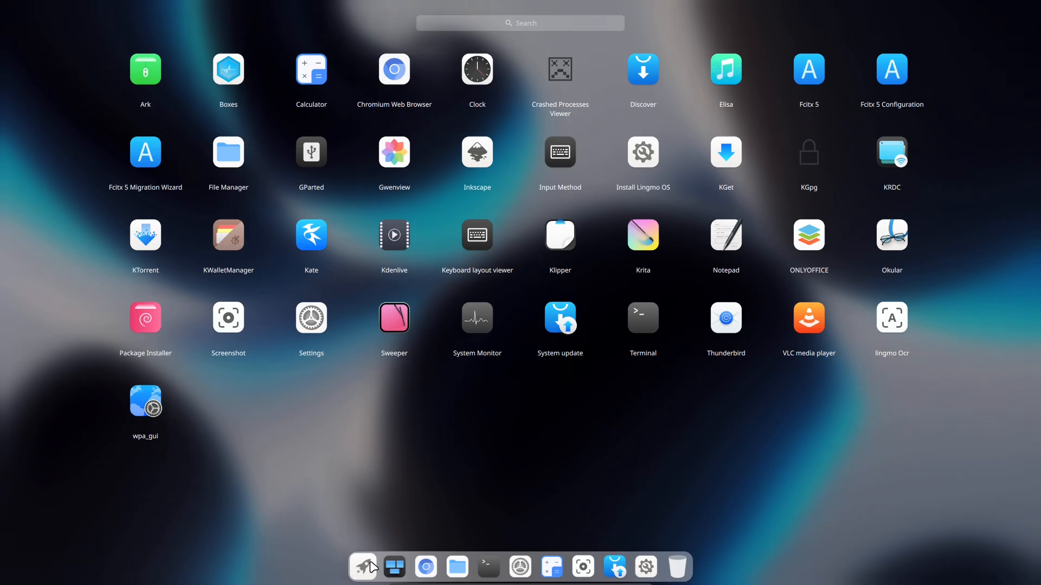
pyautogui.moveTo(151, 394)
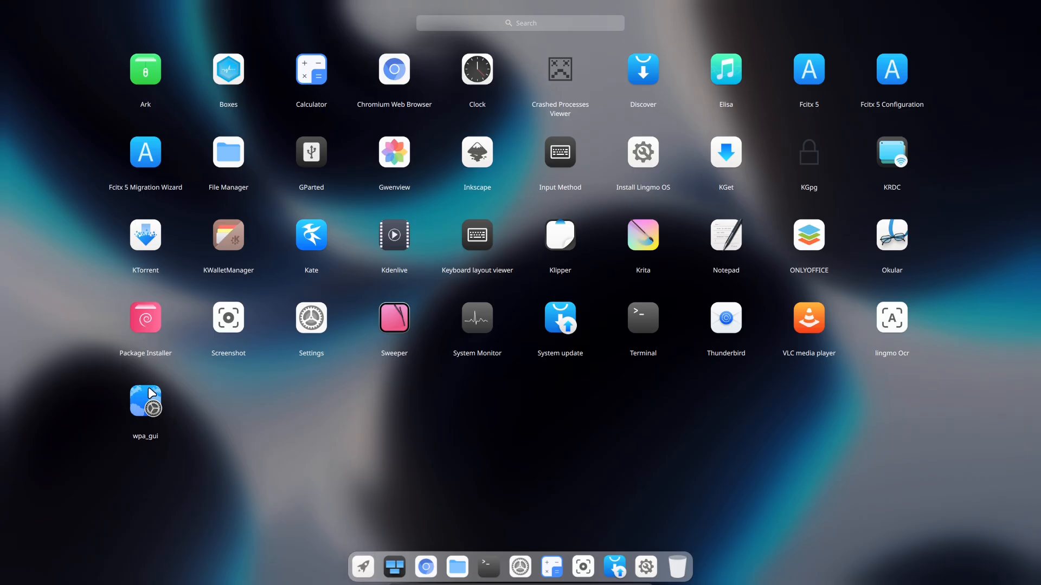
pyautogui.moveTo(566, 251)
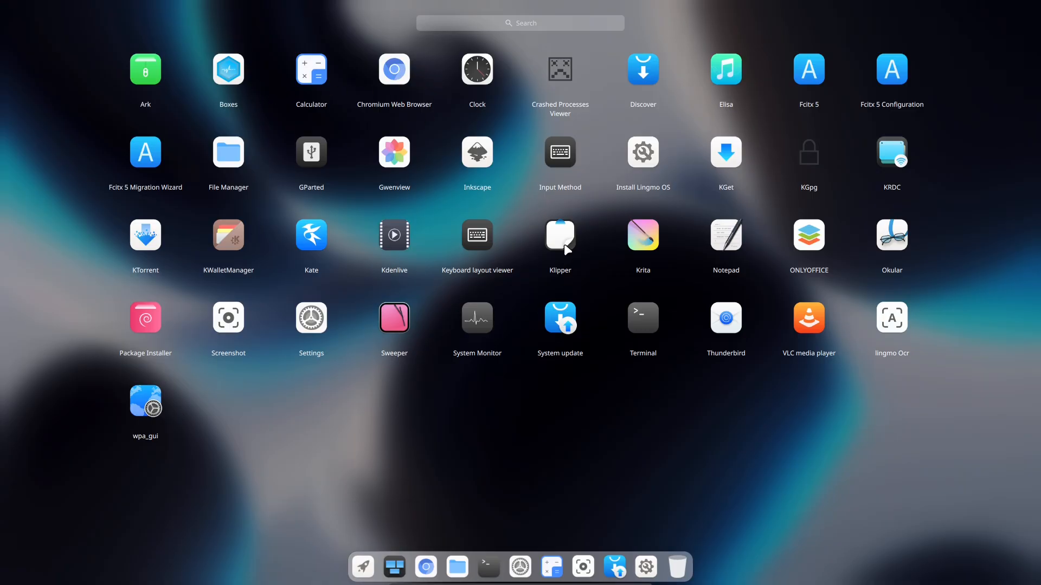
pyautogui.moveTo(675, 330)
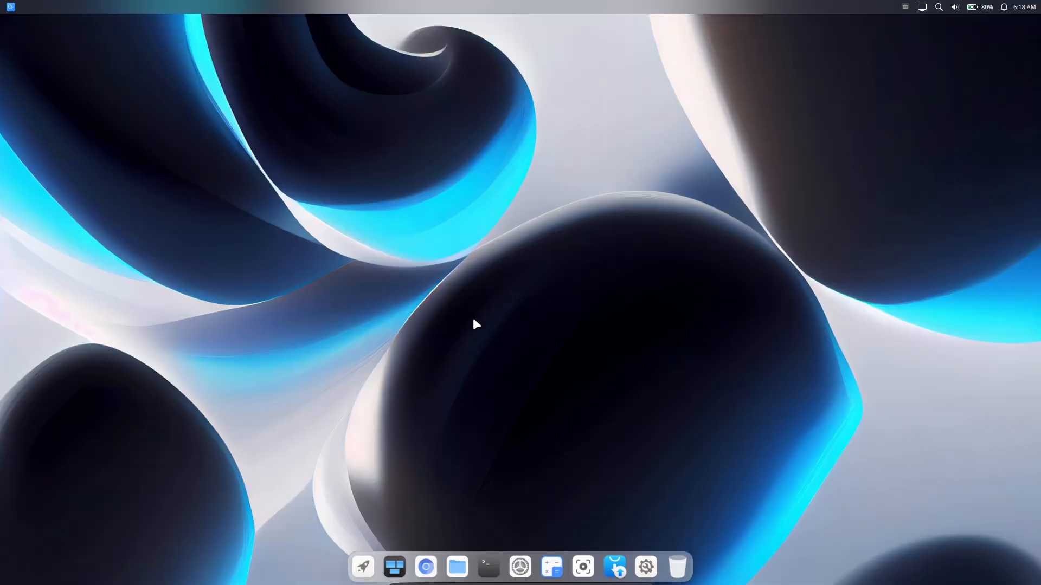
pyautogui.click(660, 567)
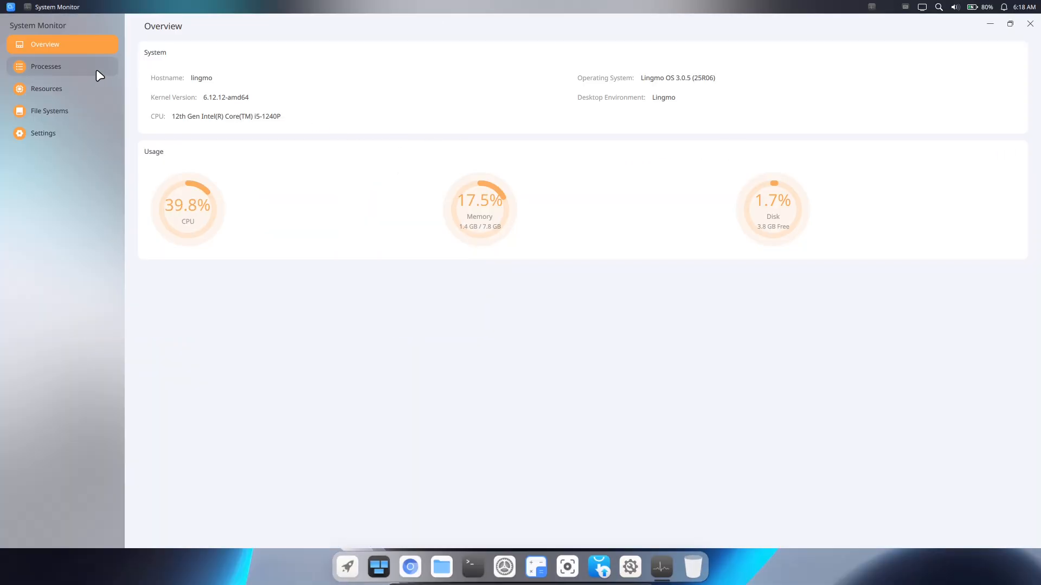
pyautogui.click(46, 66)
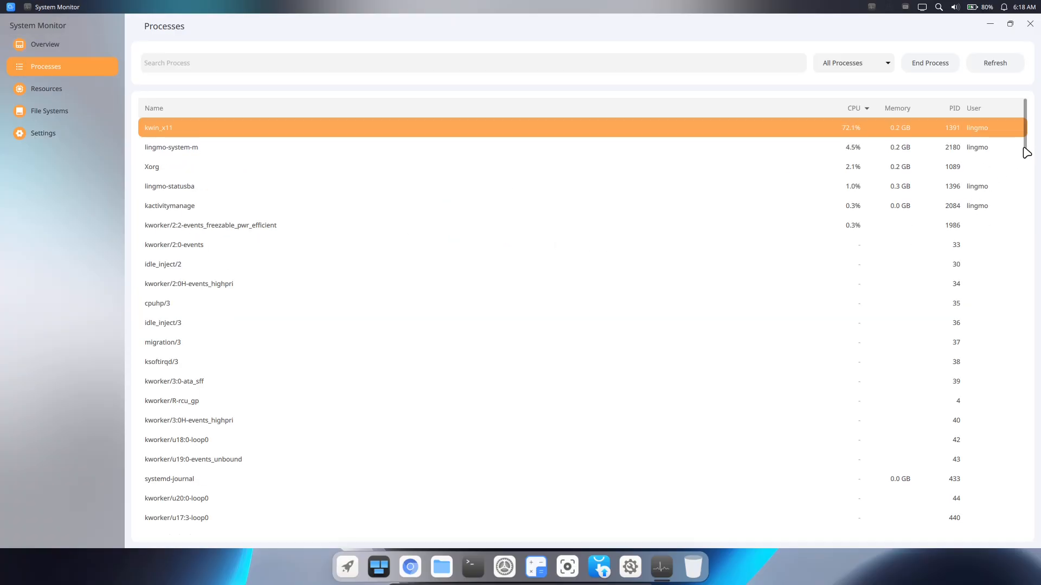
pyautogui.scroll(-3)
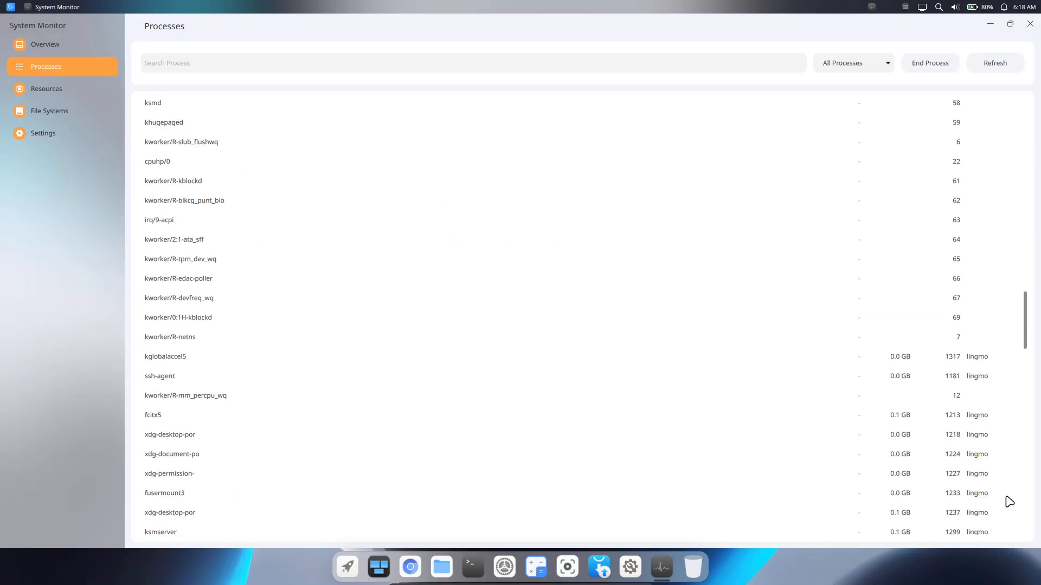
pyautogui.scroll(-3)
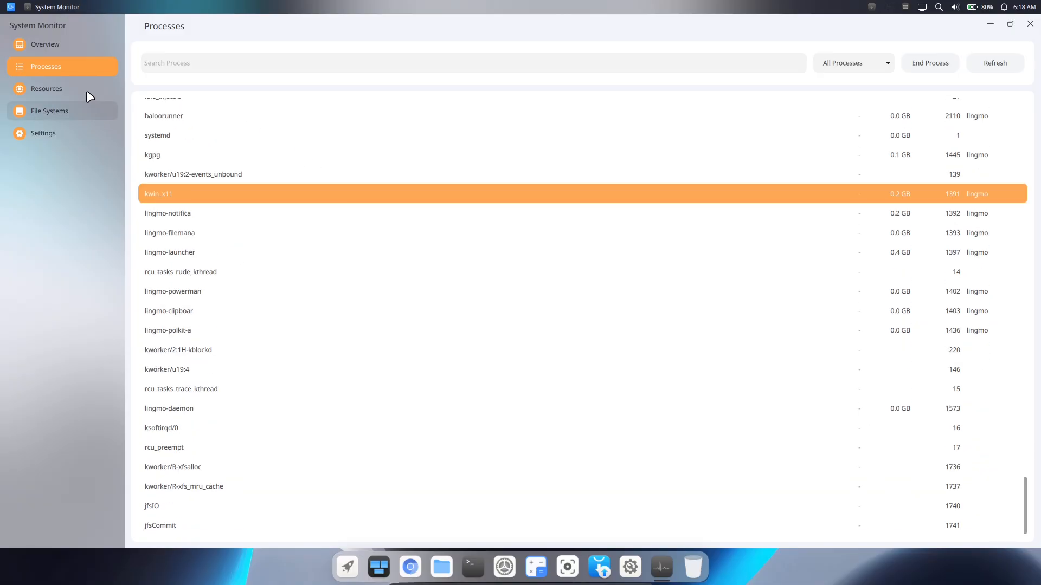
pyautogui.click(45, 88)
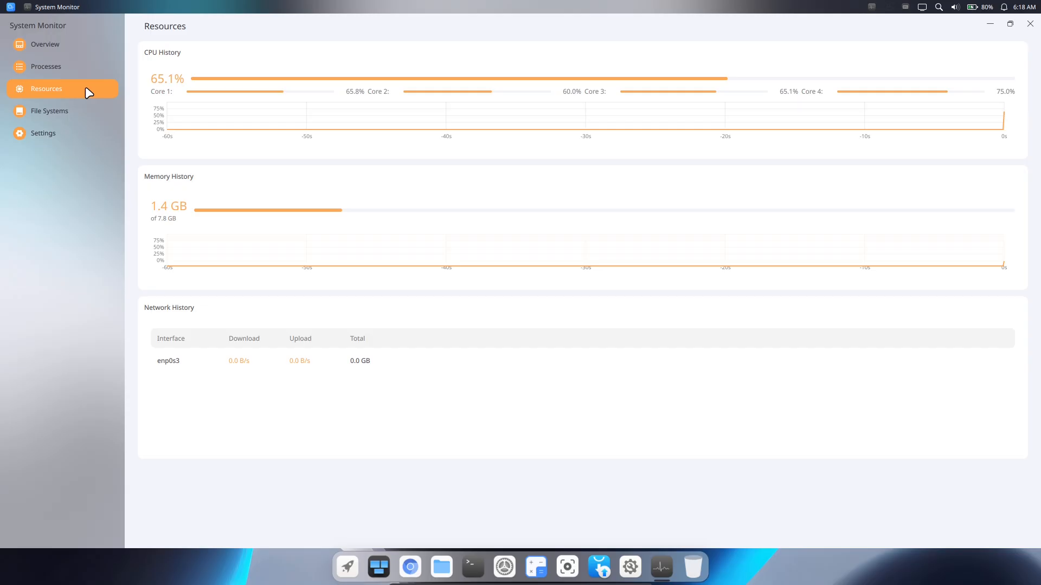
pyautogui.click(49, 111)
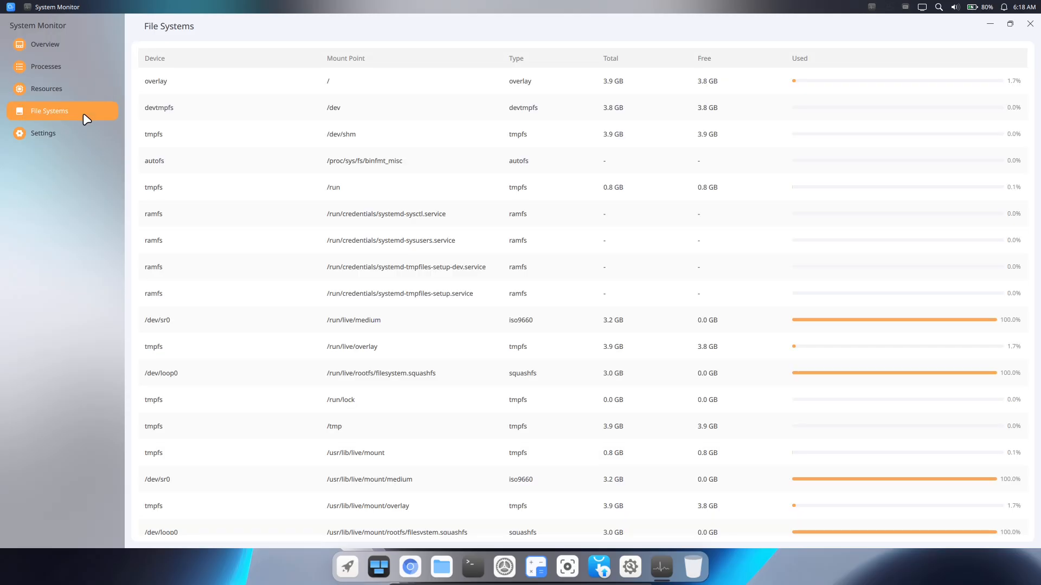
pyautogui.moveTo(1028, 125)
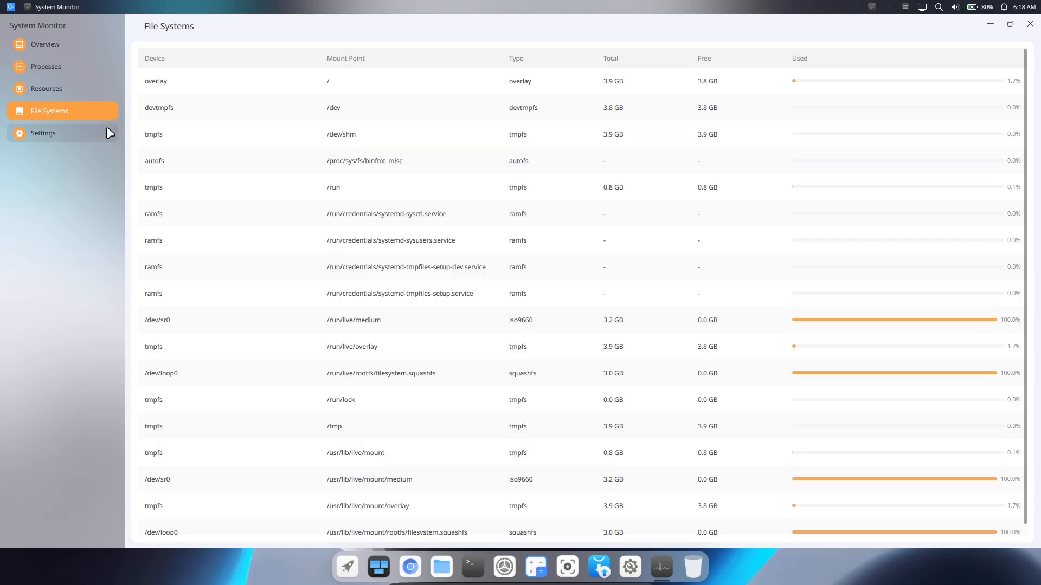
pyautogui.click(42, 133)
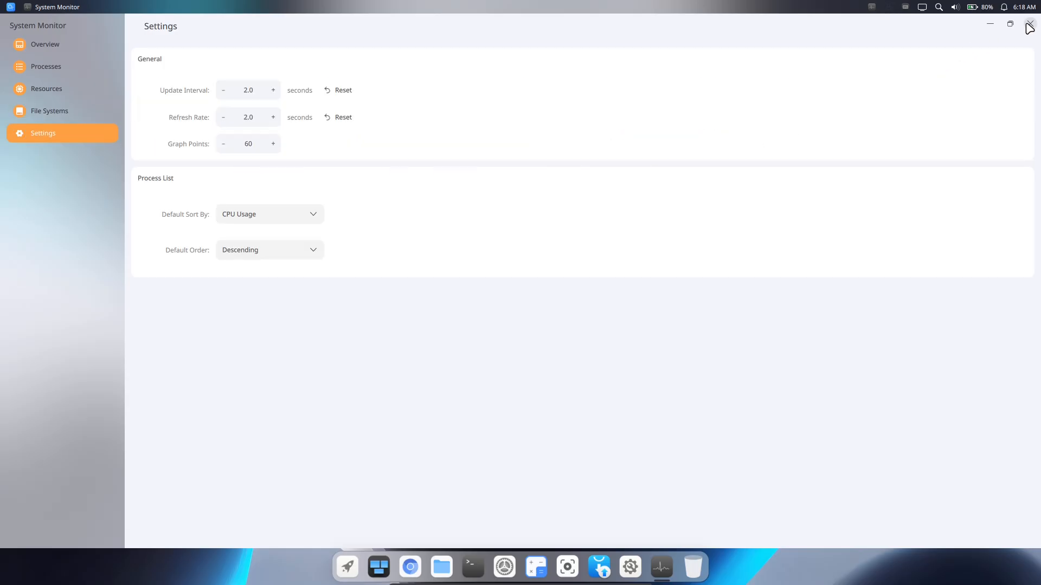
pyautogui.click(1028, 24)
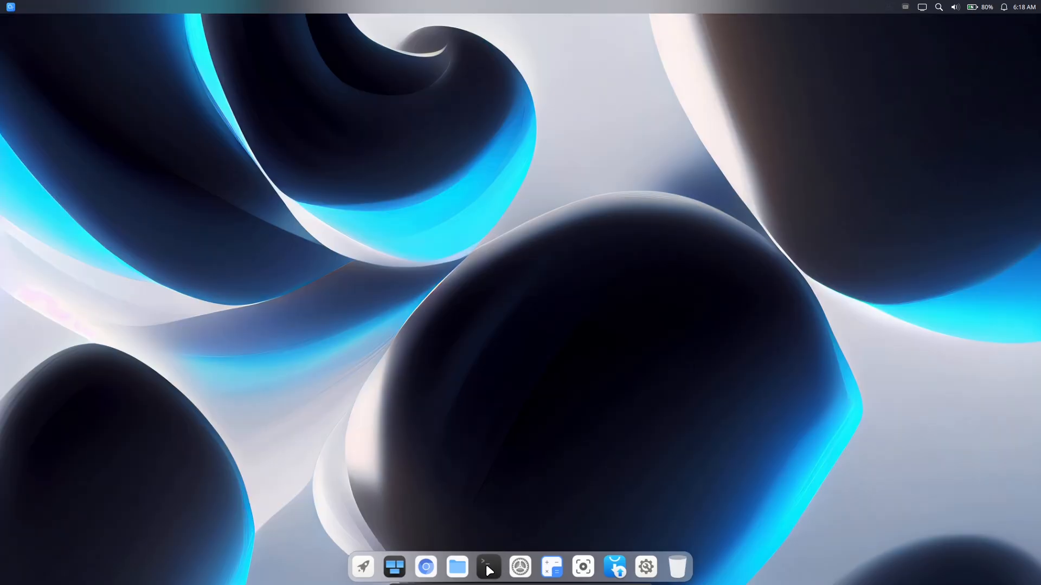
# Launch Terminal and bring up its settings, glancing at the bookmark settings before returning to appearance.
pyautogui.click(488, 567)
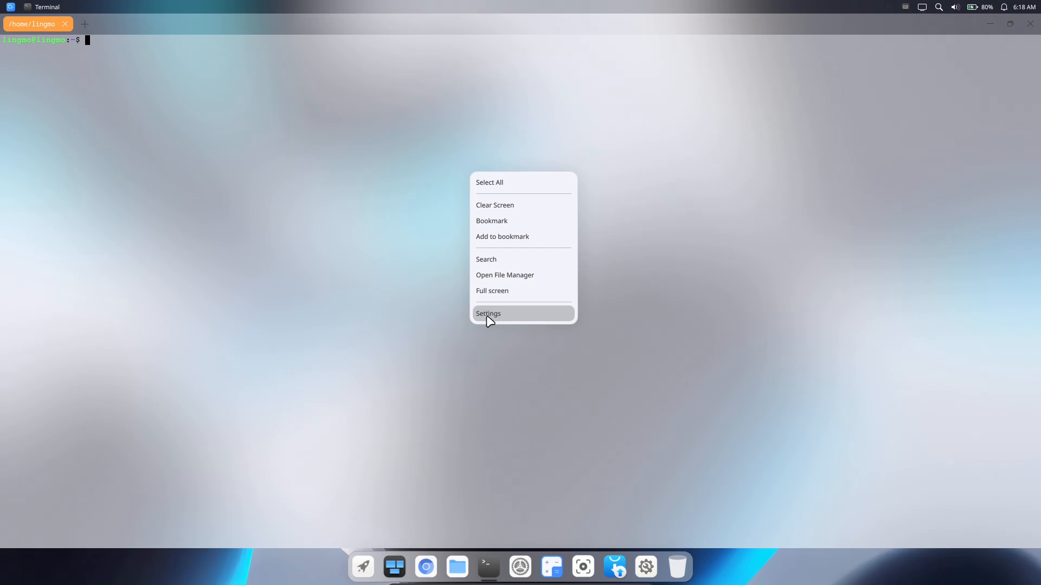
pyautogui.click(487, 313)
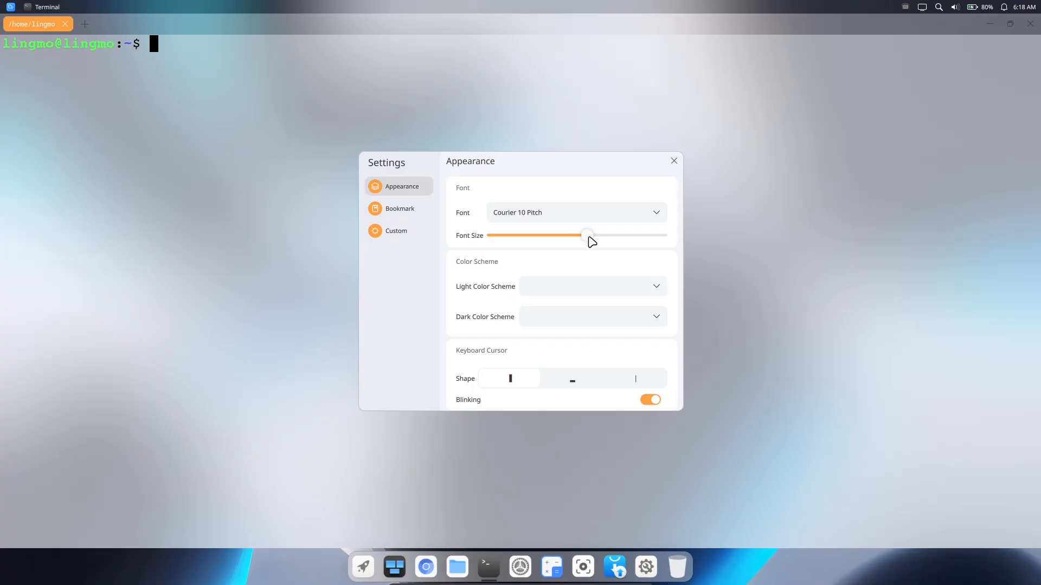
pyautogui.click(399, 208)
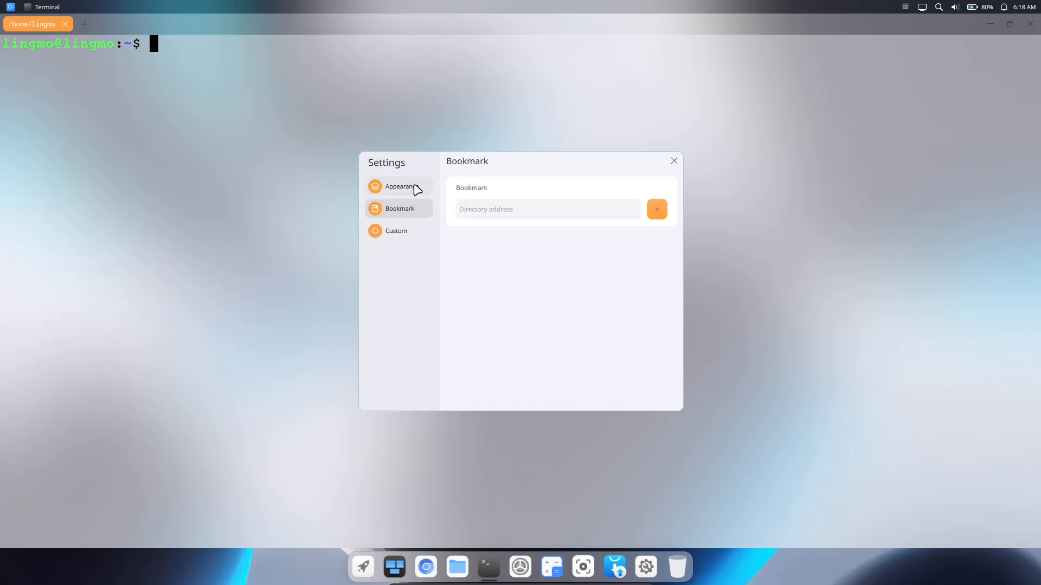
pyautogui.click(400, 185)
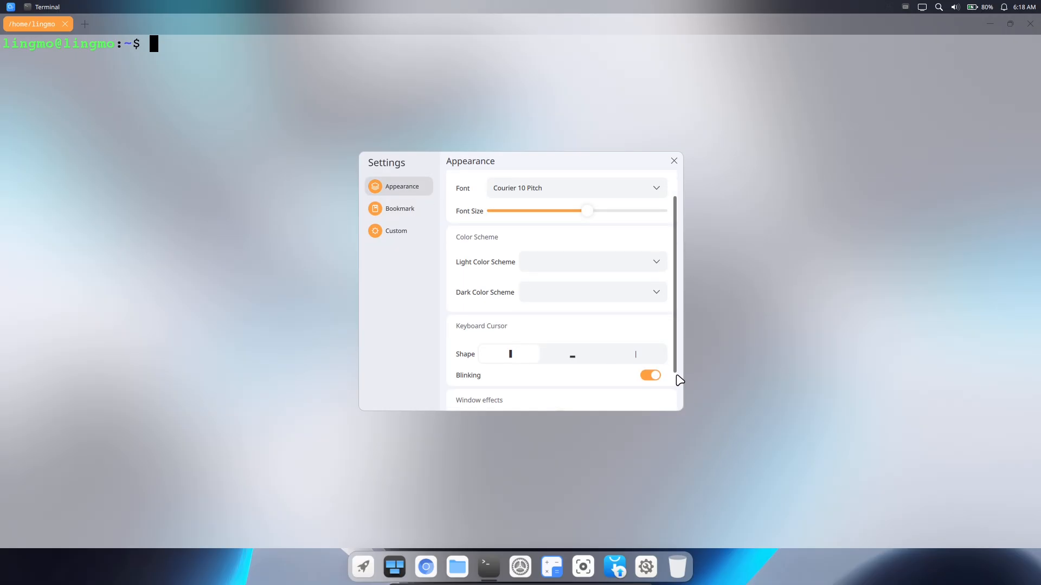
# Turn off window blur, browse the light colour scheme list, and close the Terminal settings.
pyautogui.scroll(-3)
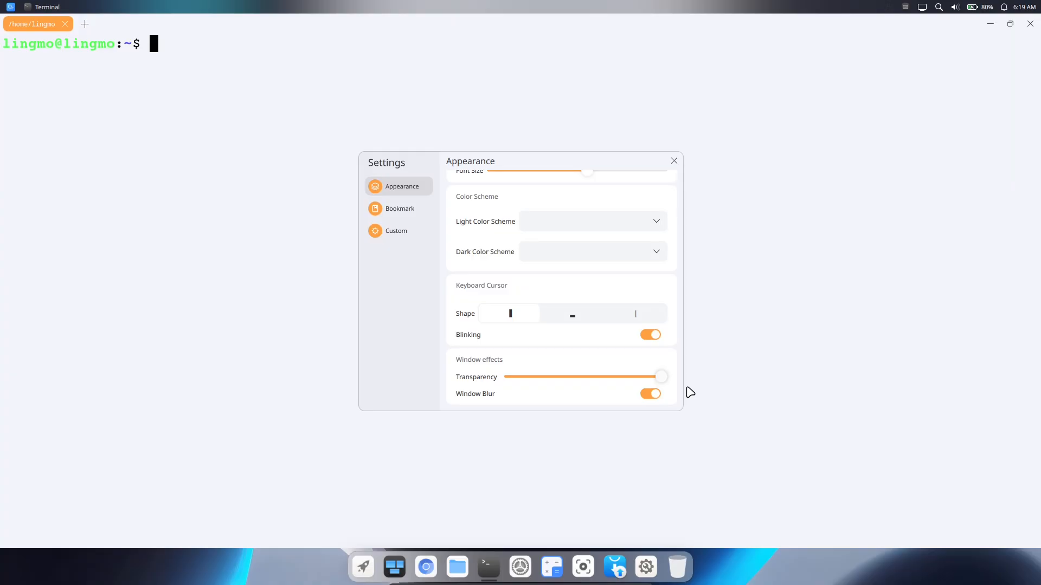
pyautogui.moveTo(640, 398)
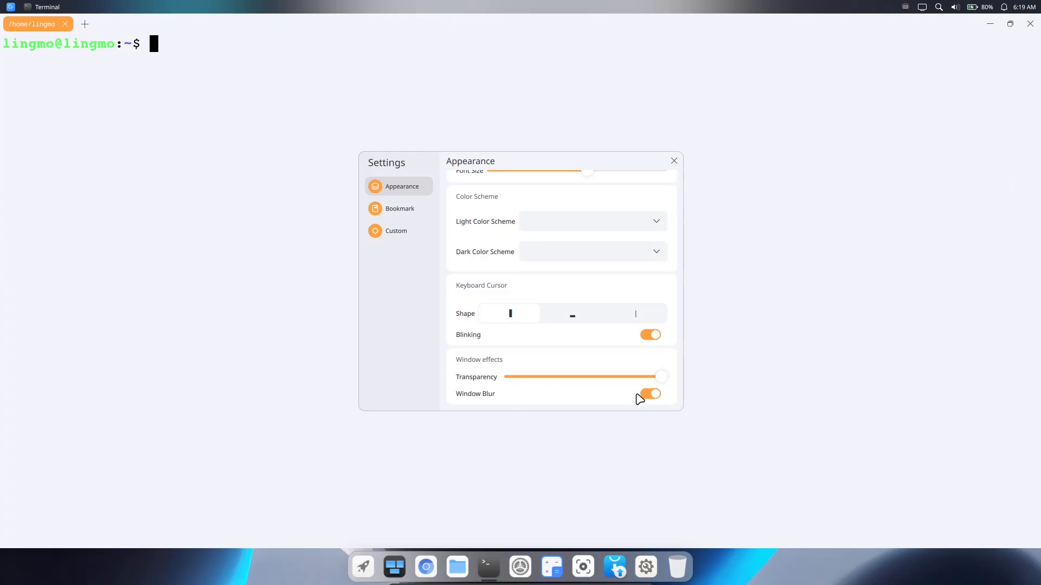
pyautogui.click(649, 393)
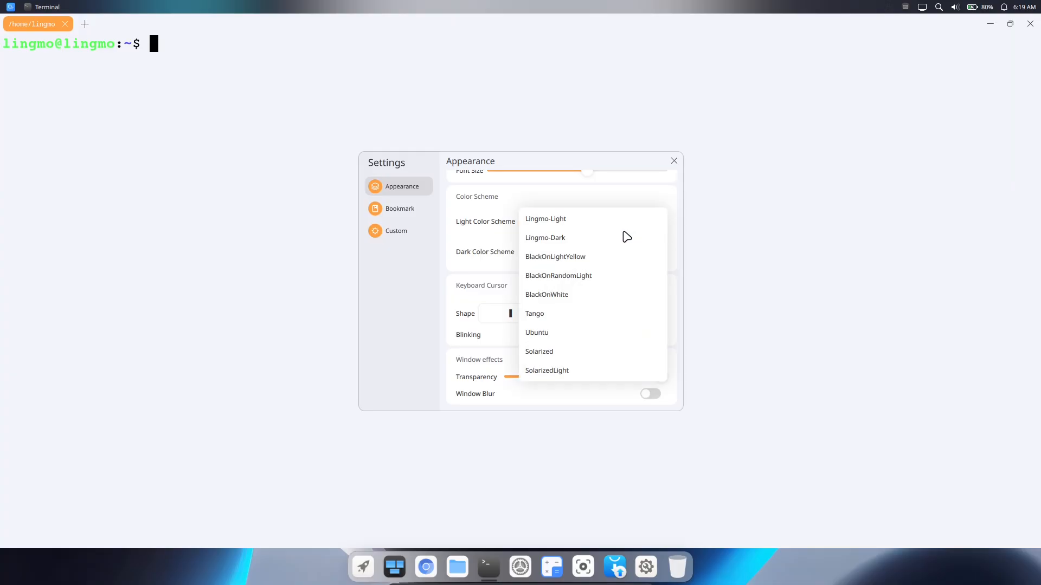
pyautogui.moveTo(581, 295)
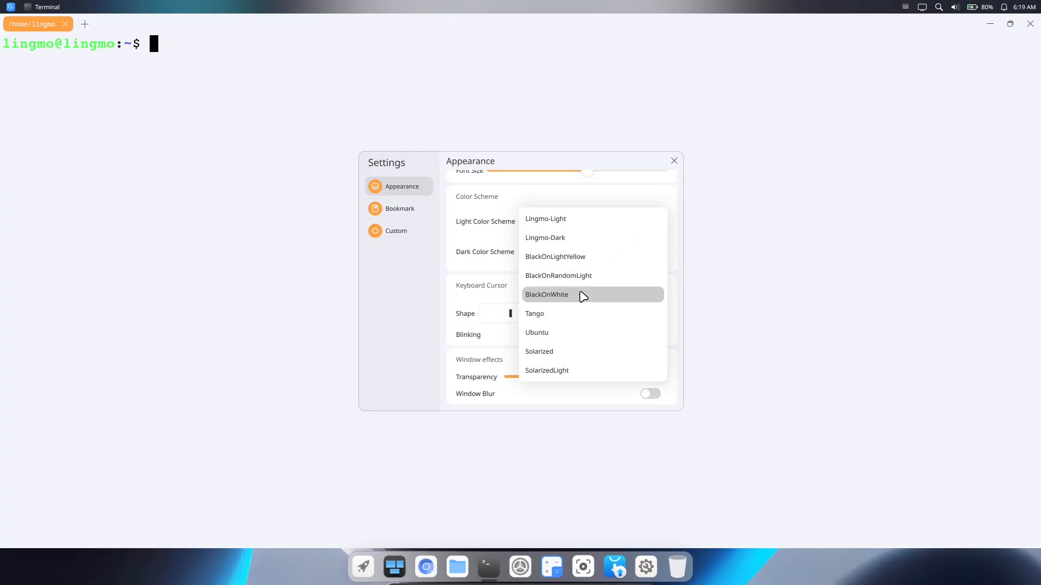
pyautogui.click(546, 294)
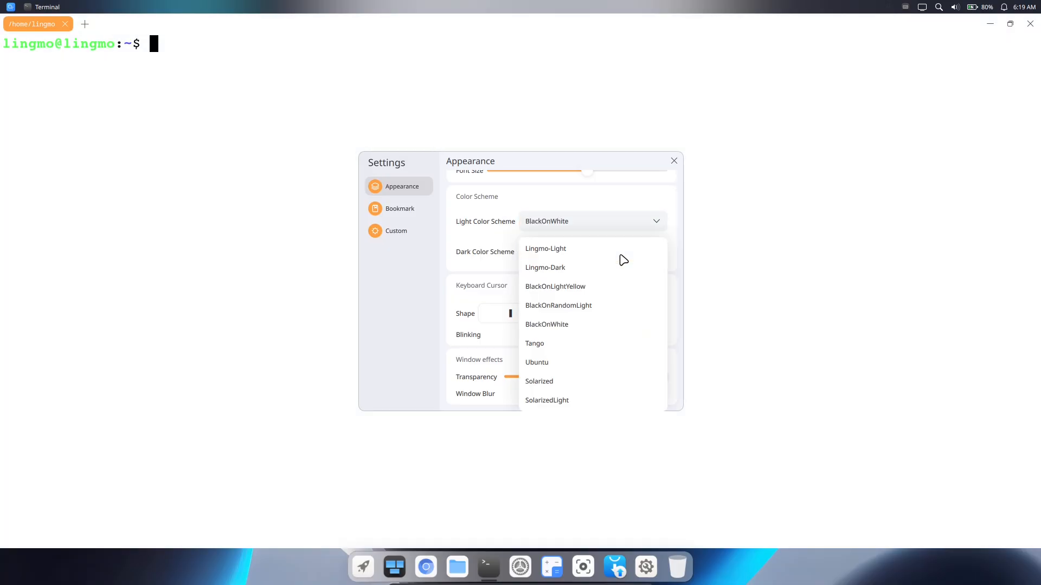
pyautogui.click(547, 325)
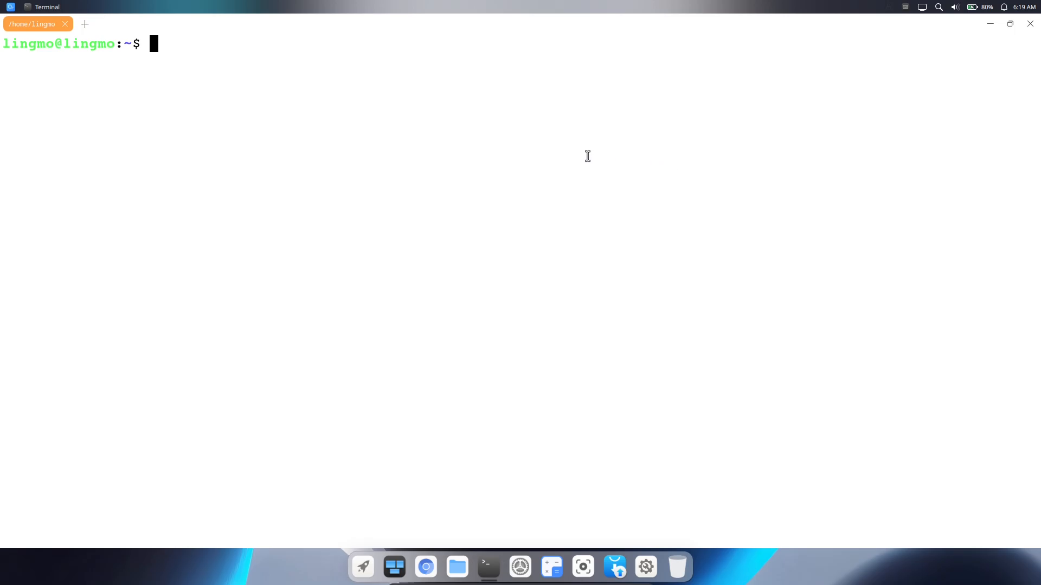
# Try running fastfetch and neofetch; both commands are not found.
pyautogui.write('fa')
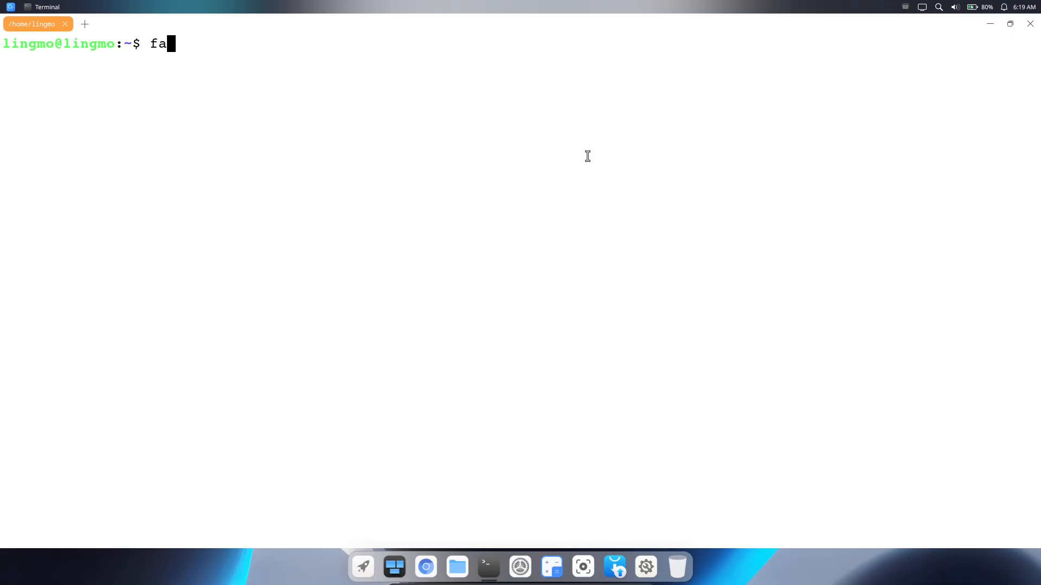
pyautogui.write('stfetch')
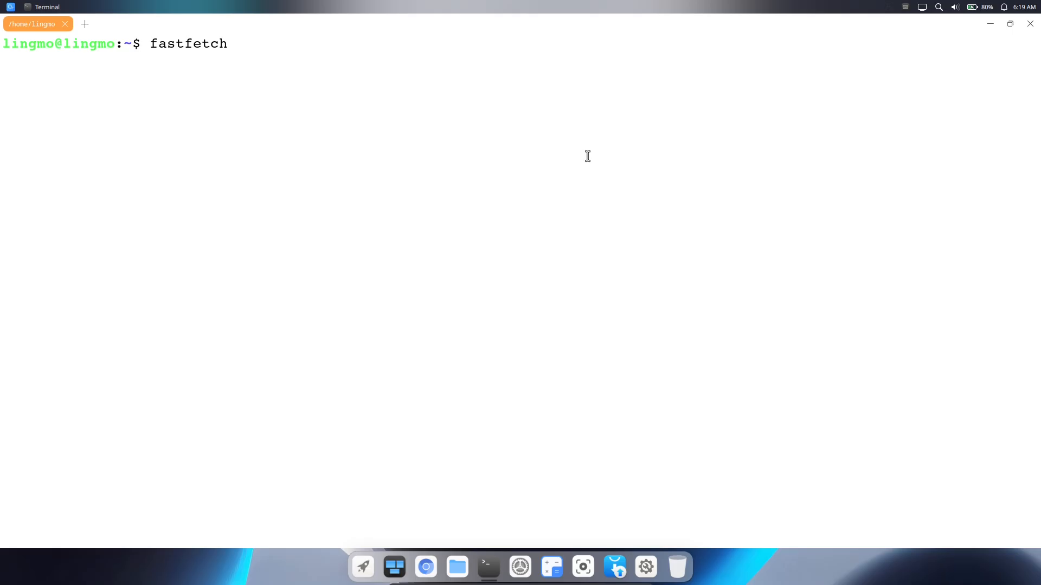
pyautogui.write('neo')
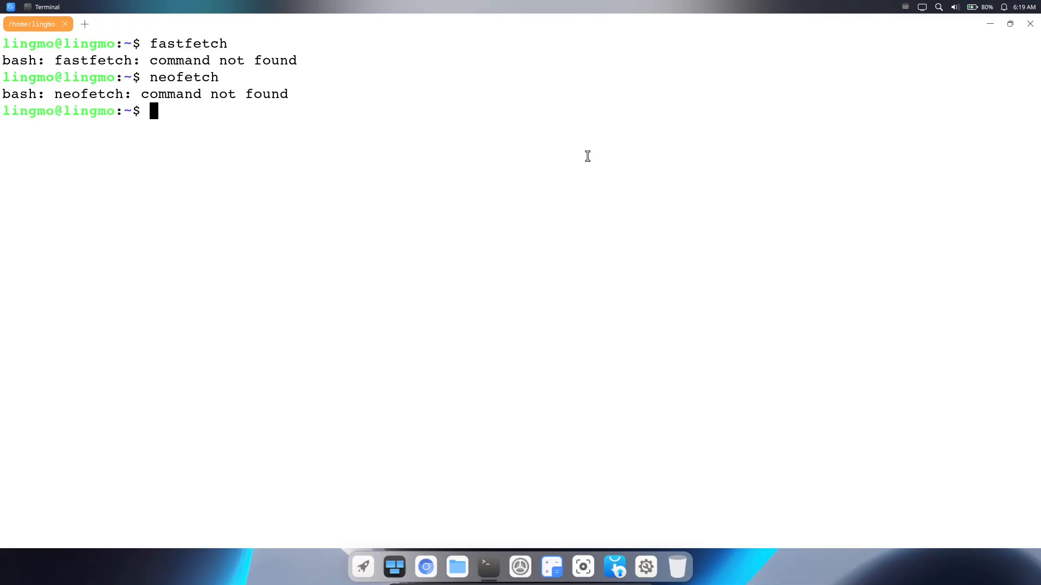
# Run 'sudo apt install neofetch', which fails to locate the package.
pyautogui.write('sudo')
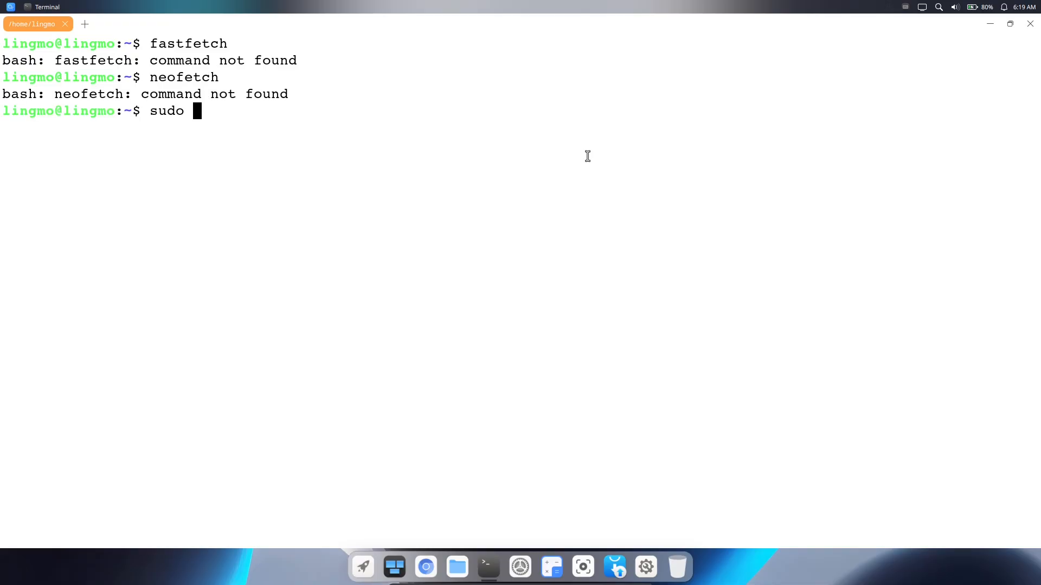
pyautogui.write('apt i')
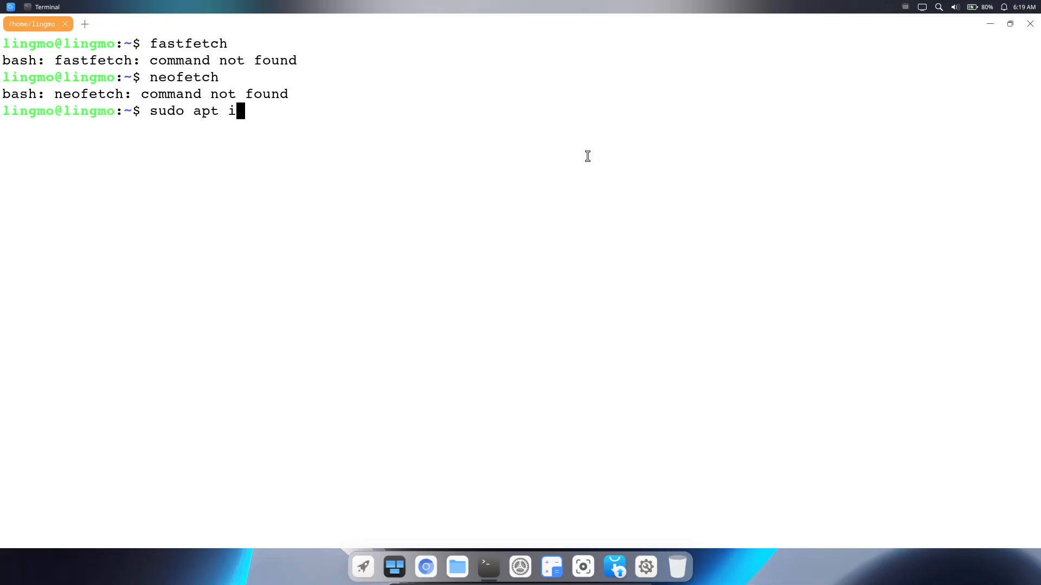
pyautogui.write('nstal')
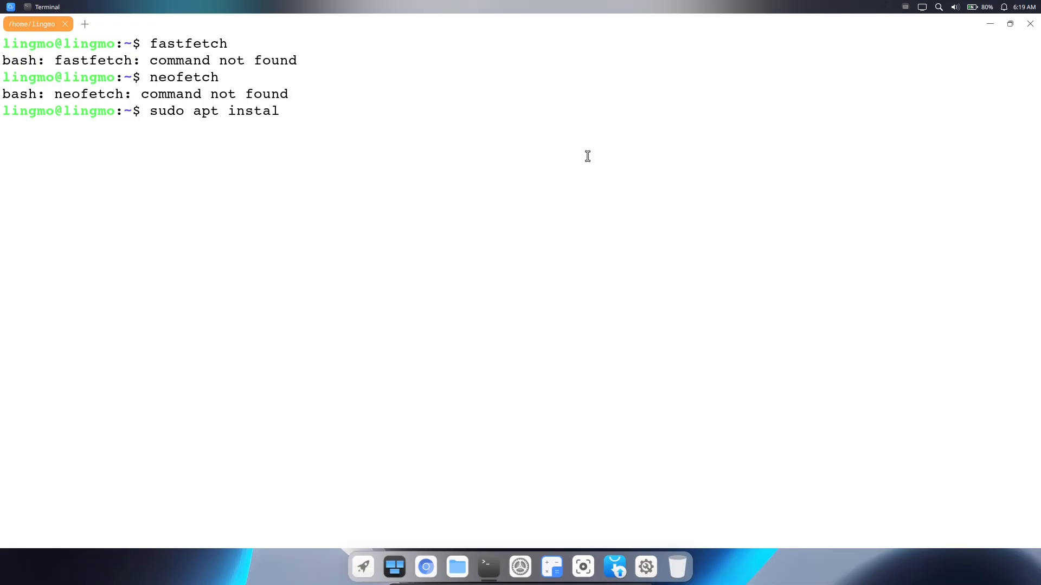
pyautogui.write('l n')
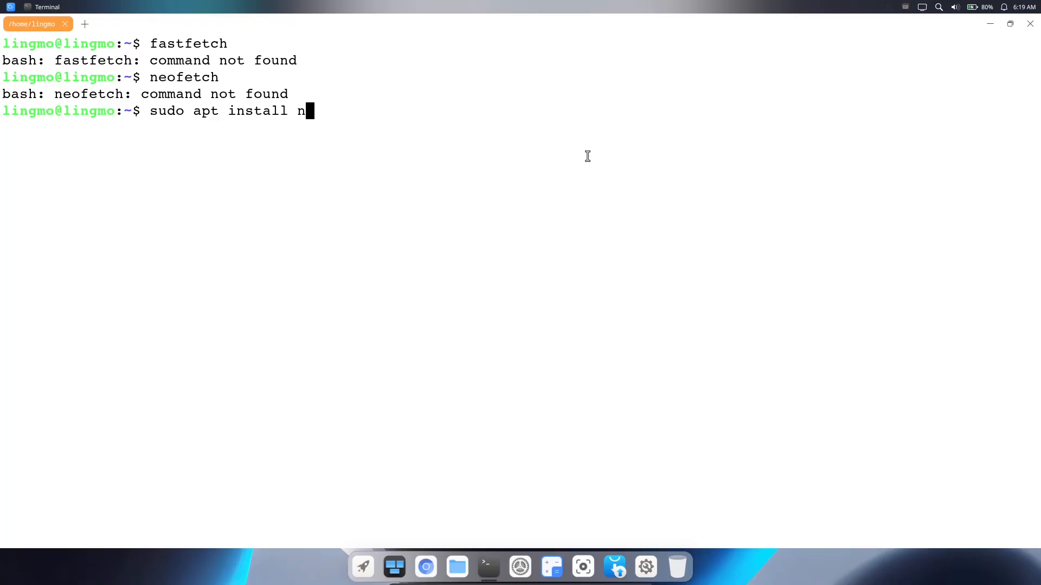
pyautogui.write('eofetch')
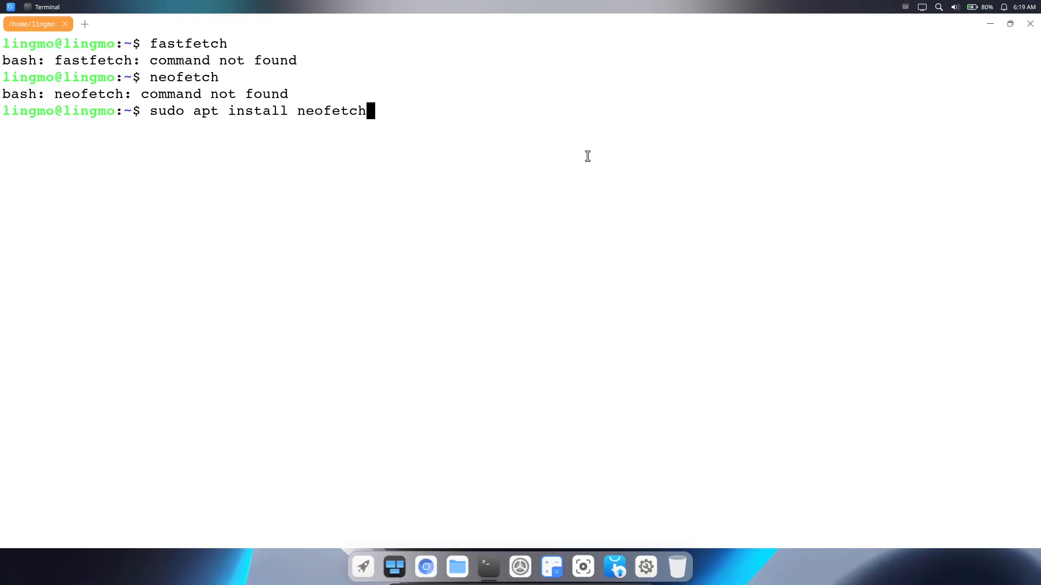
pyautogui.press('Return')
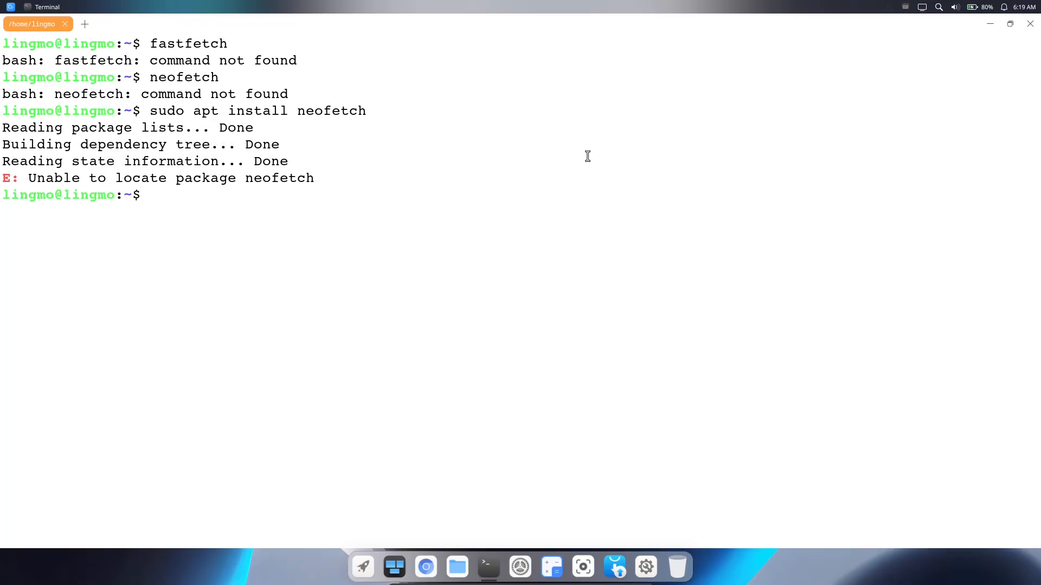
# Run 'sudo apt install fastfetch', which also fails to locate the package.
pyautogui.write('sudo a')
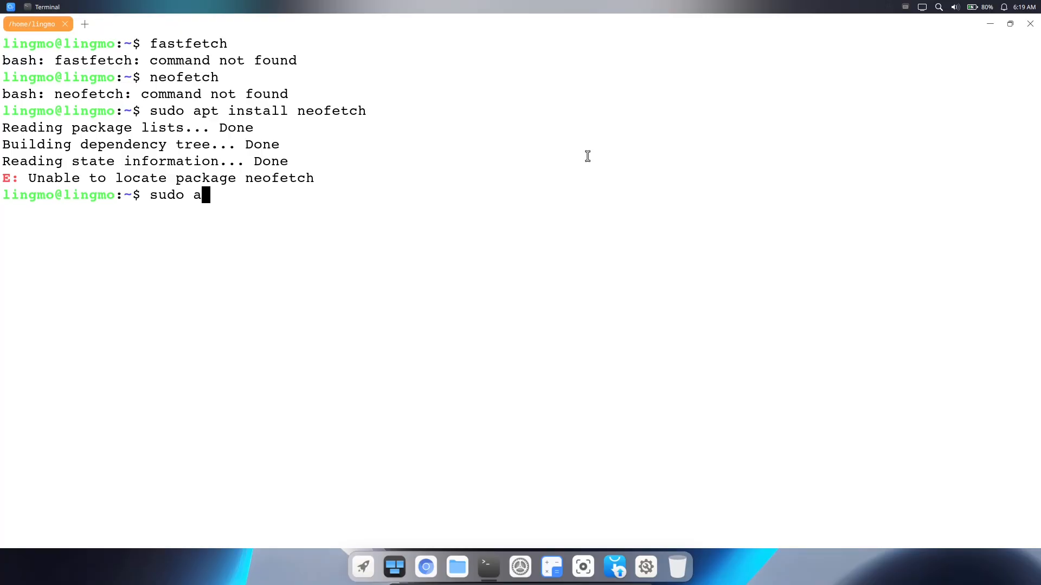
pyautogui.write('pt insta')
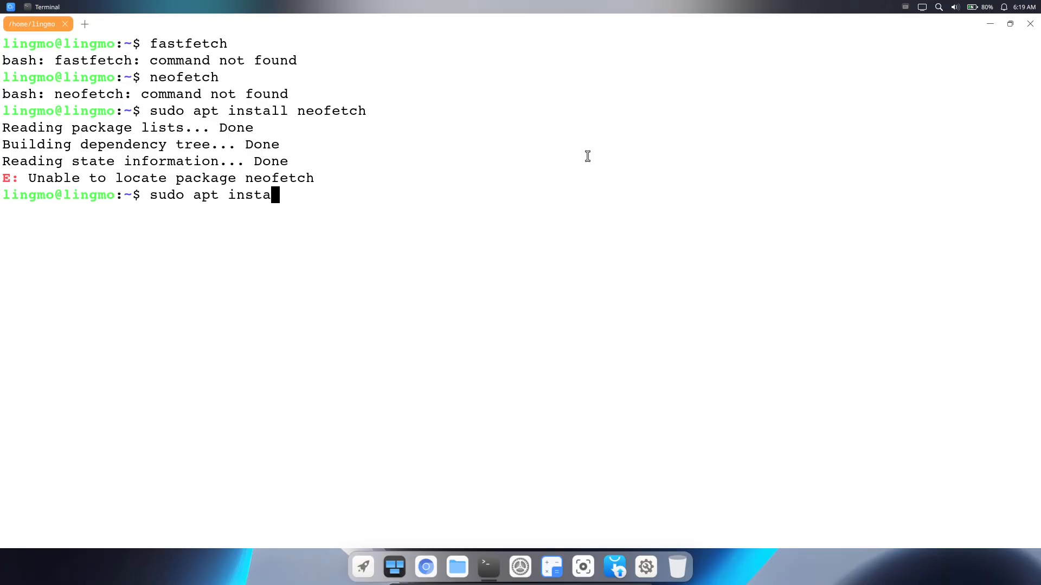
pyautogui.write('ll fast')
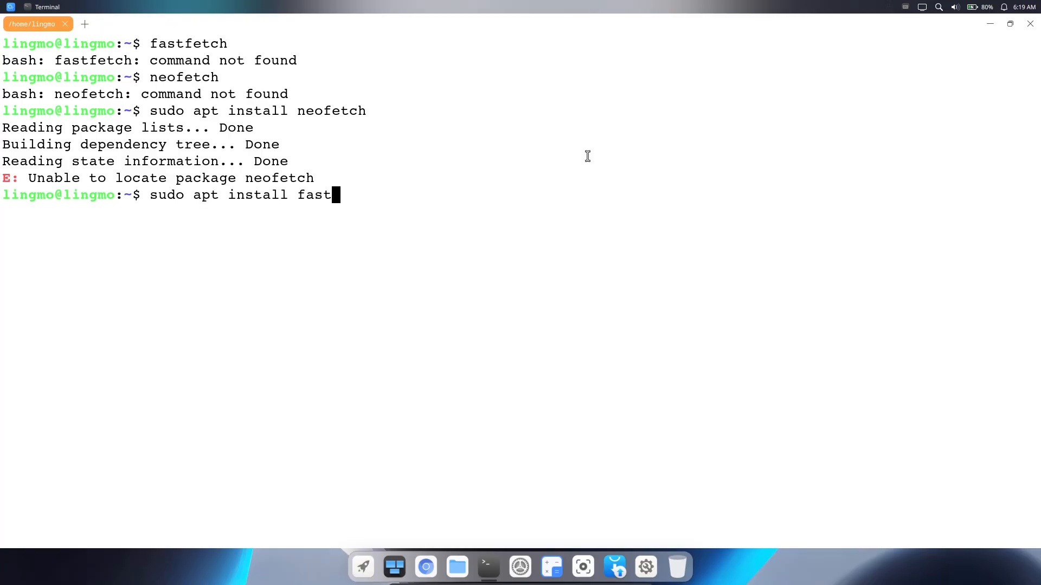
pyautogui.press('Return')
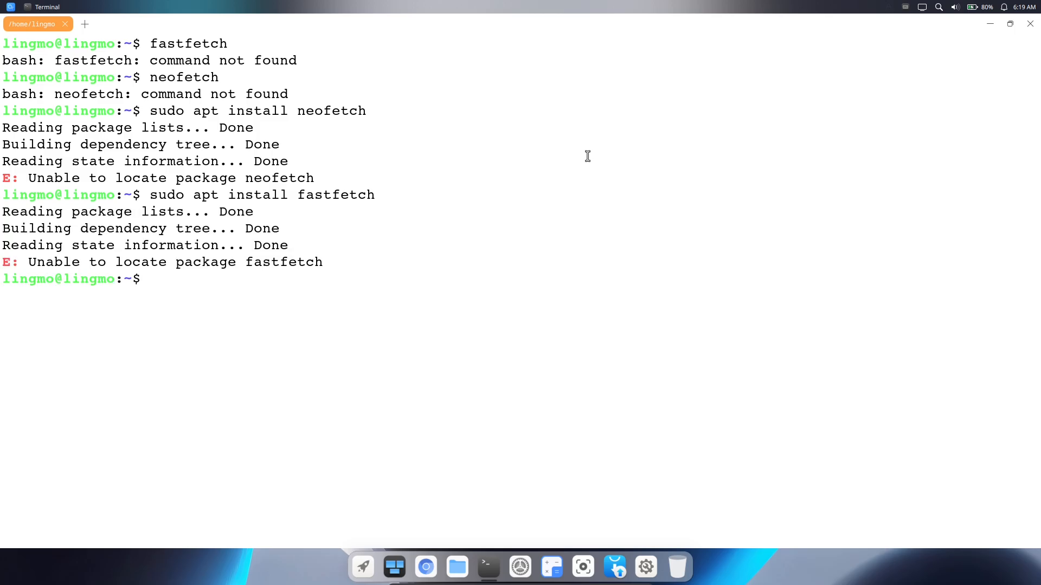
pyautogui.write('sud')
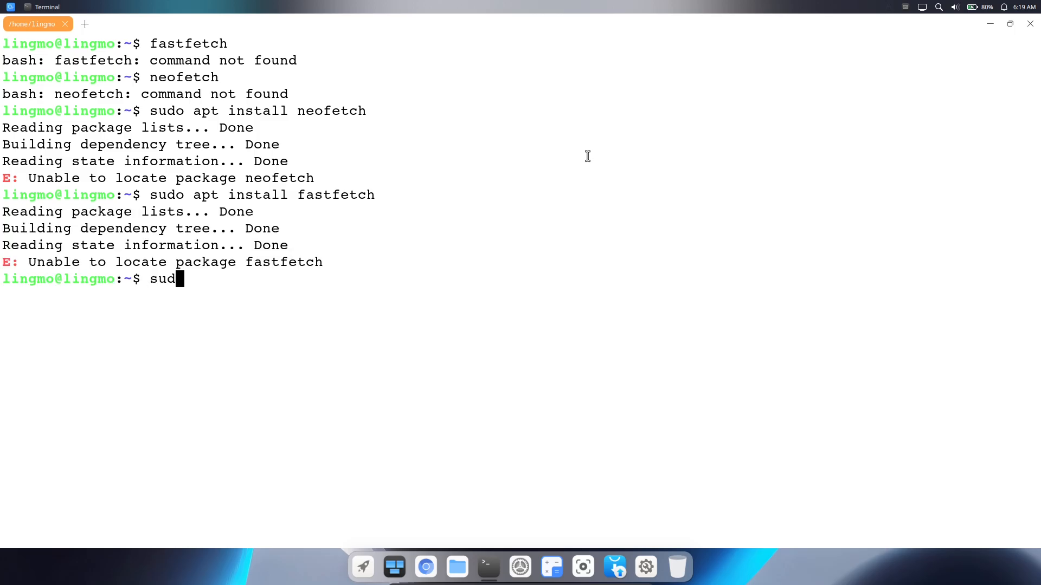
# Run 'sudo apt update && sudo apt upgrade' and confirm with y, upgrading the ark package.
pyautogui.write('o apt')
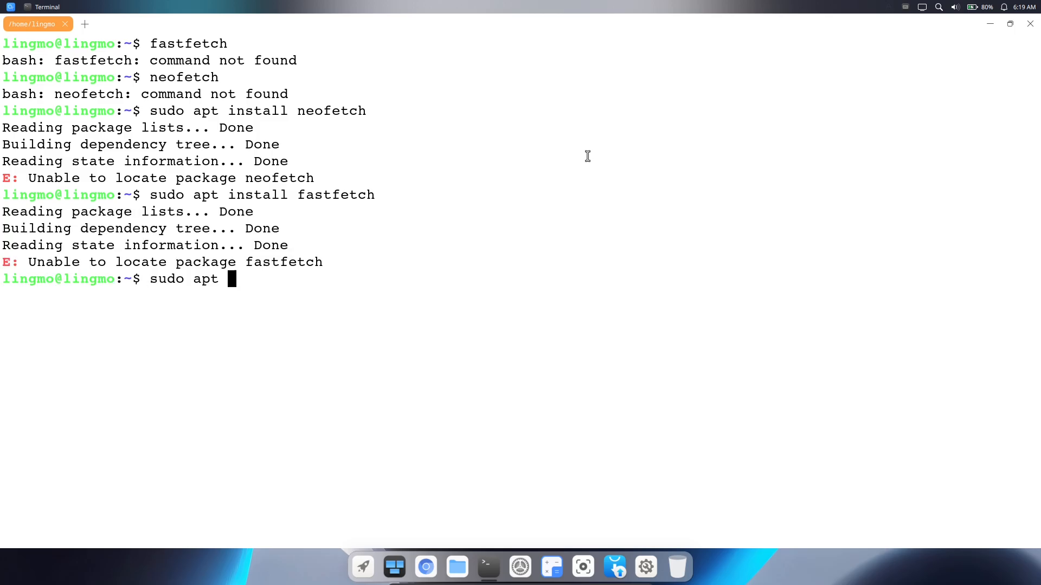
pyautogui.write('update')
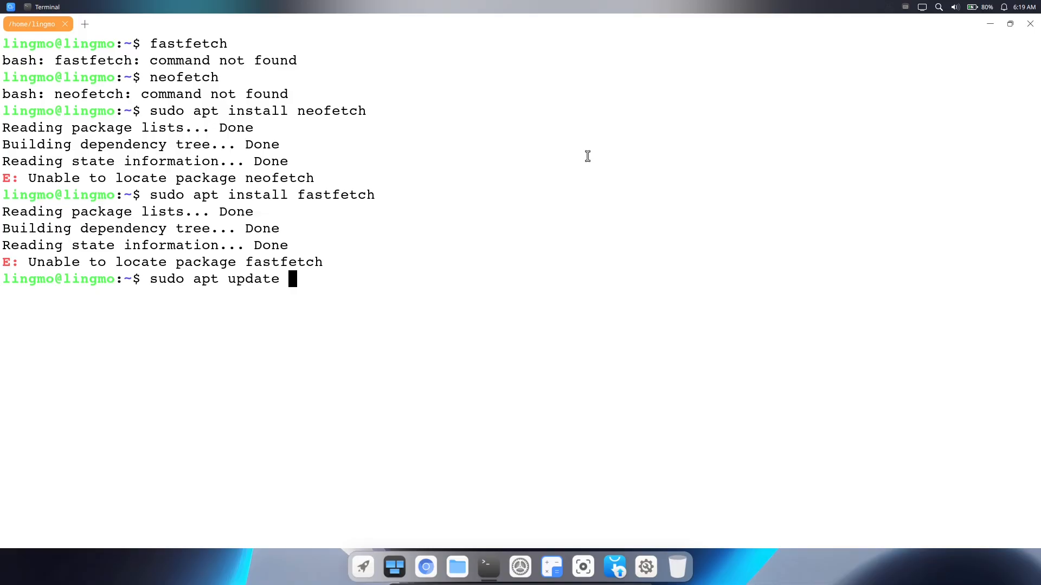
pyautogui.write('&&')
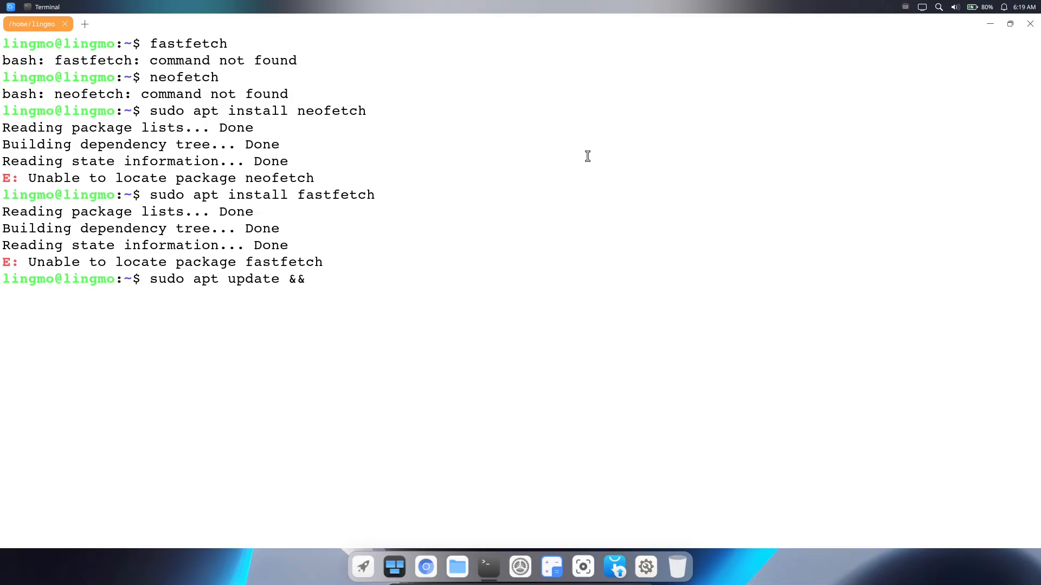
pyautogui.write('sudo')
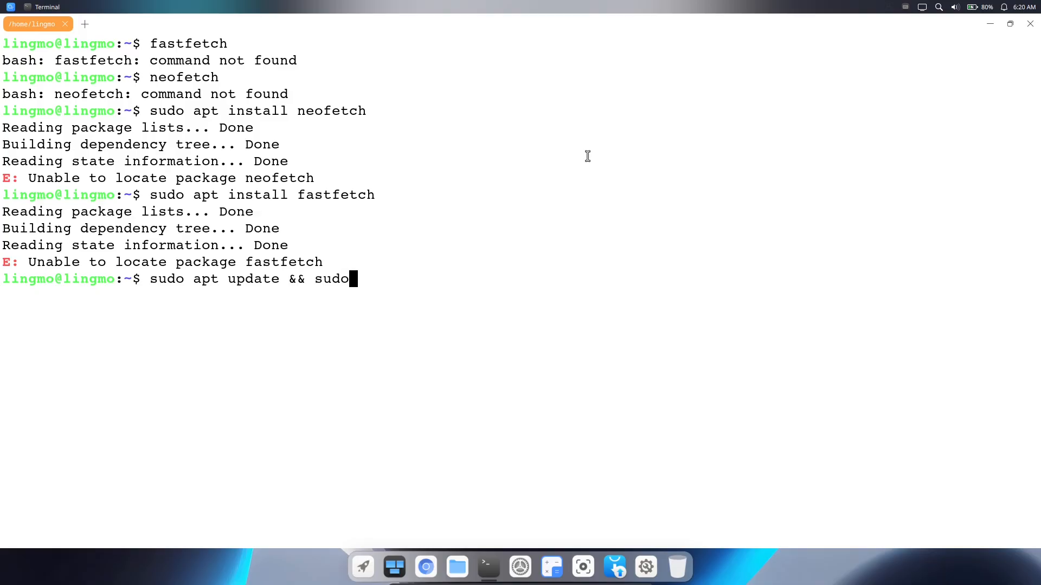
pyautogui.write('apt')
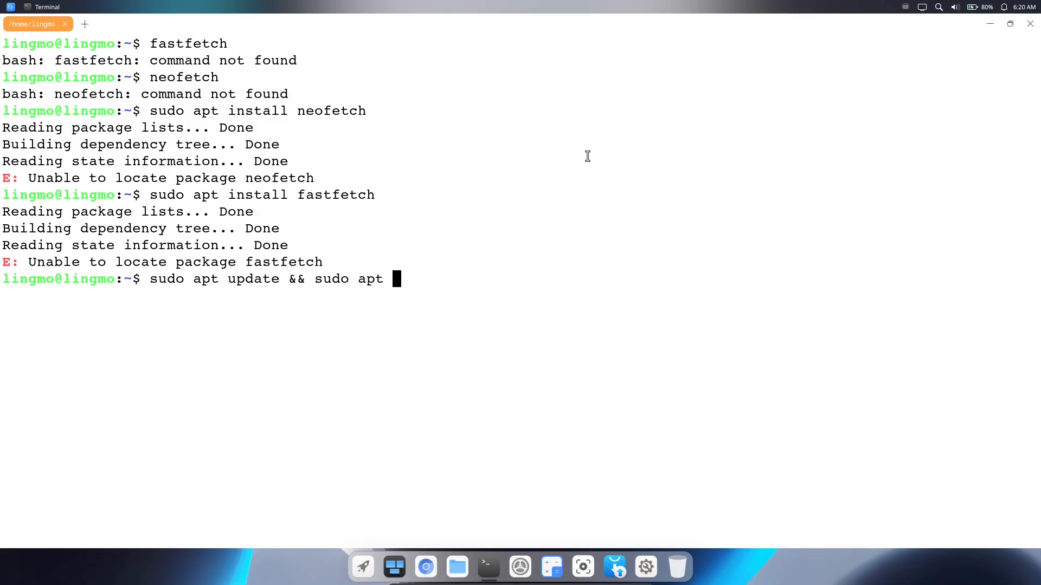
pyautogui.write('up')
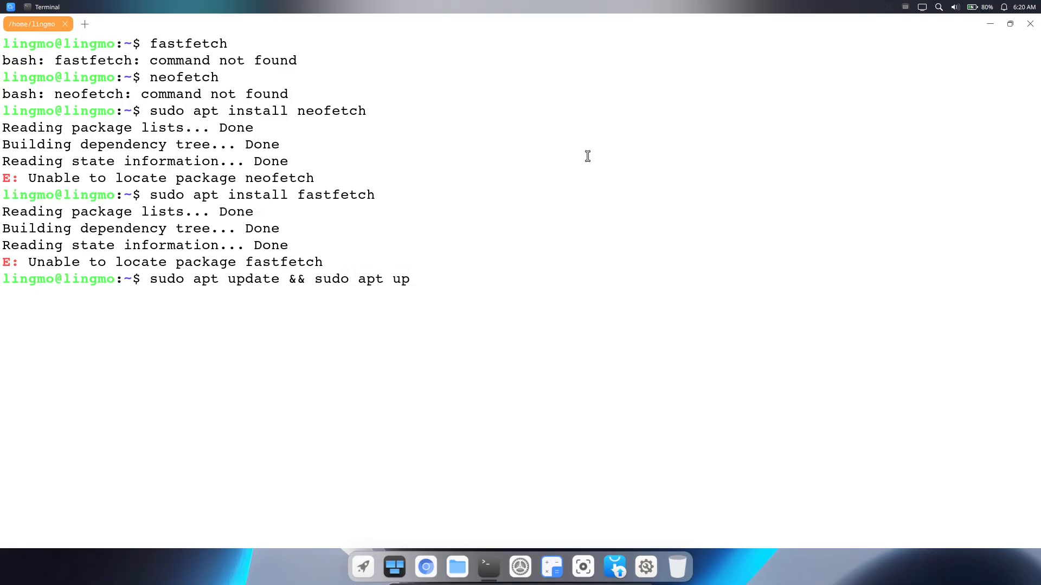
pyautogui.write('grade')
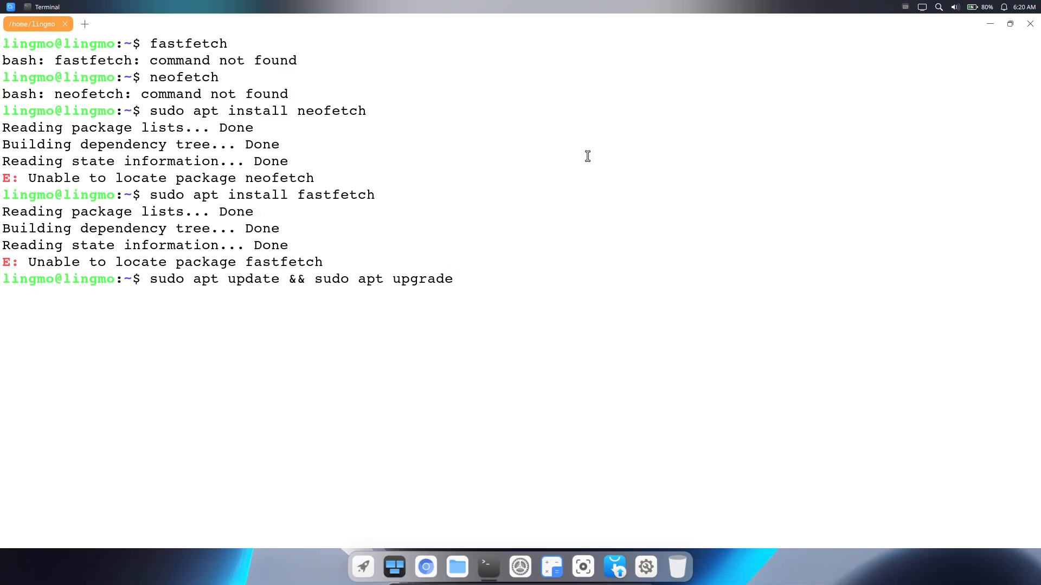
pyautogui.press('Return')
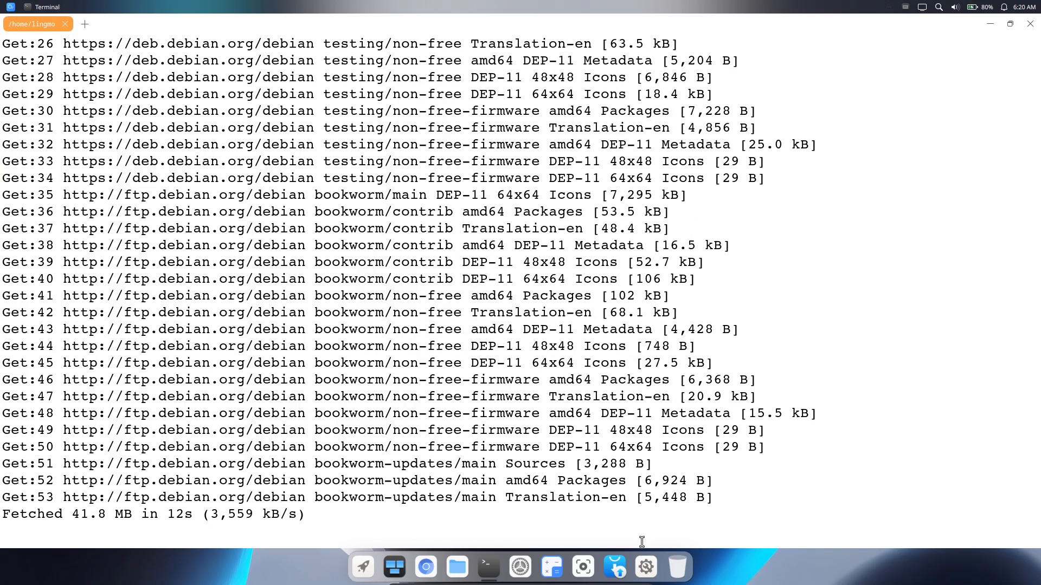
pyautogui.moveTo(589, 452)
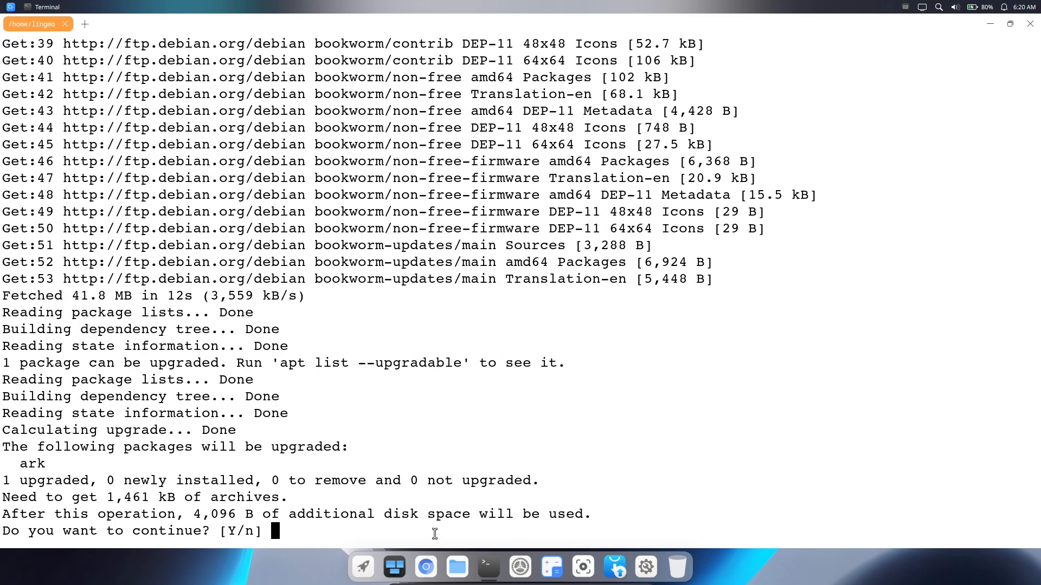
pyautogui.write('y')
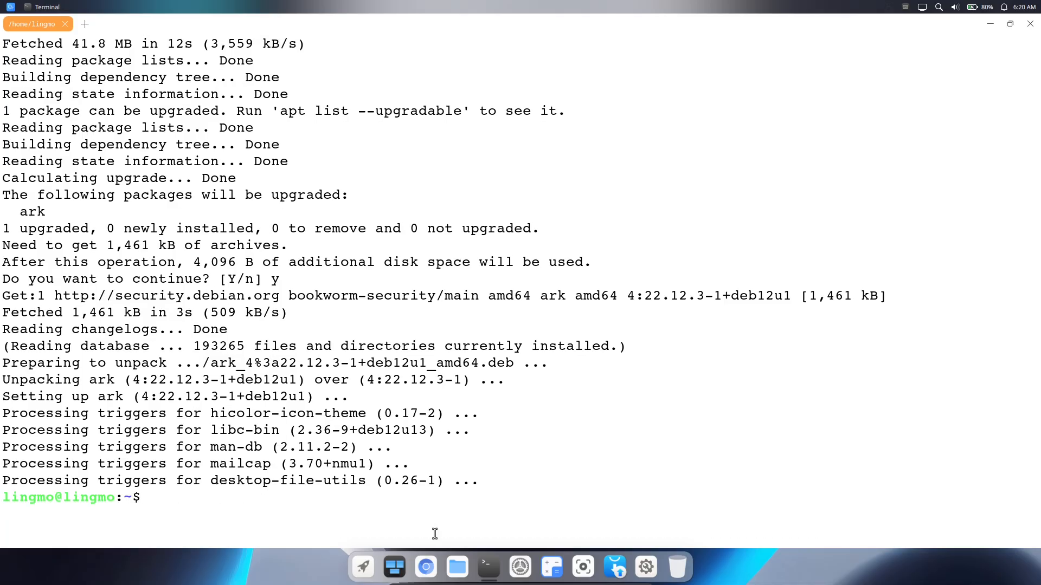
# Install neofetch with 'sudo apt install neofetch'.
pyautogui.write('sudo')
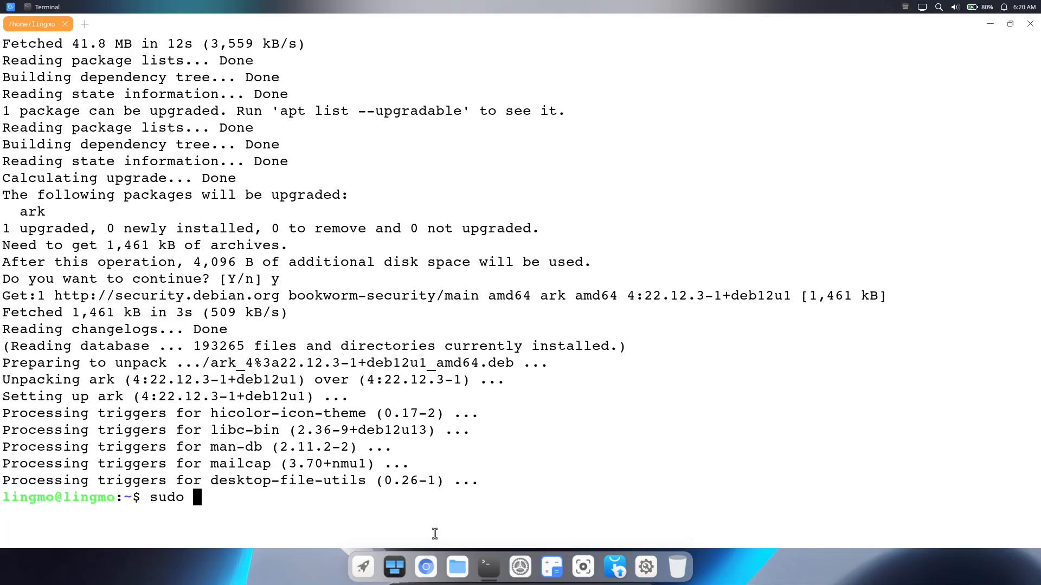
pyautogui.write('apt i')
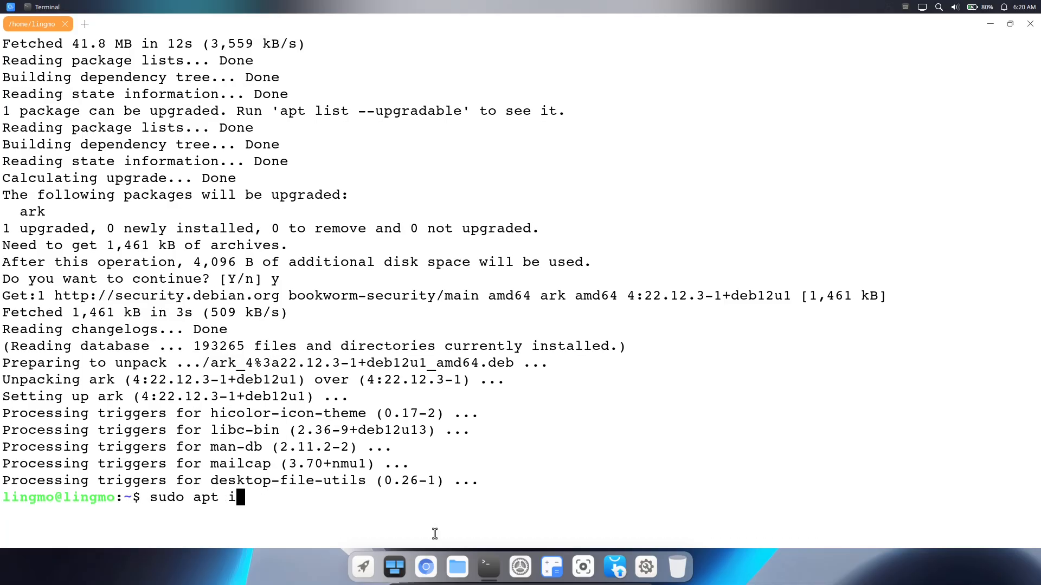
pyautogui.write('nstall')
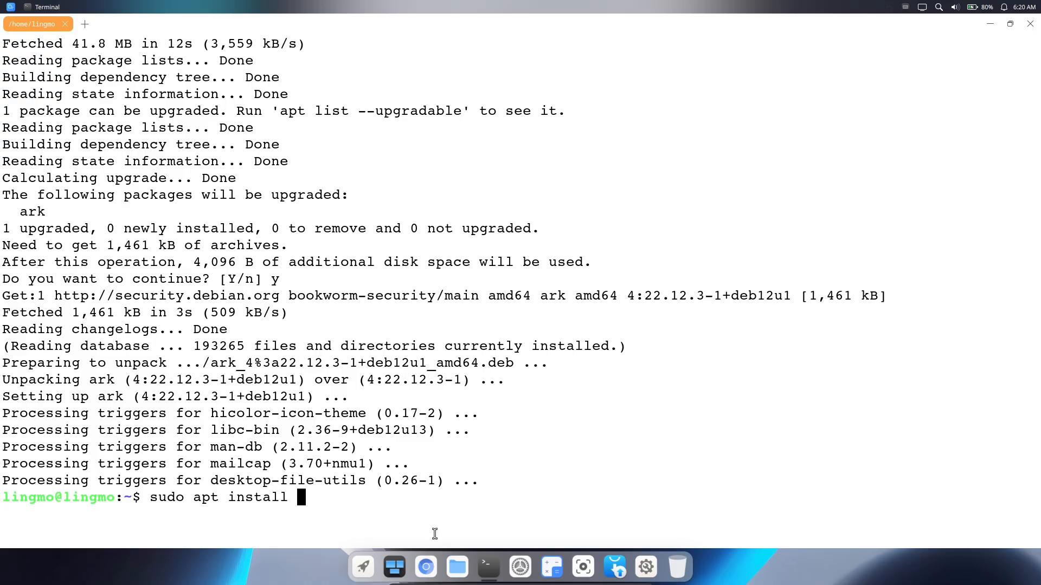
pyautogui.write('neofet')
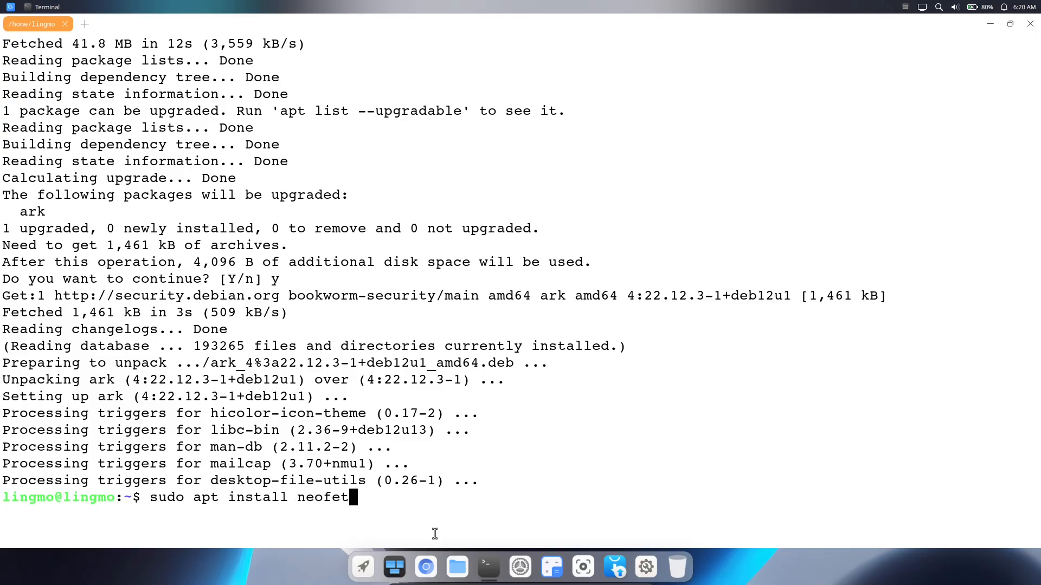
pyautogui.press('Return')
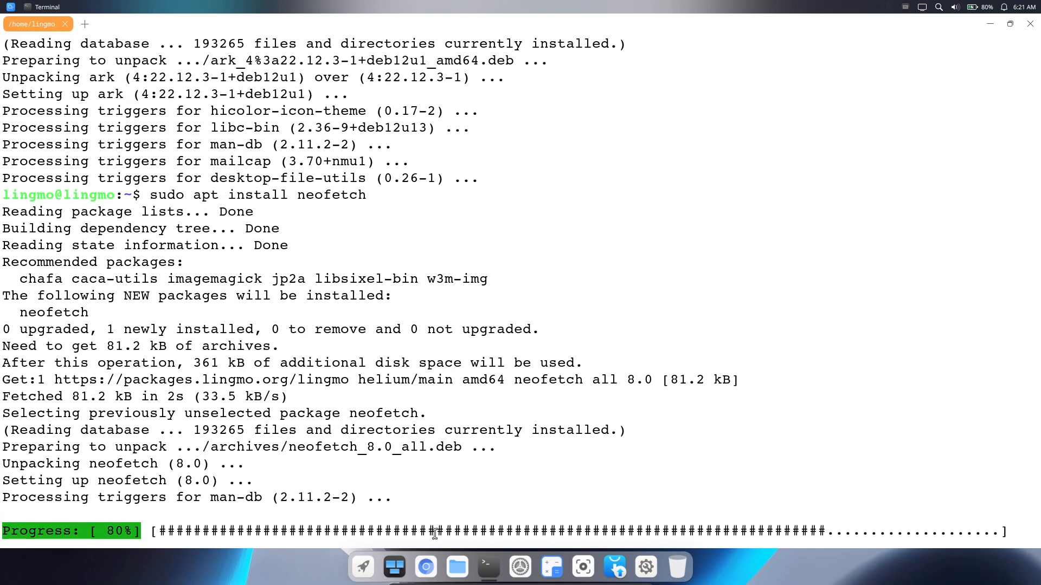
# Install inxi with 'sudo apt install inxi'.
pyautogui.write('sudo apt i')
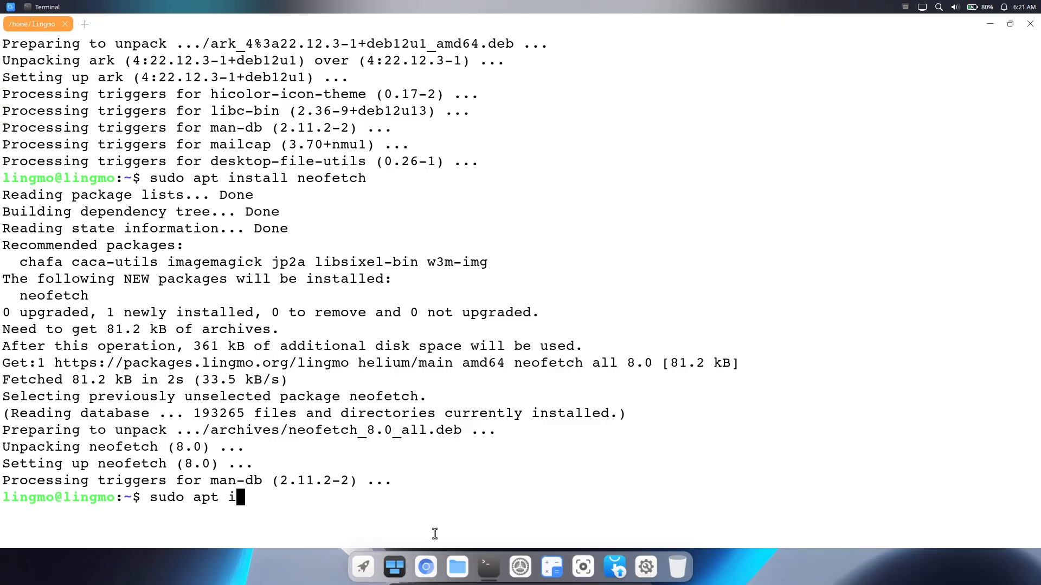
pyautogui.write('nstal')
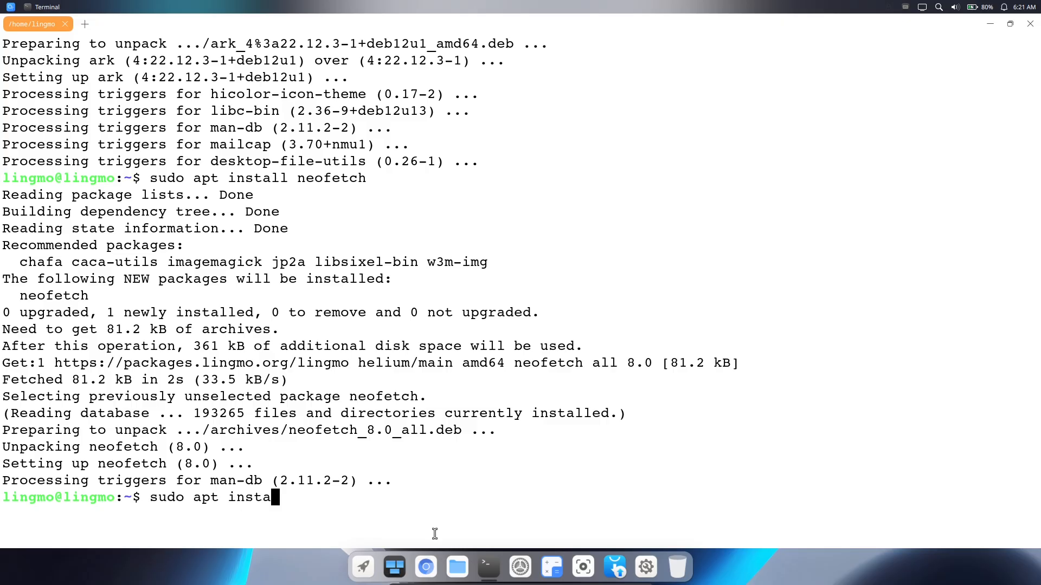
pyautogui.write('ll inx')
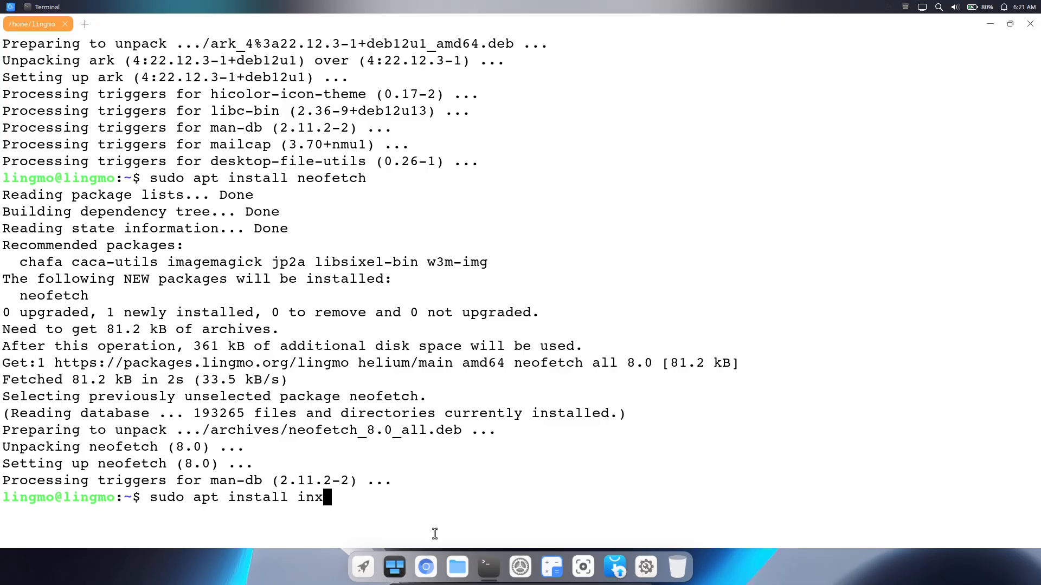
pyautogui.press('Return')
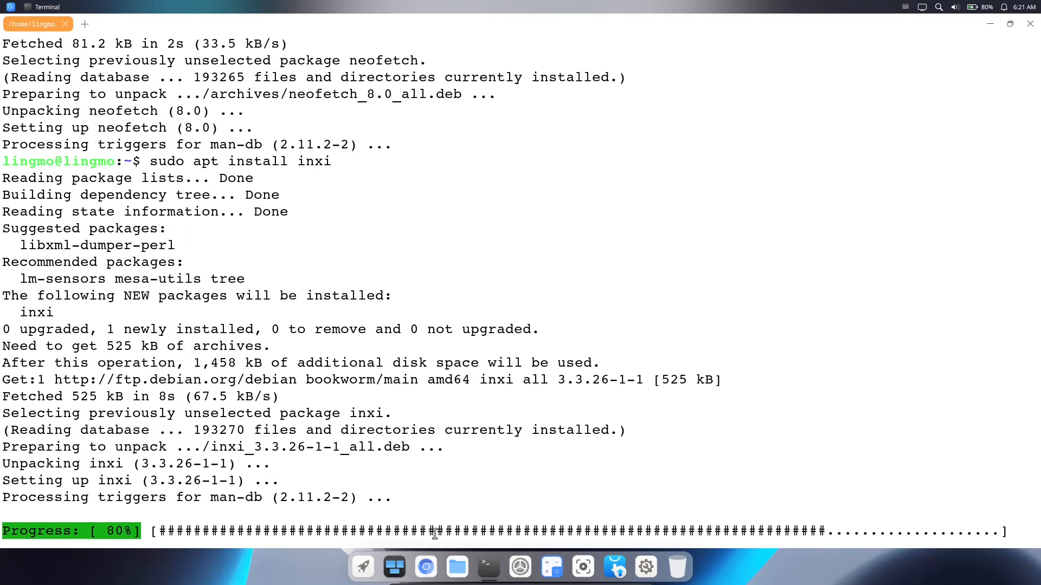
# Install btop with 'sudo apt install btop'.
pyautogui.write('sud')
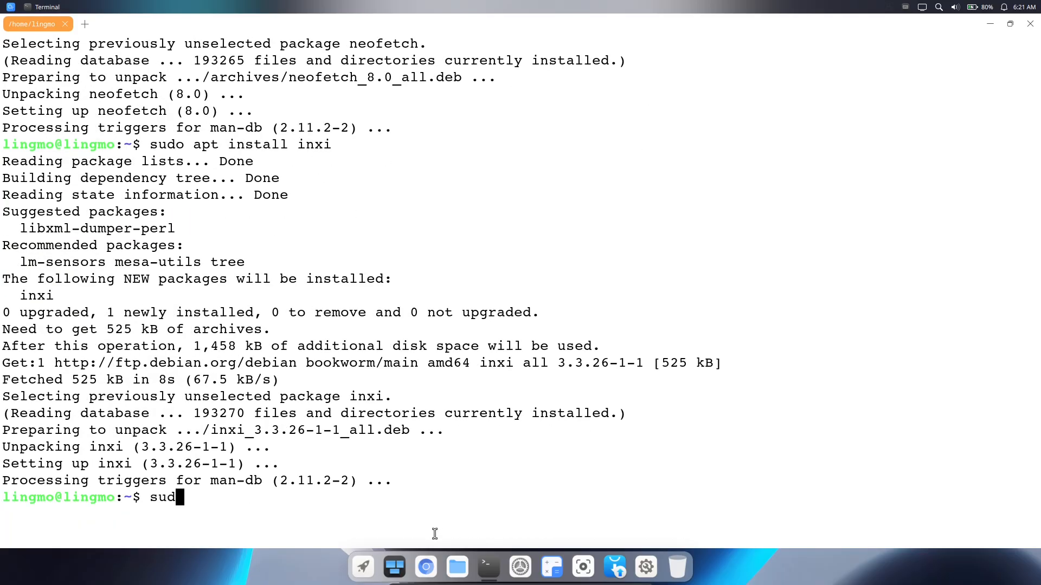
pyautogui.write('apy')
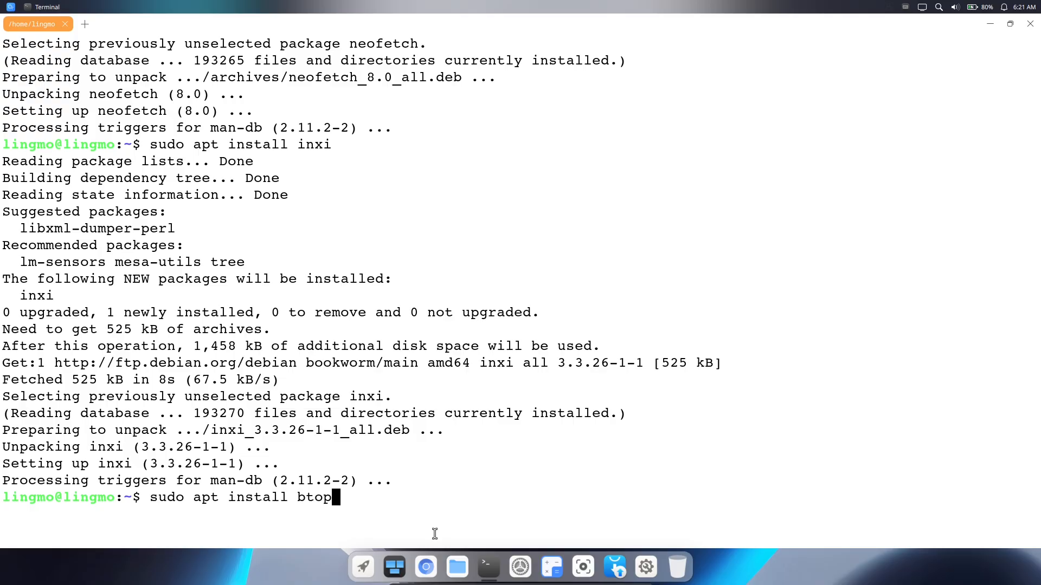
pyautogui.press('Return')
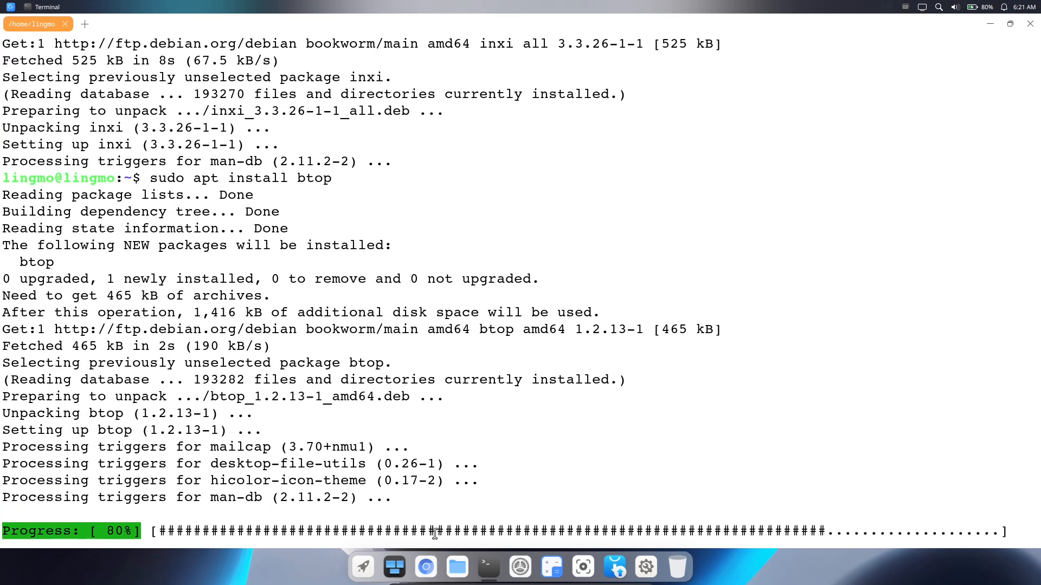
pyautogui.write('cle')
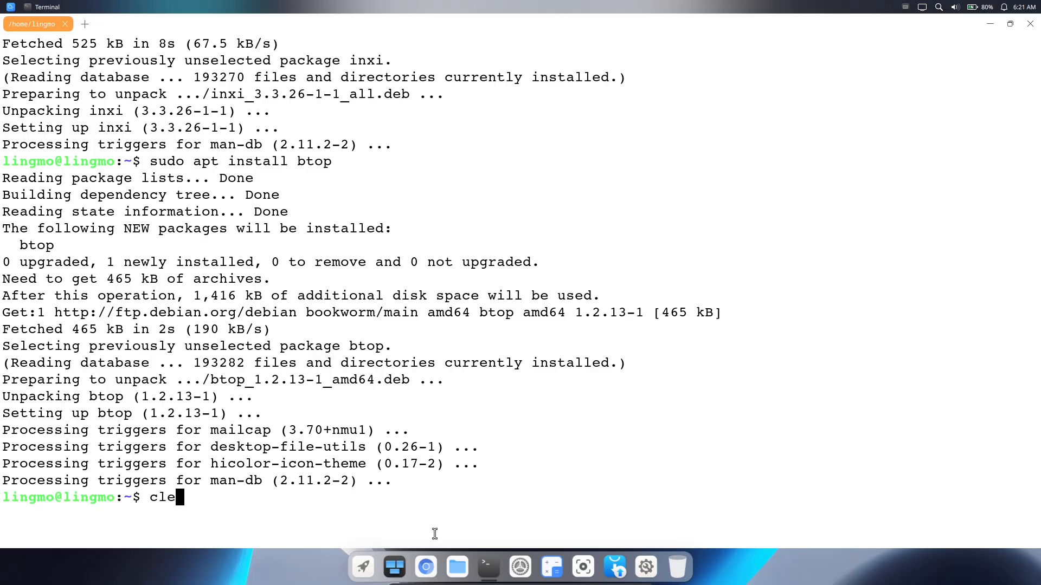
# Clear the screen and run neofetch to show the system summary.
pyautogui.press('Return')
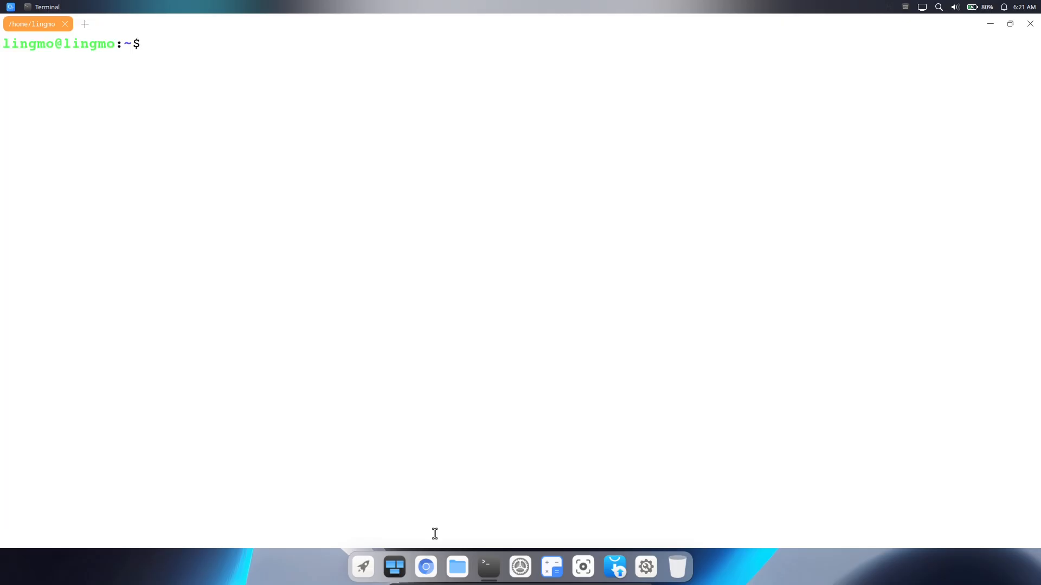
pyautogui.write('neofetch')
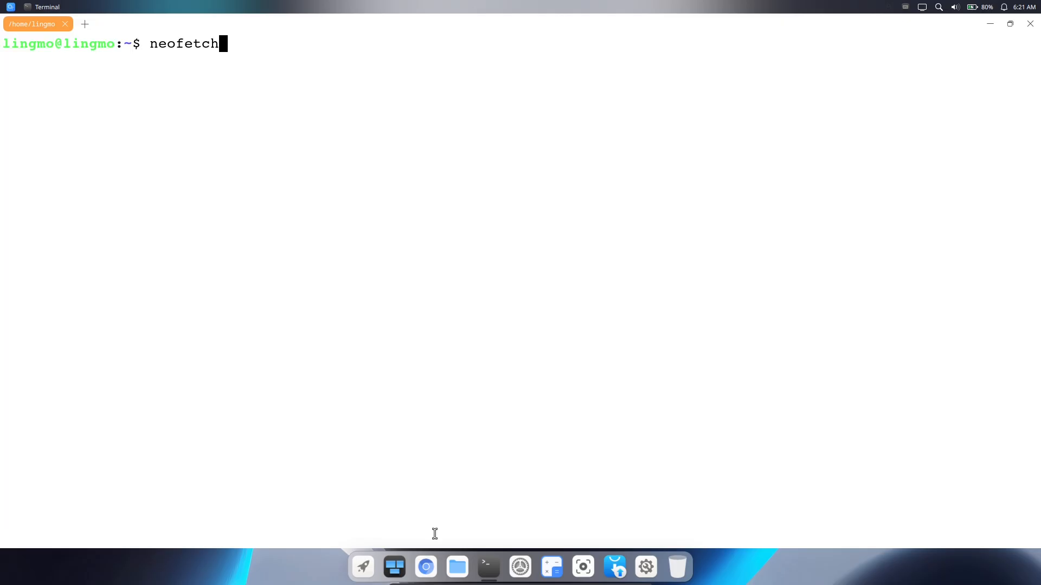
pyautogui.press('Return')
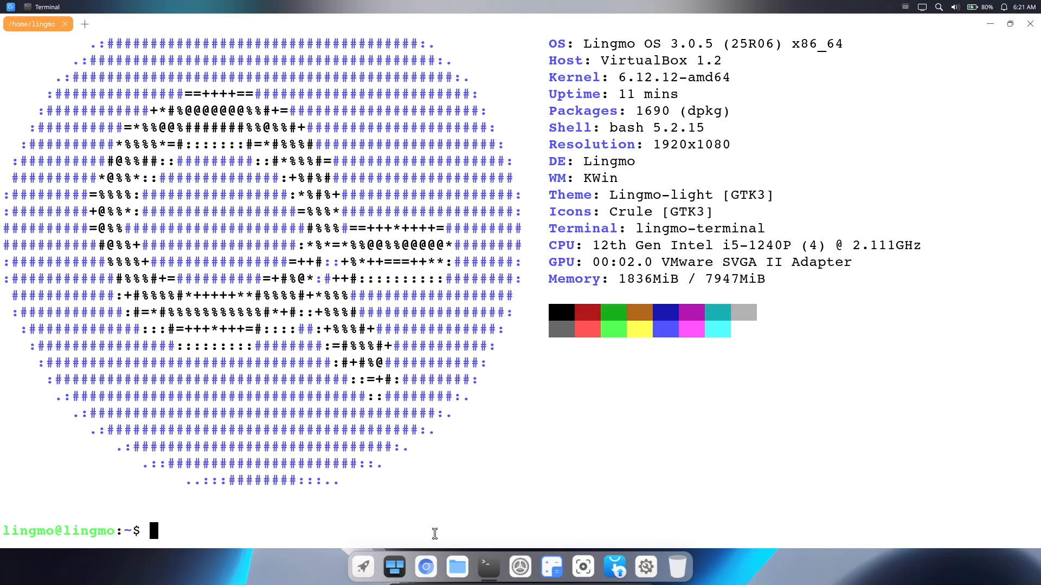
# Print the OS release line with 'cat /etc/issue', showing Lingmo OS 3.0.3.
pyautogui.write('cat')
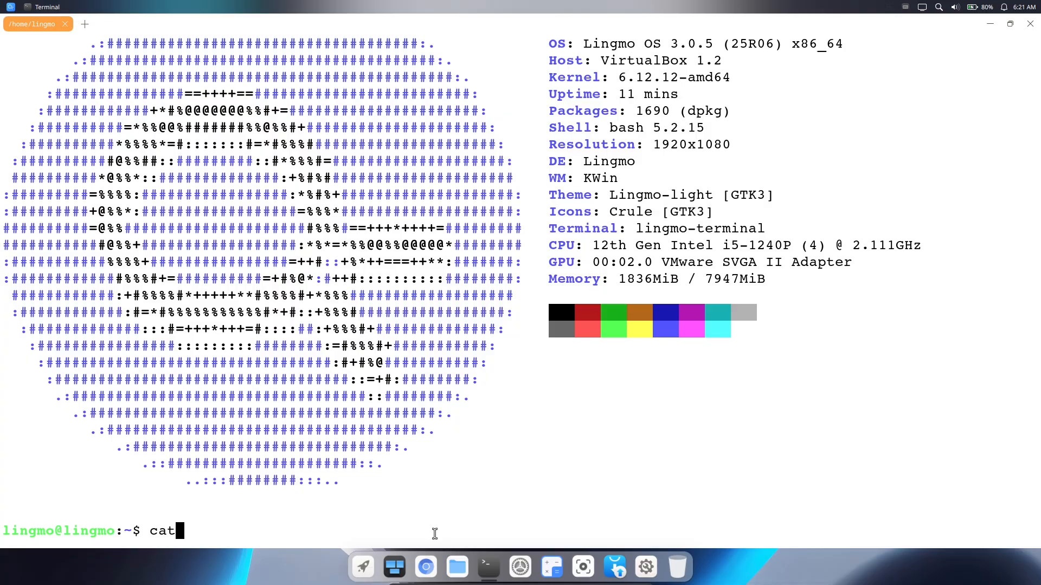
pyautogui.write('/etc')
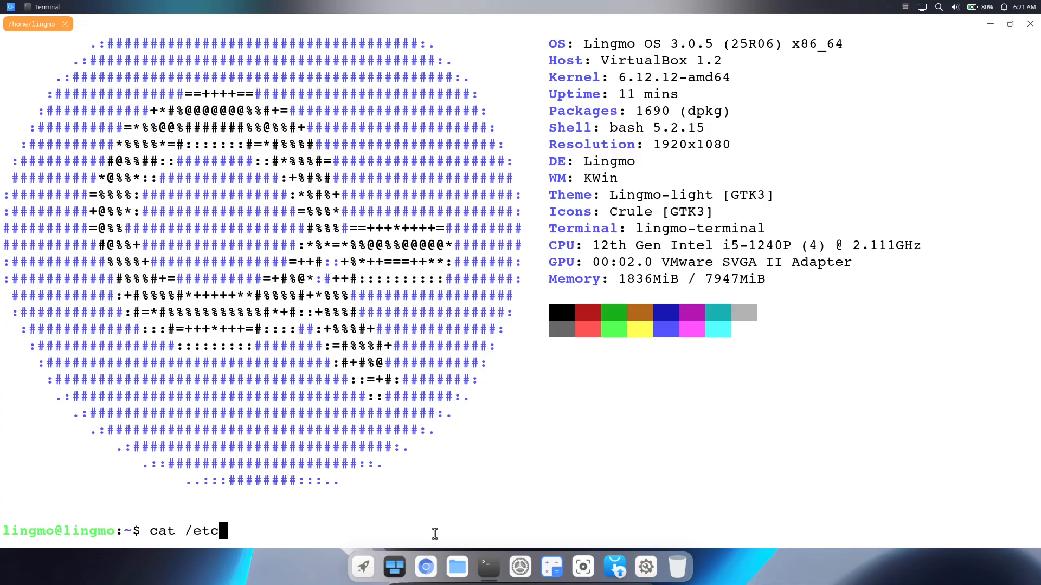
pyautogui.write('issue')
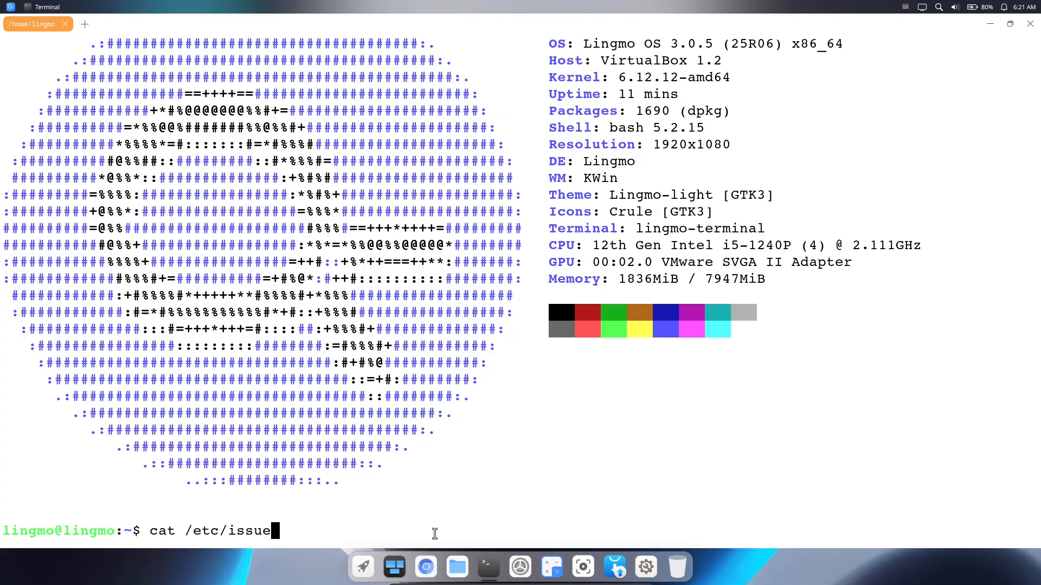
pyautogui.press('Return')
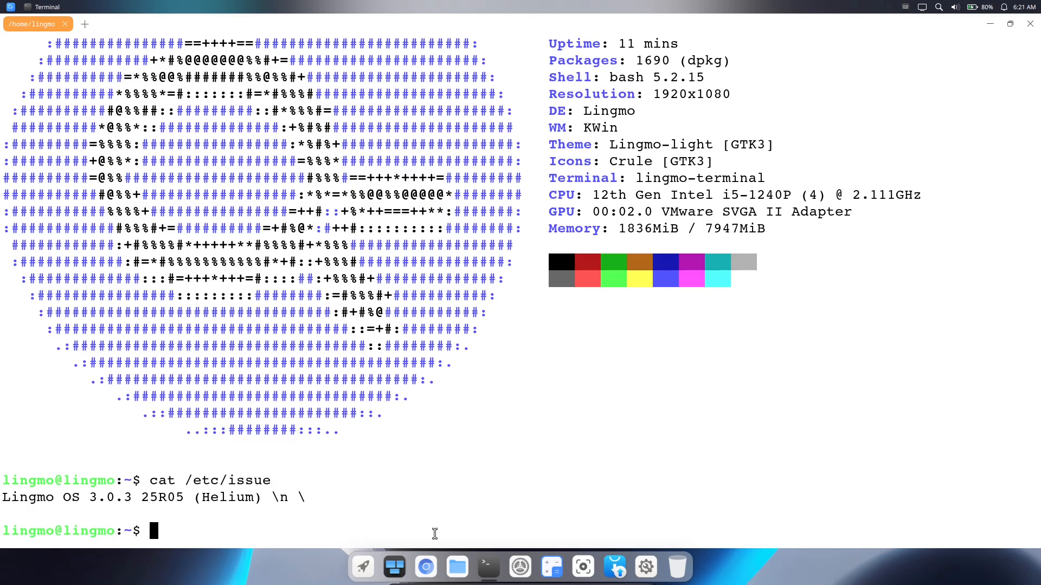
# Show Python 3.11.2 with 'python3 --version', then clear the output.
pyautogui.write('pyt')
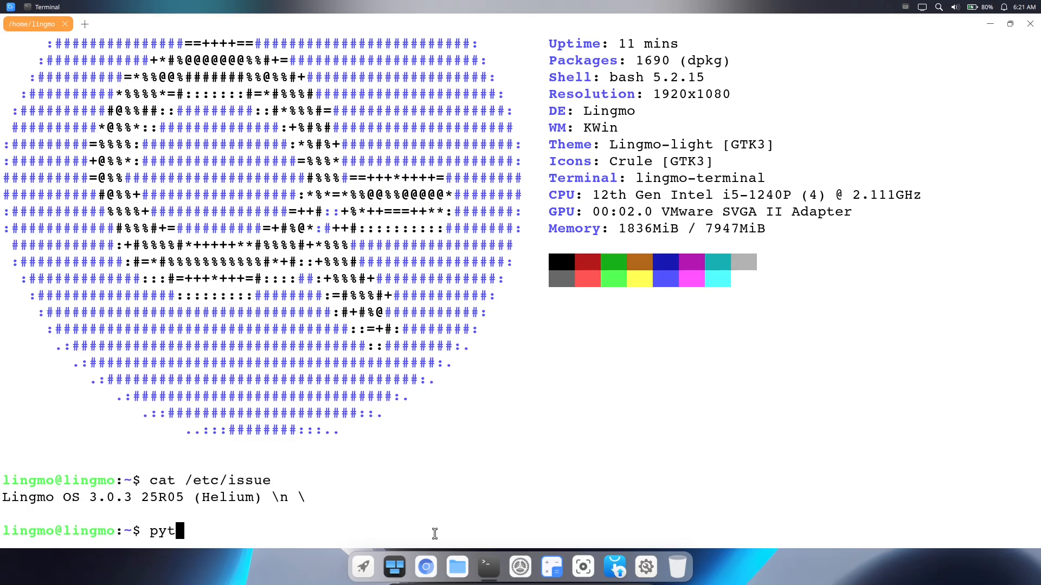
pyautogui.write('hon3')
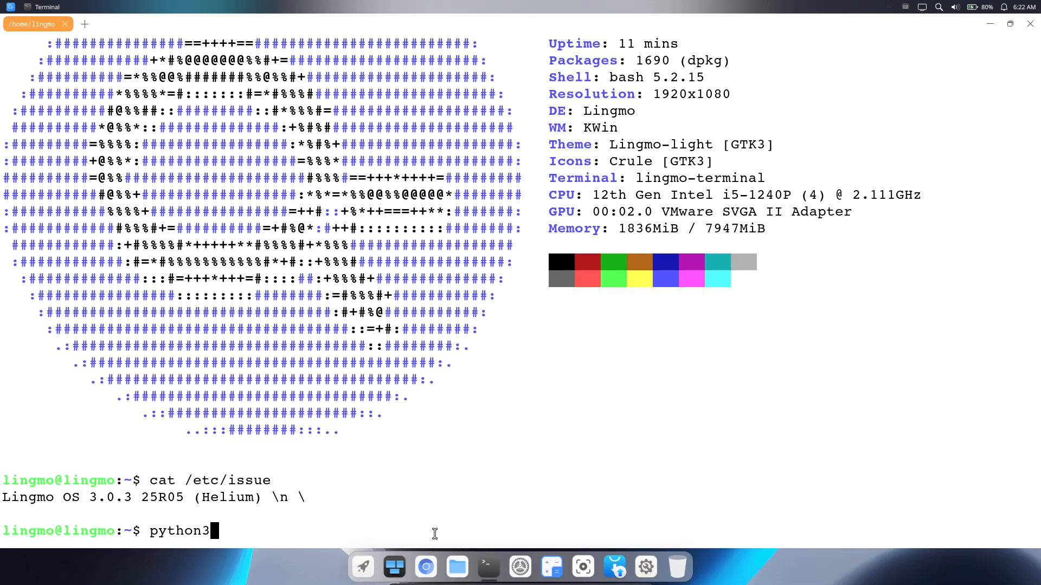
pyautogui.write('--v')
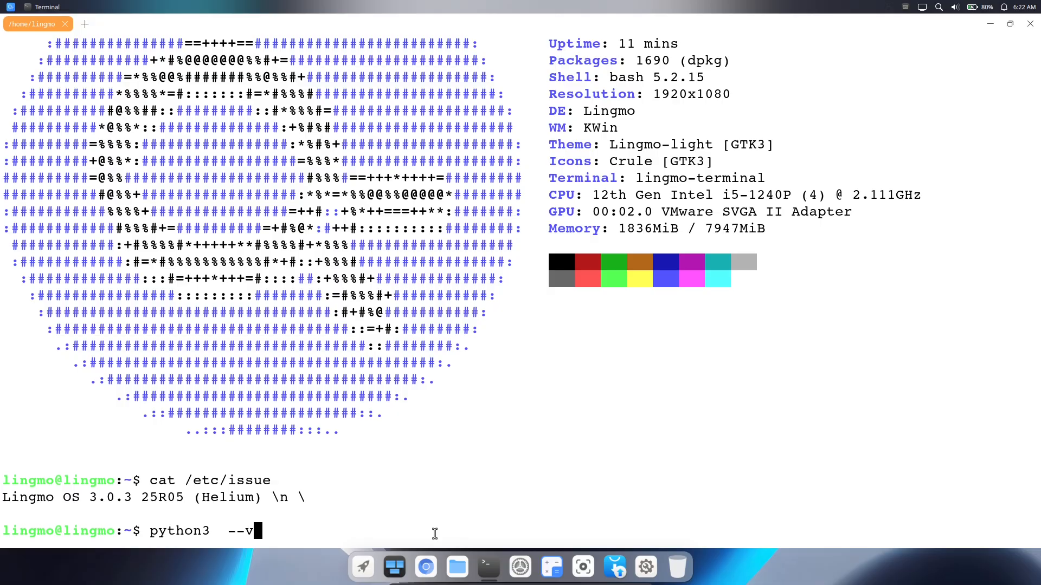
pyautogui.write('ersion')
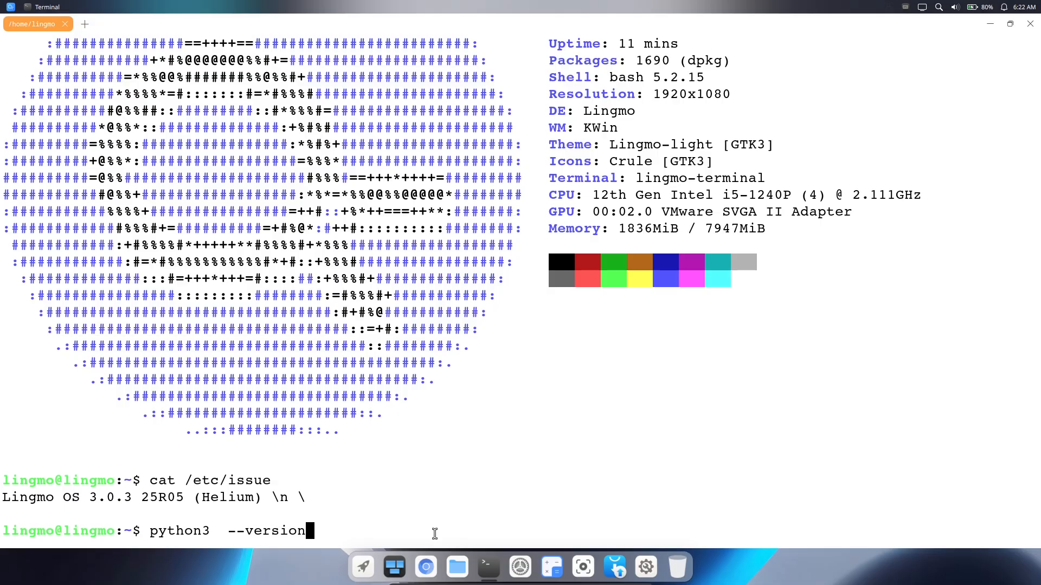
pyautogui.press('Return')
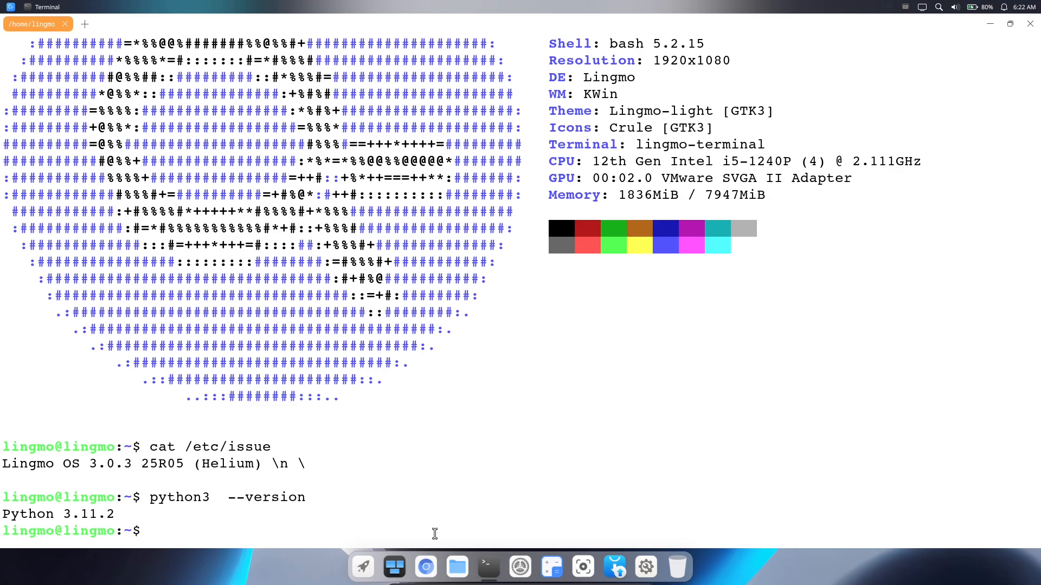
pyautogui.write('clear')
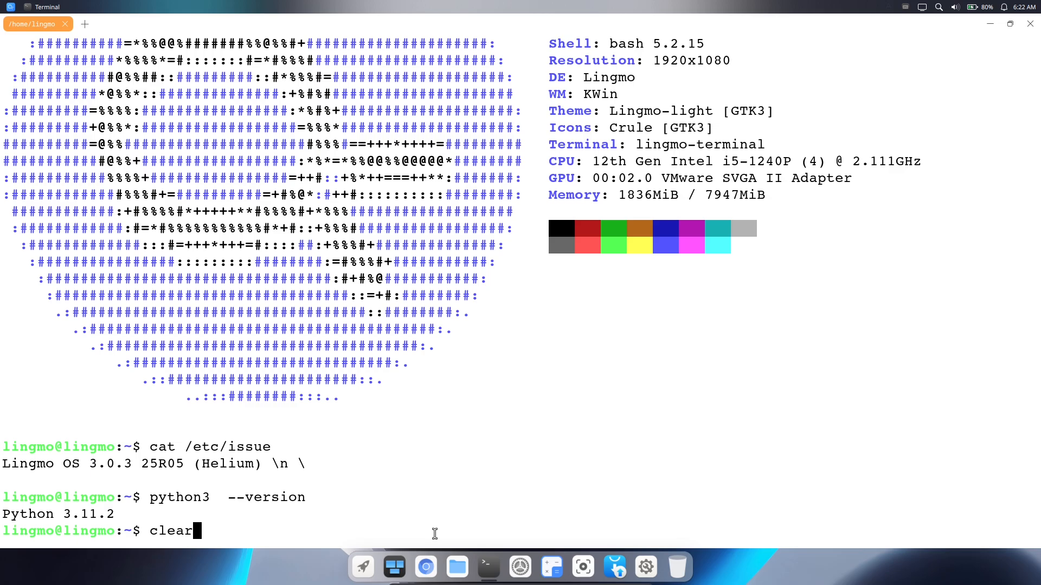
pyautogui.press('Return')
pyautogui.write('inxi -sv8')
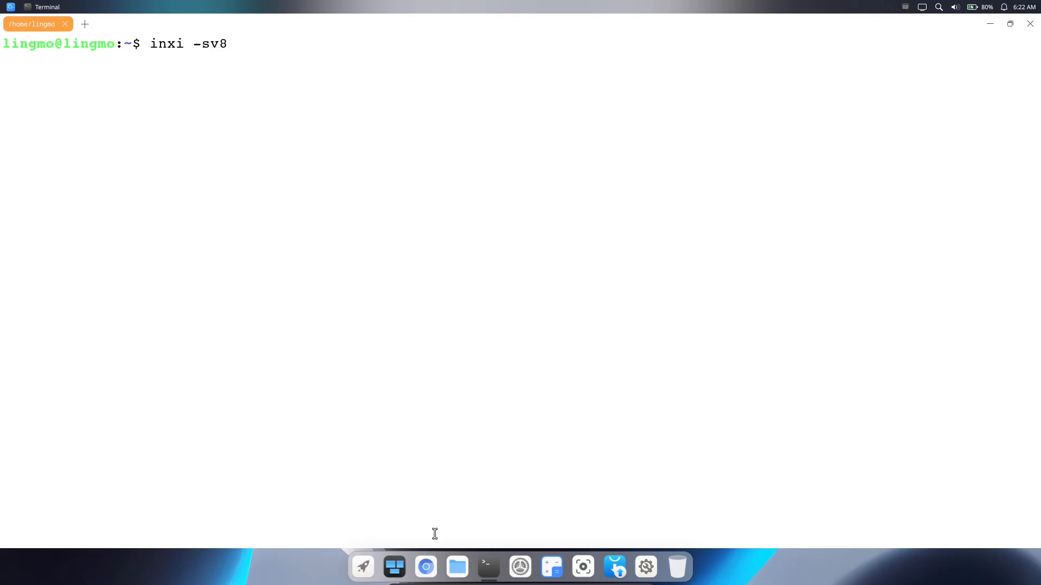
# Run 'inxi -sv8', scroll through the hardware report, and select the System section text.
pyautogui.press('Return')
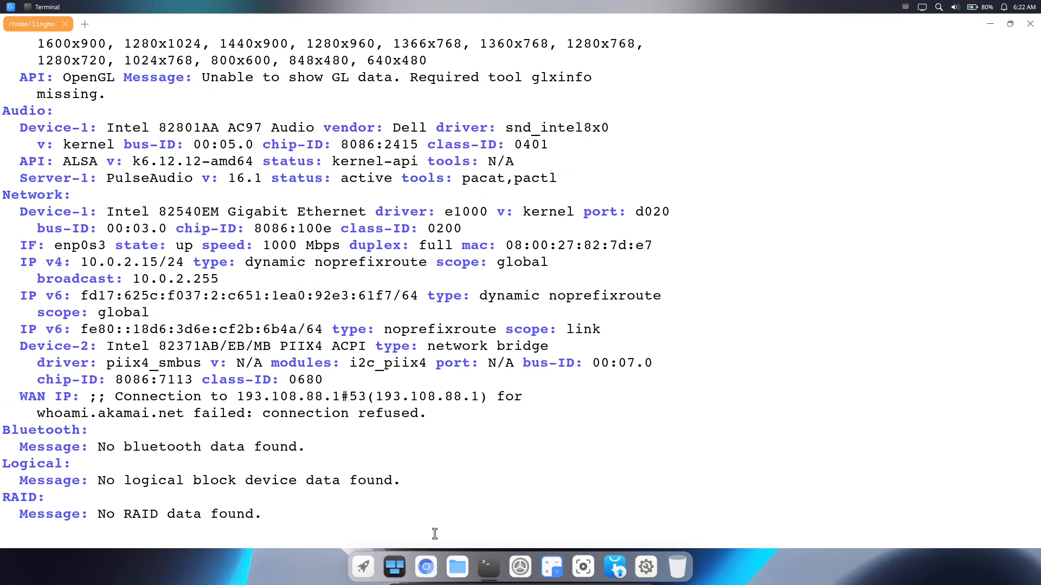
pyautogui.scroll(-3)
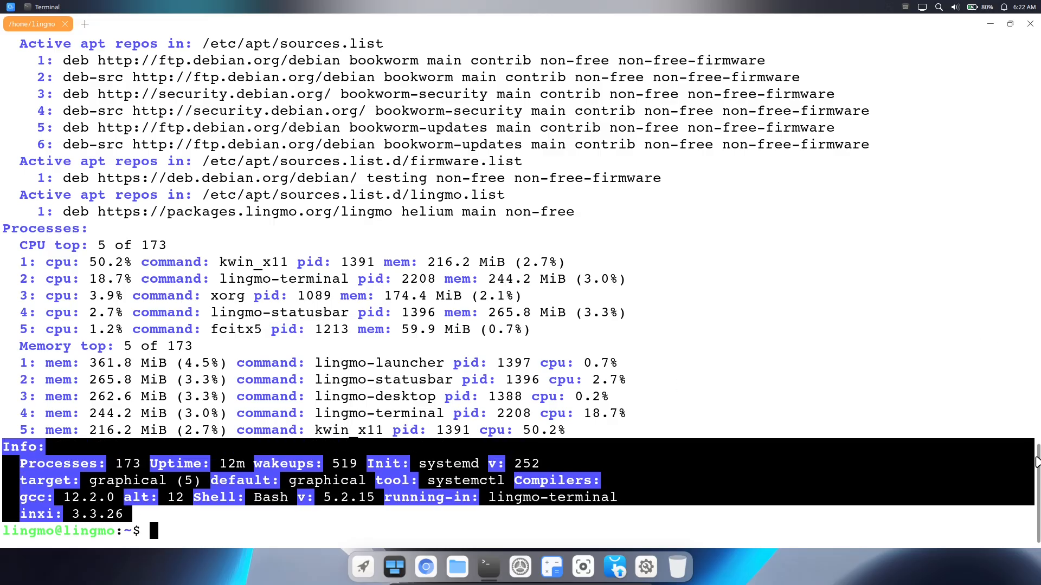
pyautogui.scroll(3)
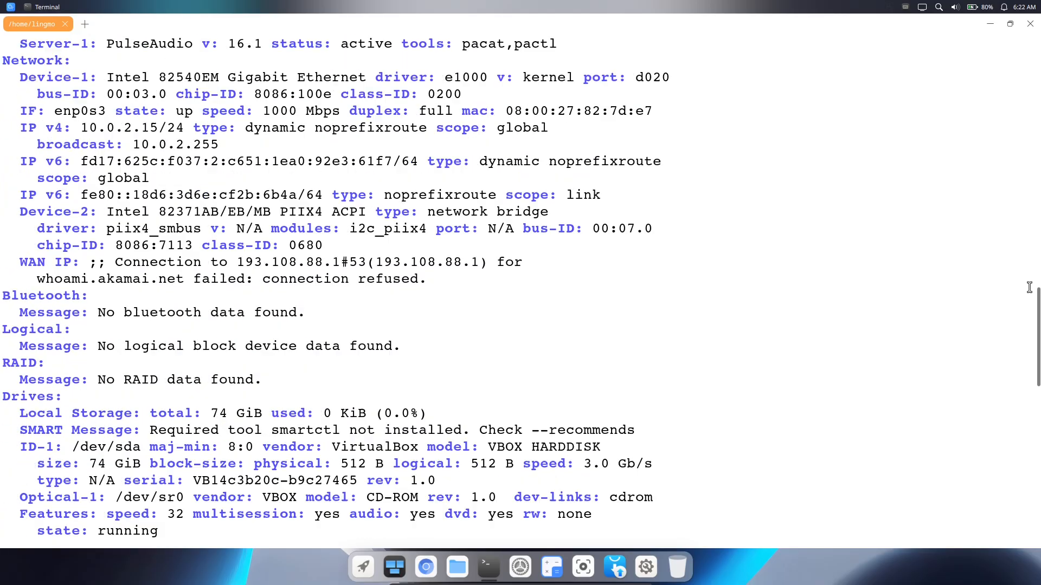
pyautogui.scroll(3)
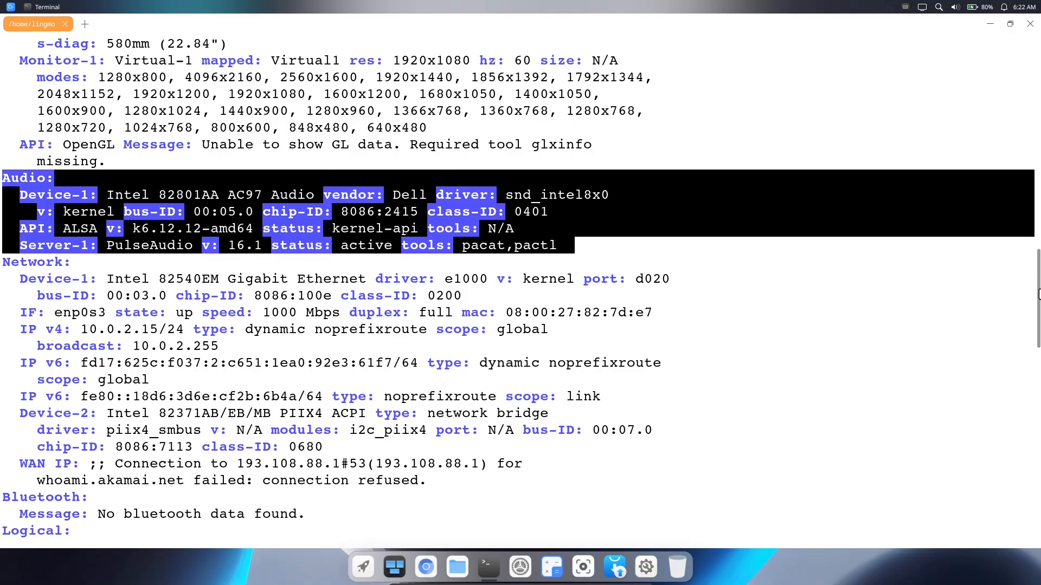
pyautogui.scroll(3)
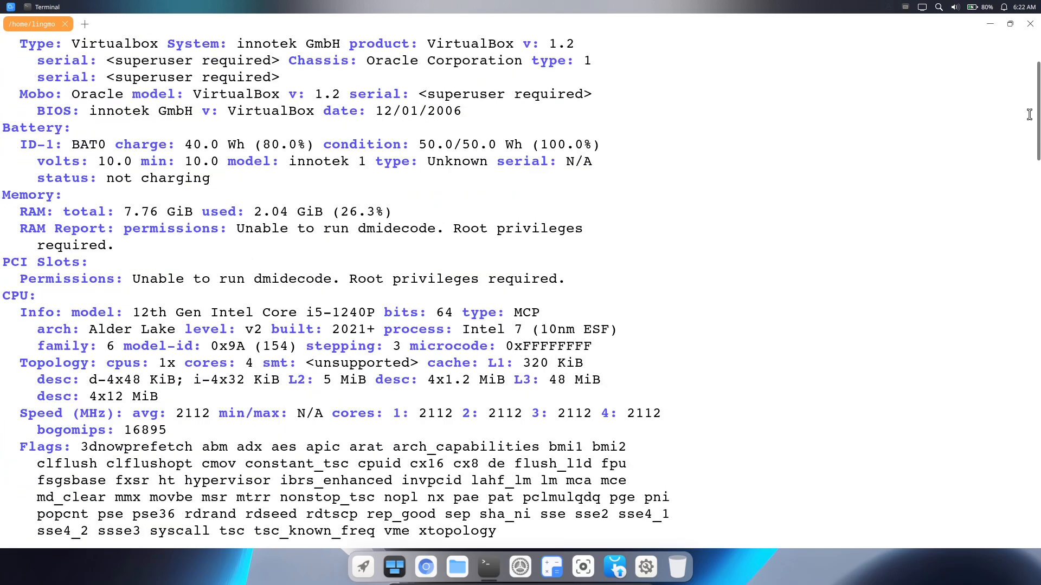
pyautogui.scroll(3)
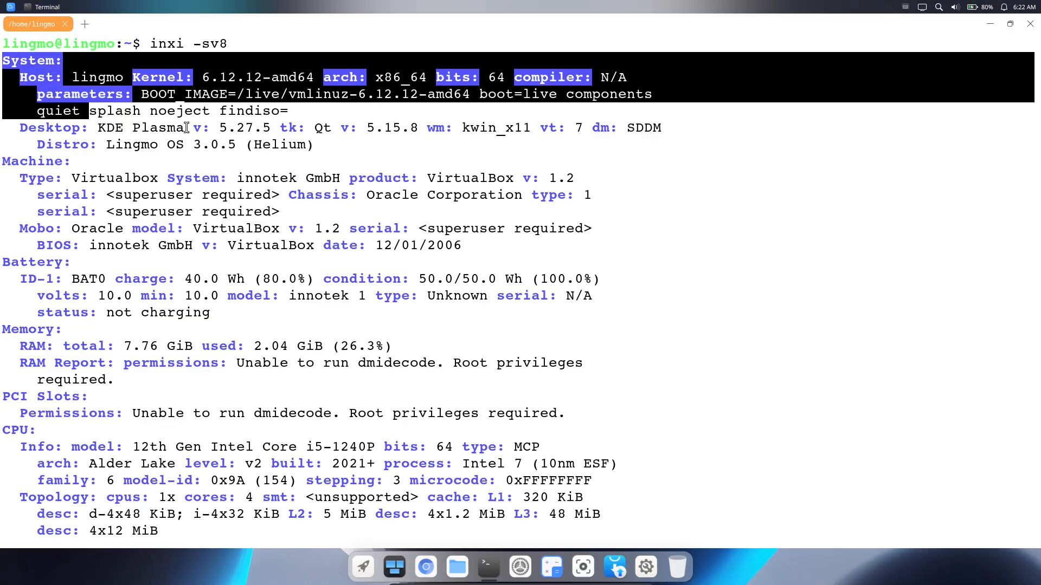
pyautogui.moveTo(185, 128); pyautogui.dragTo(316, 144)
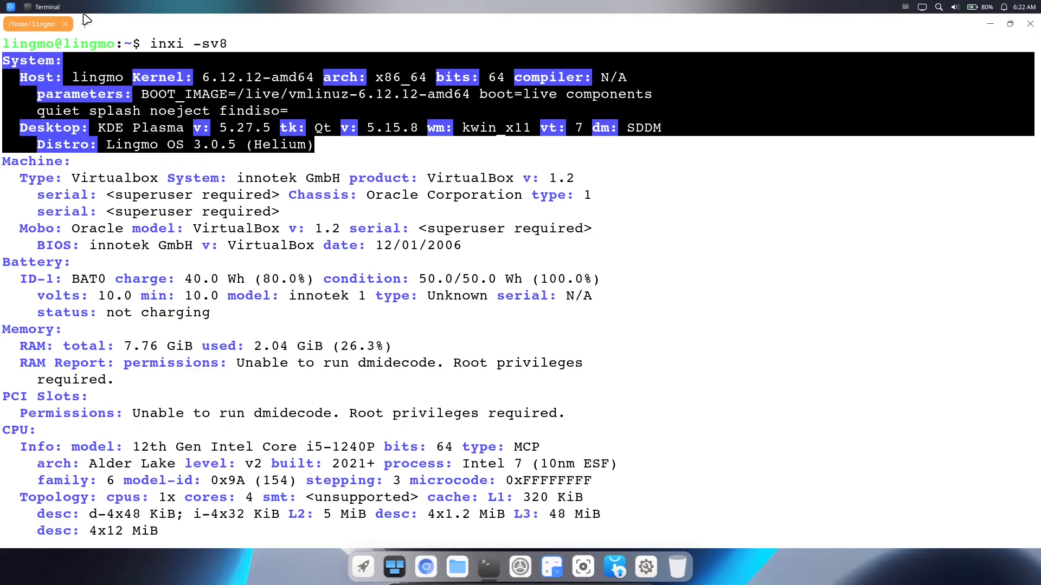
pyautogui.click(157, 23)
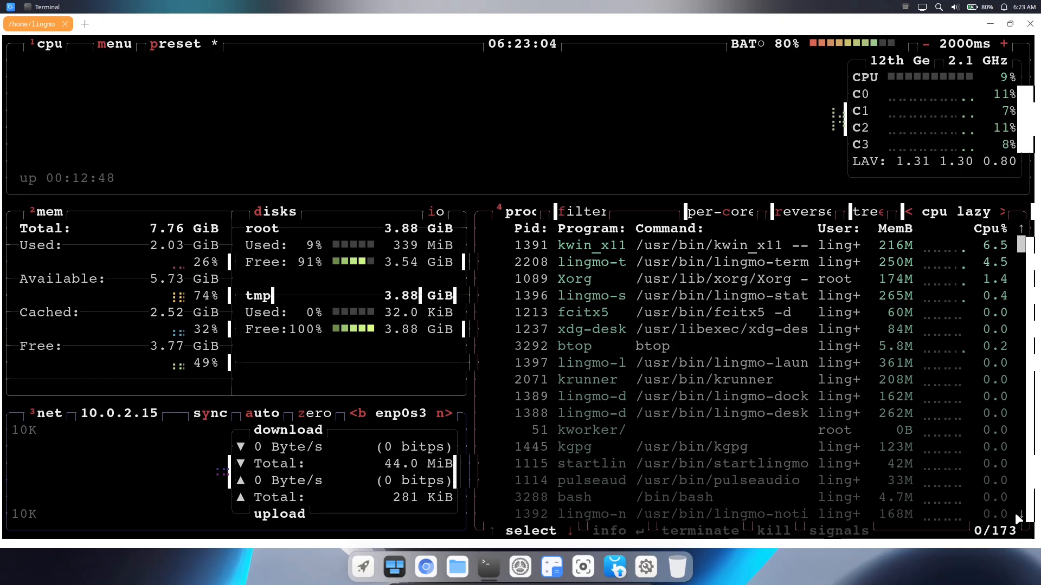
# Quit the terminal running btop, confirming the 'Process is running' dialog with OK.
pyautogui.scroll(-3)
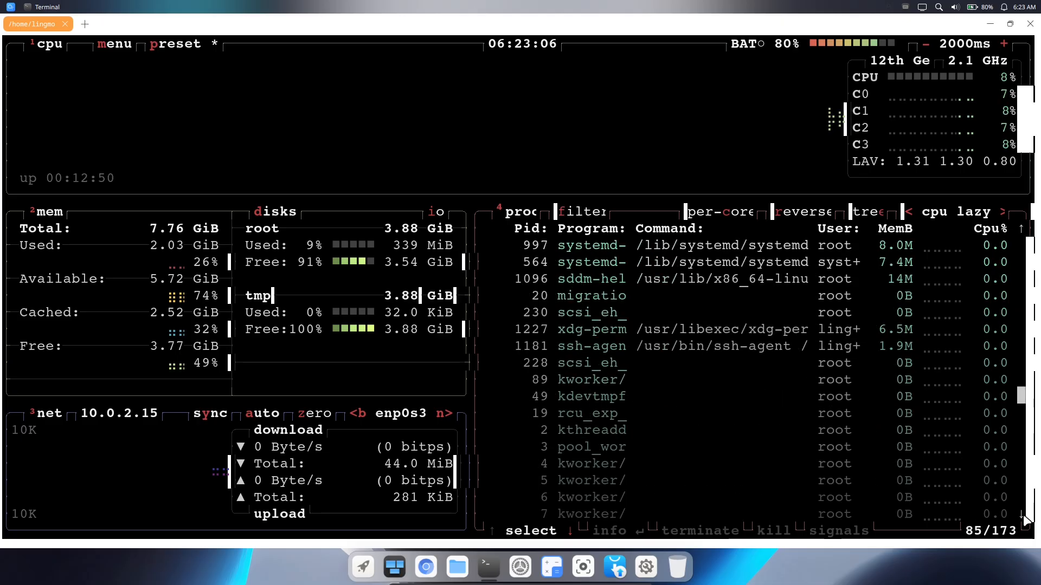
pyautogui.scroll(-3)
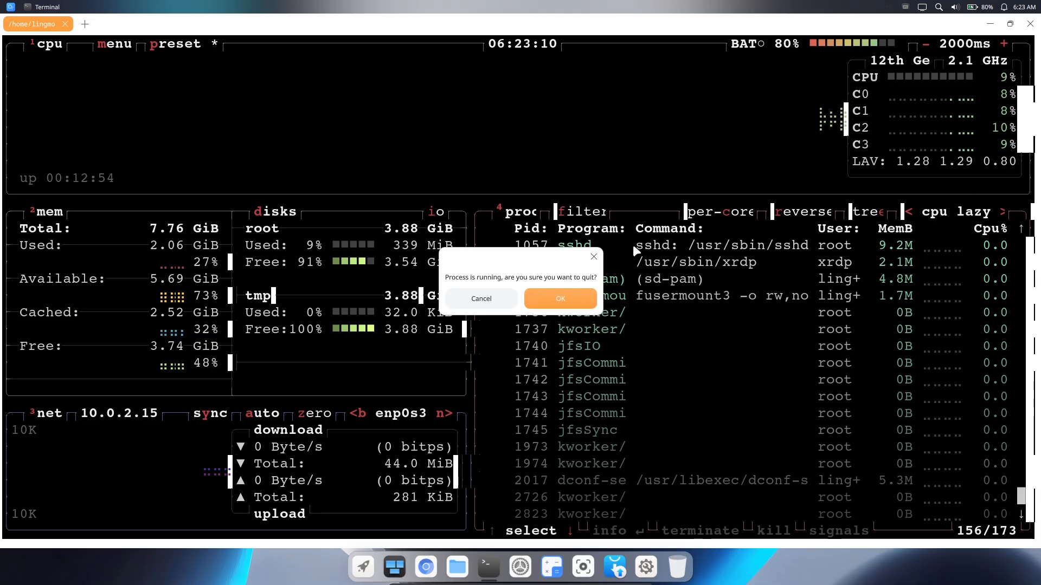
pyautogui.click(559, 299)
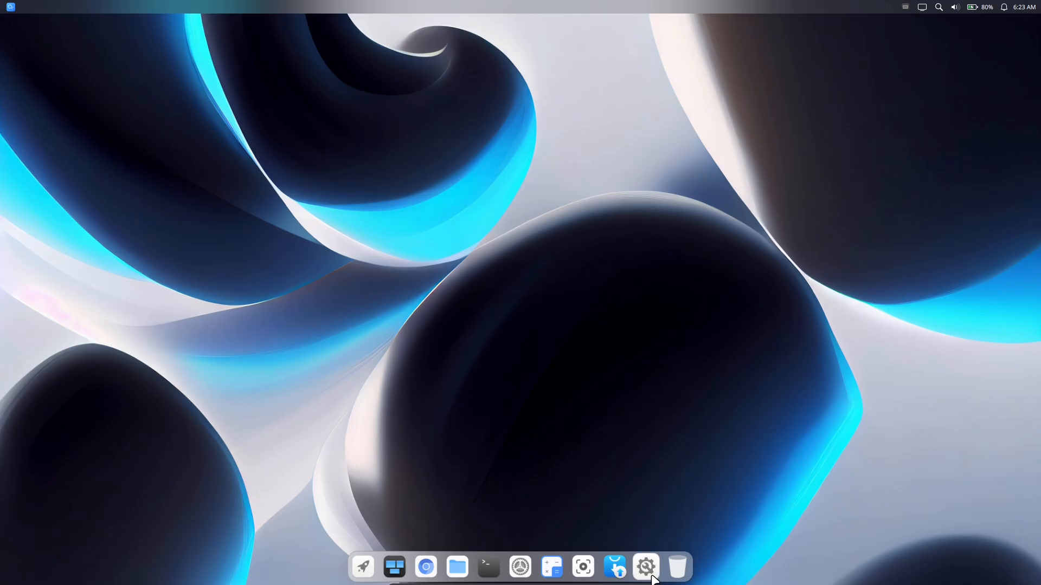
pyautogui.click(644, 566)
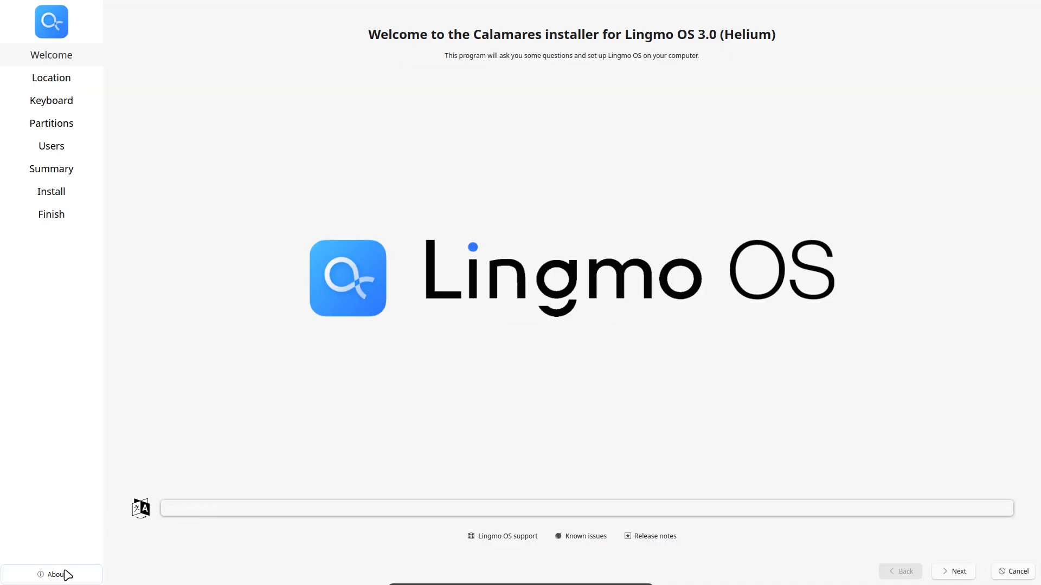
pyautogui.click(51, 574)
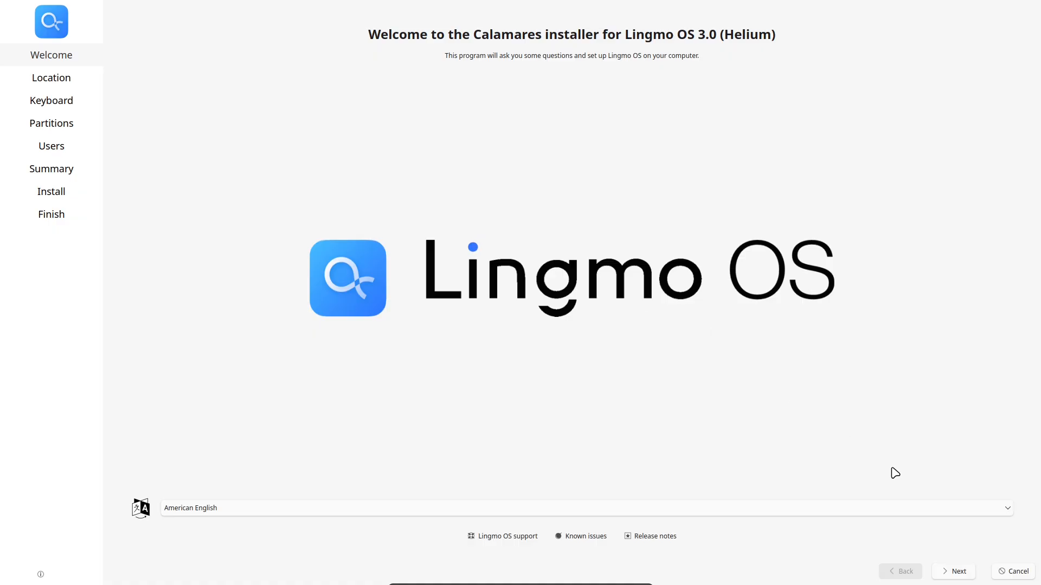
pyautogui.click(952, 571)
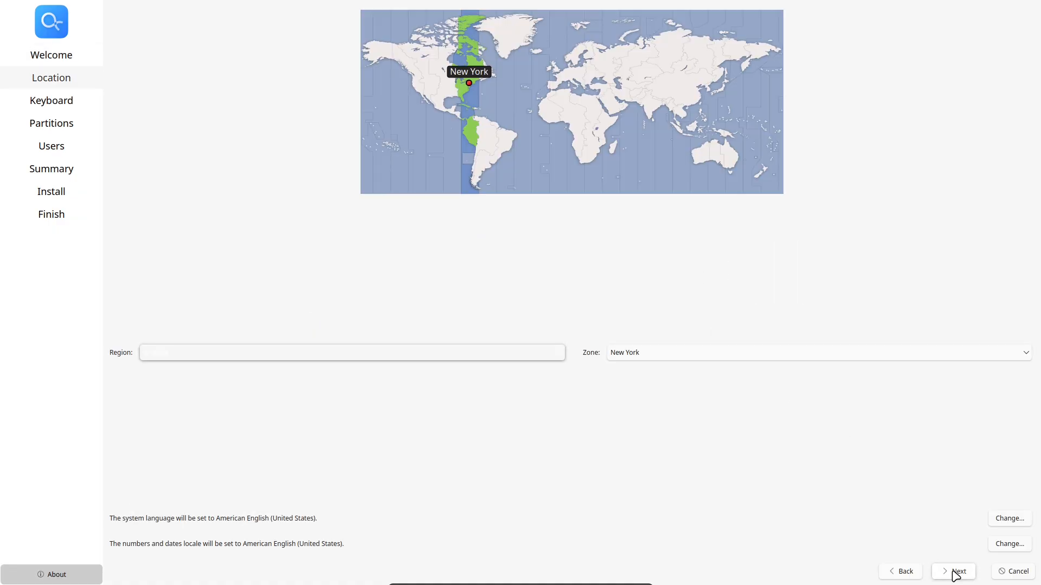
pyautogui.click(957, 571)
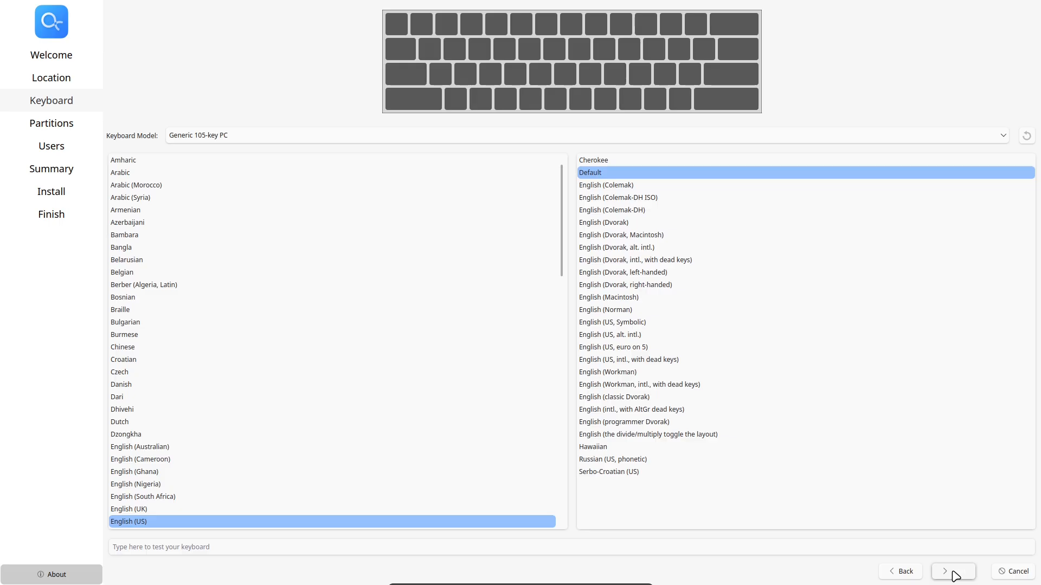
pyautogui.click(952, 571)
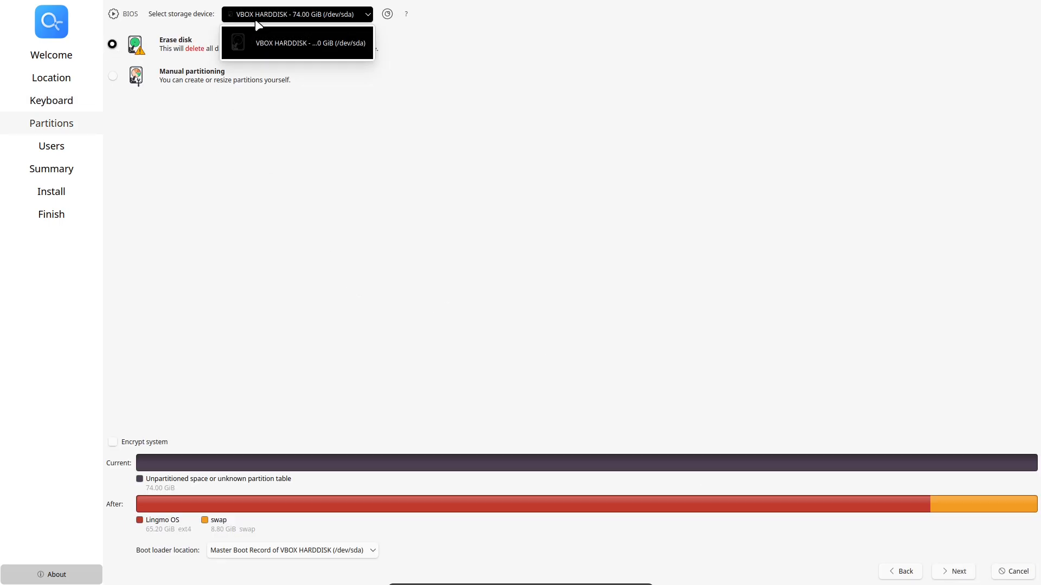
pyautogui.click(296, 43)
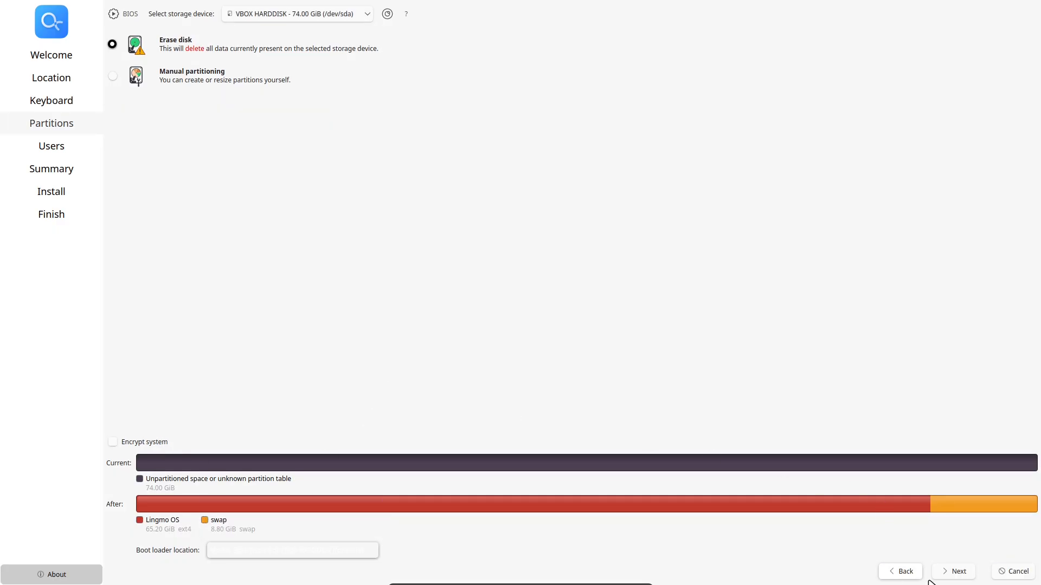
pyautogui.click(957, 571)
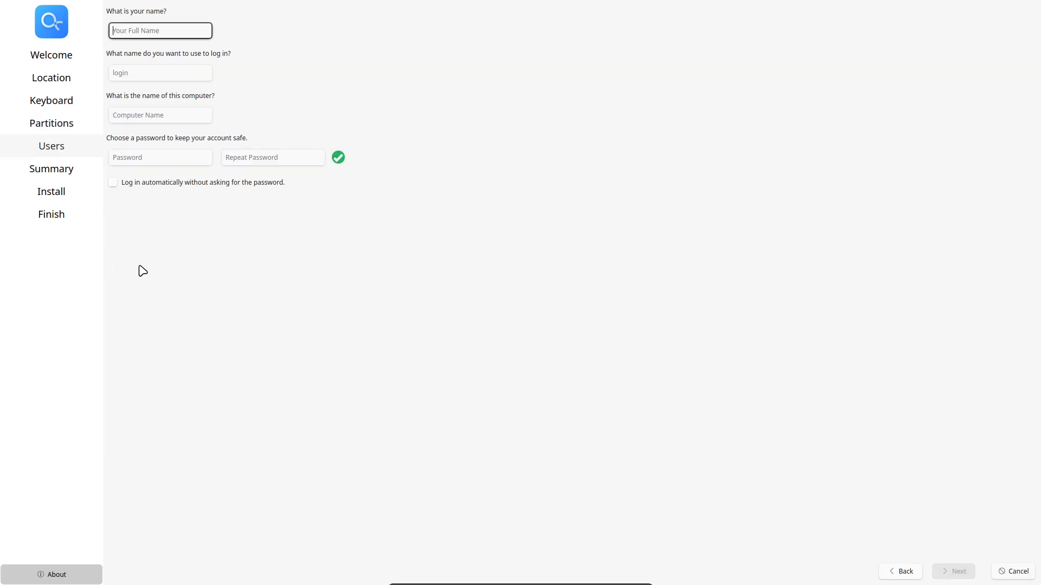
pyautogui.click(1016, 571)
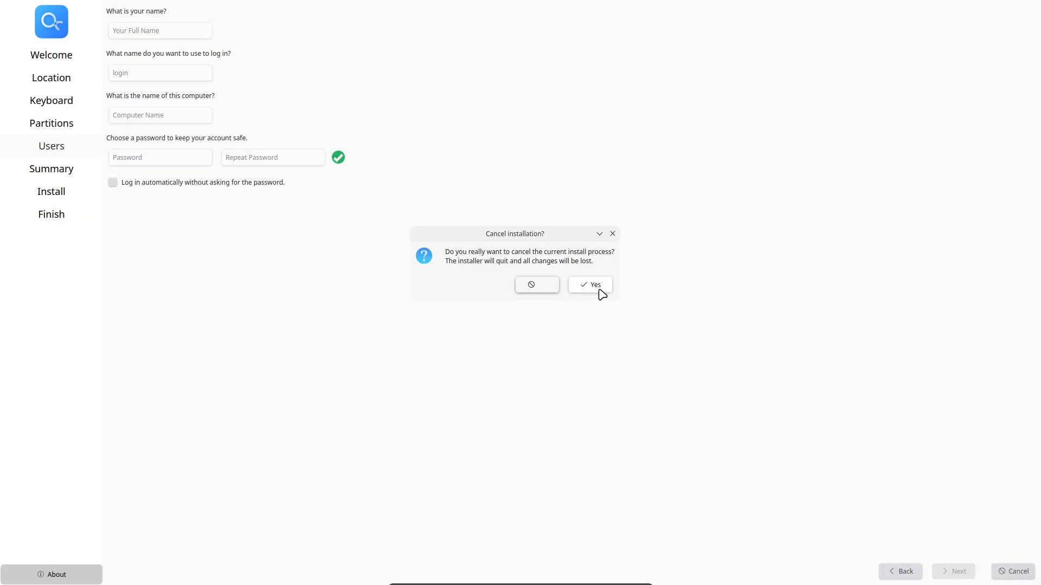
pyautogui.click(588, 284)
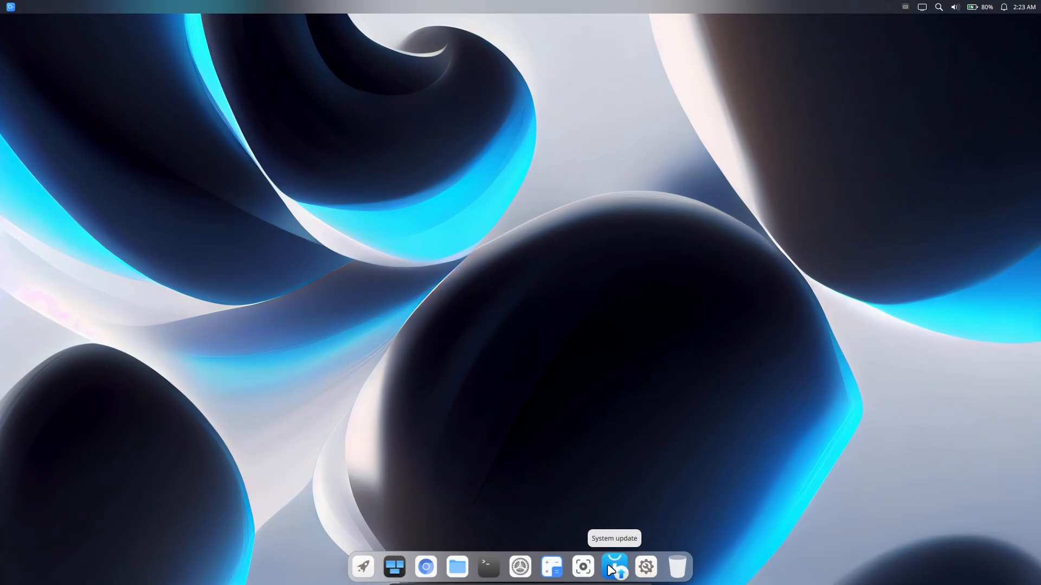
pyautogui.moveTo(363, 566)
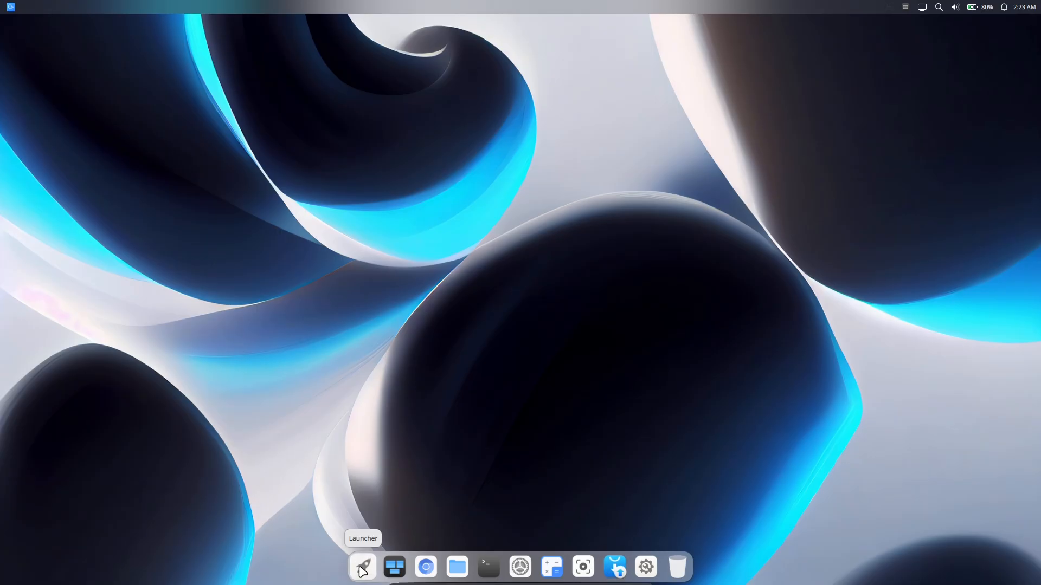
# Launch System update from the dock Launcher's application grid.
pyautogui.click(362, 567)
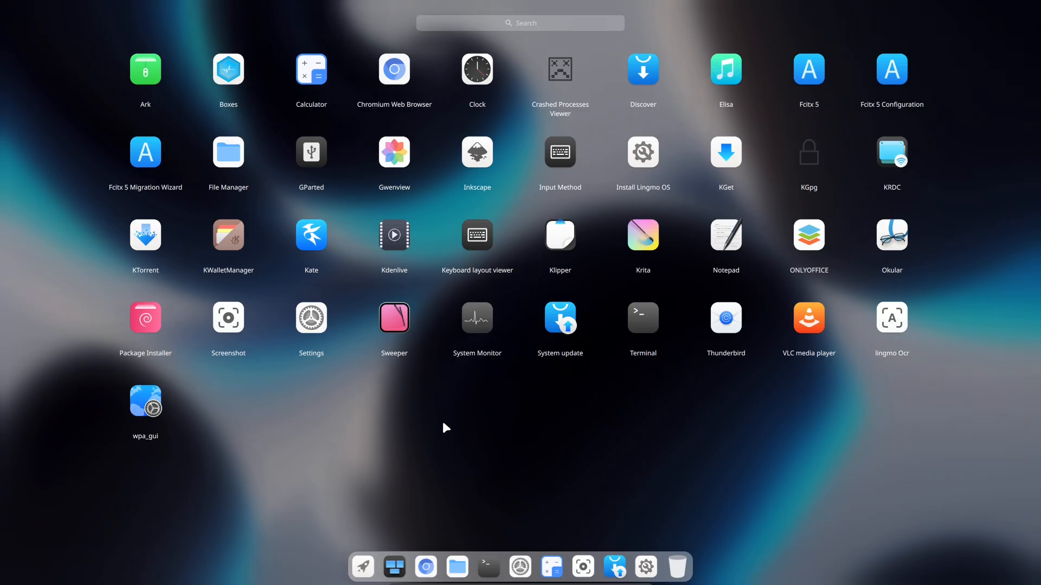
pyautogui.moveTo(869, 87)
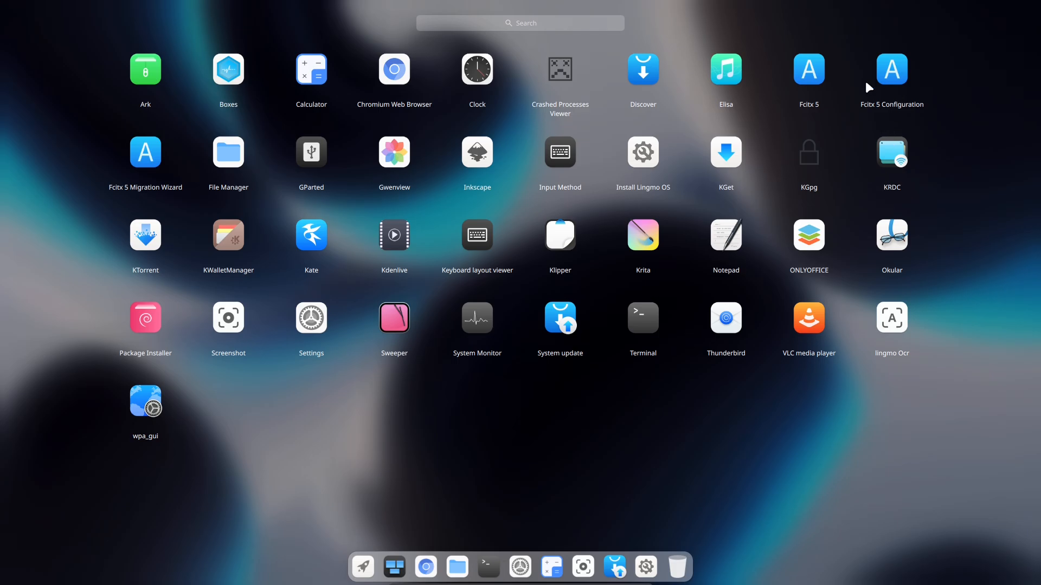
pyautogui.moveTo(641, 162)
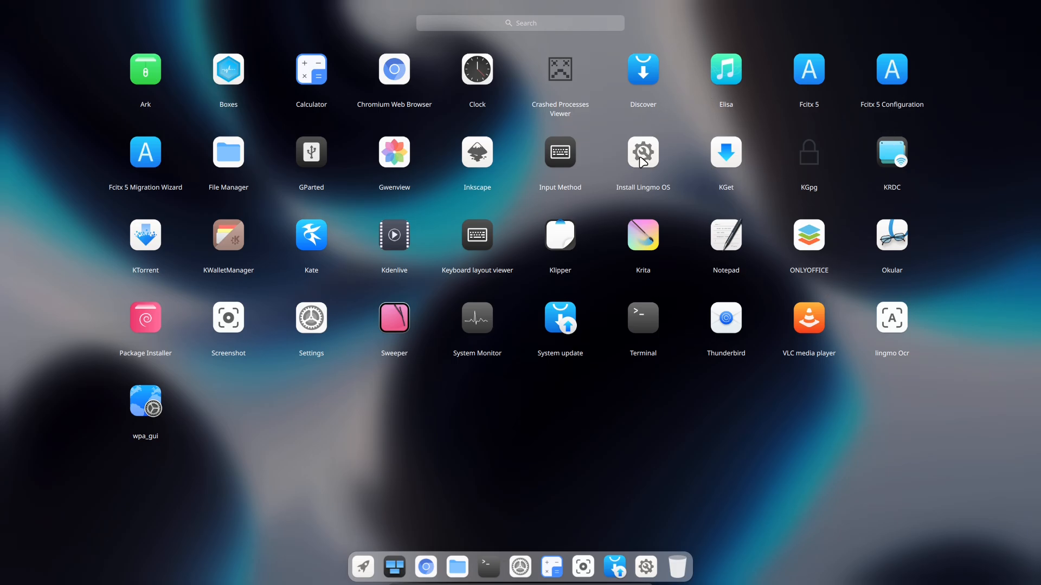
pyautogui.moveTo(315, 385)
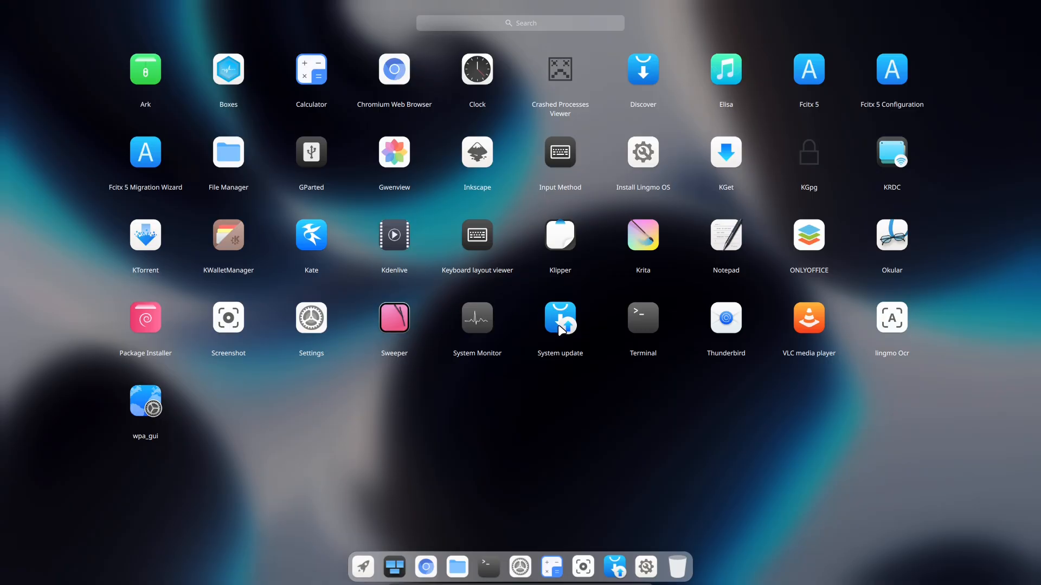
pyautogui.click(559, 319)
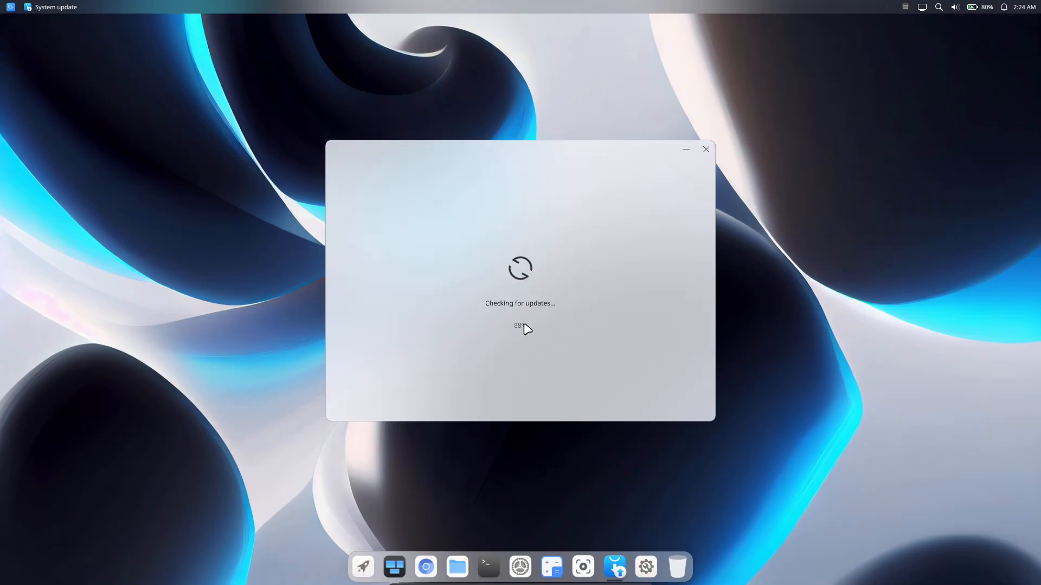
pyautogui.moveTo(494, 270)
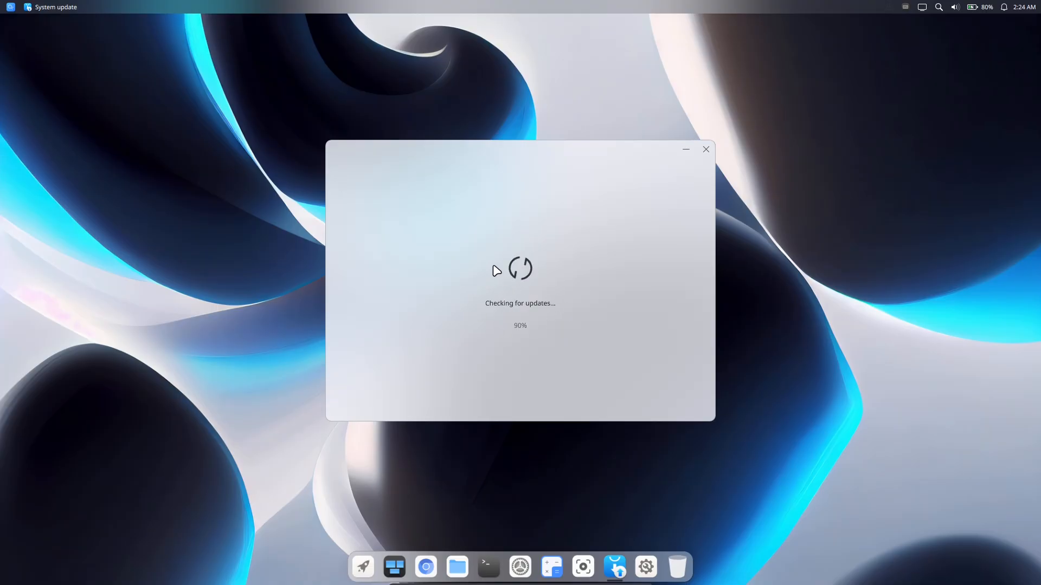
pyautogui.moveTo(572, 277)
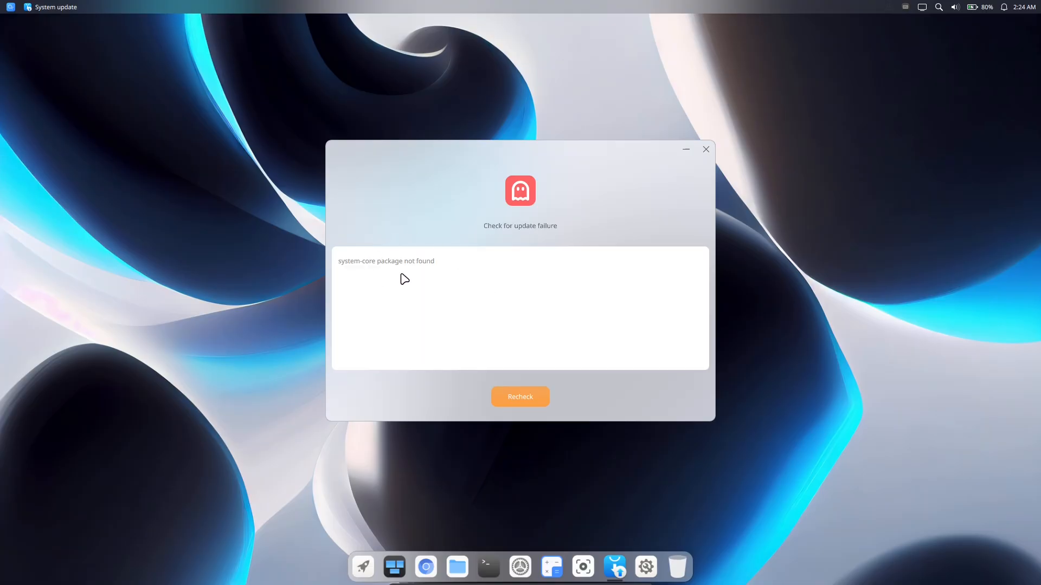
# Let the update check fail with 'system-core package not found' and close the updater.
pyautogui.click(519, 397)
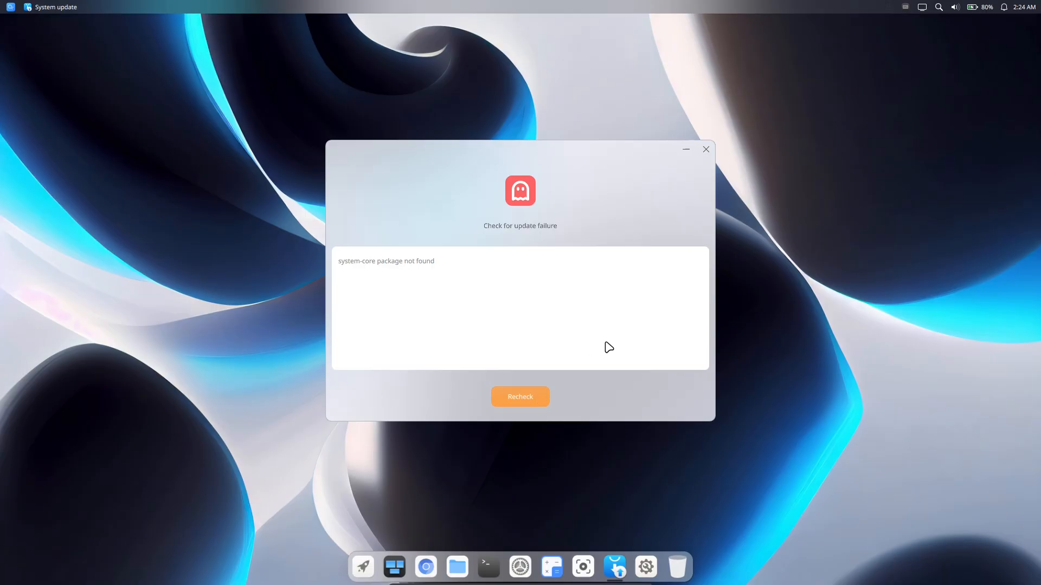
pyautogui.click(706, 149)
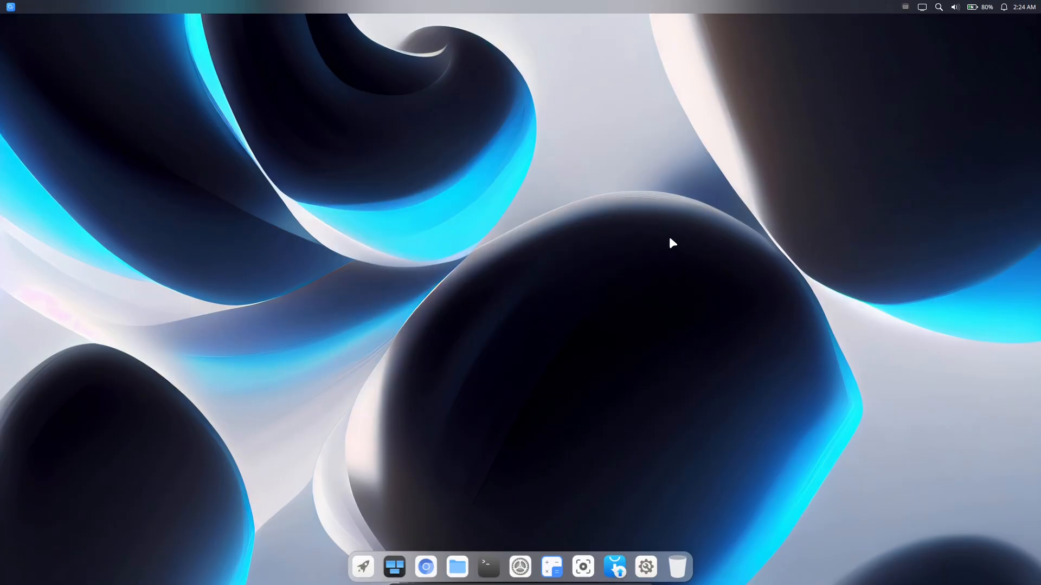
pyautogui.click(10, 7)
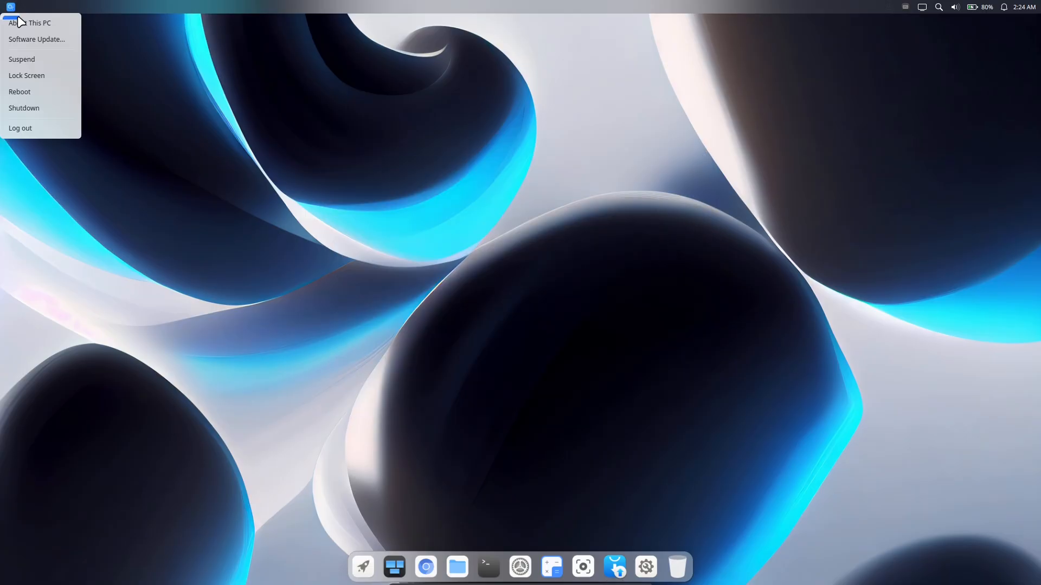
pyautogui.moveTo(30, 22)
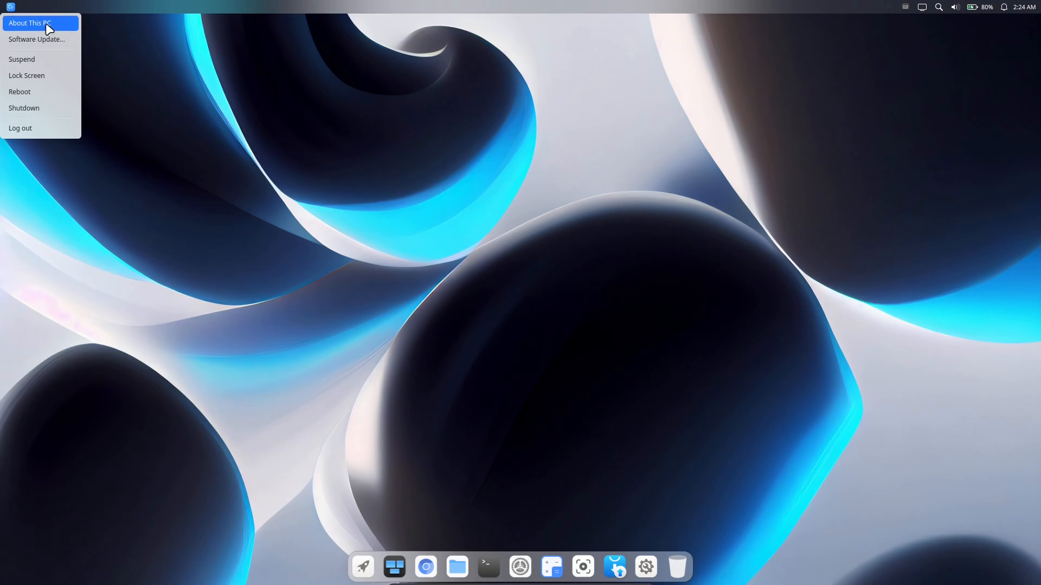
pyautogui.click(30, 23)
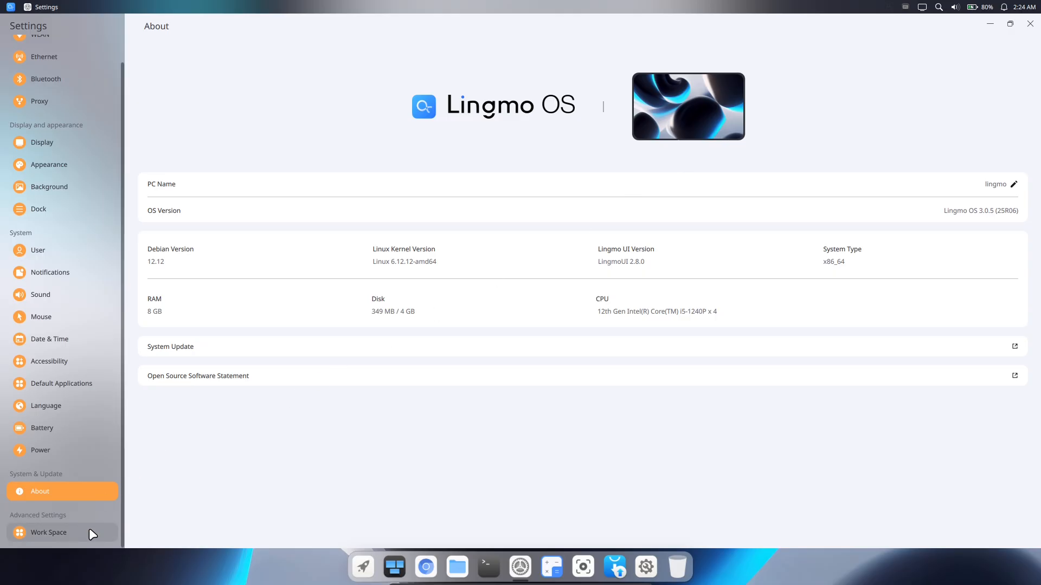
pyautogui.click(48, 532)
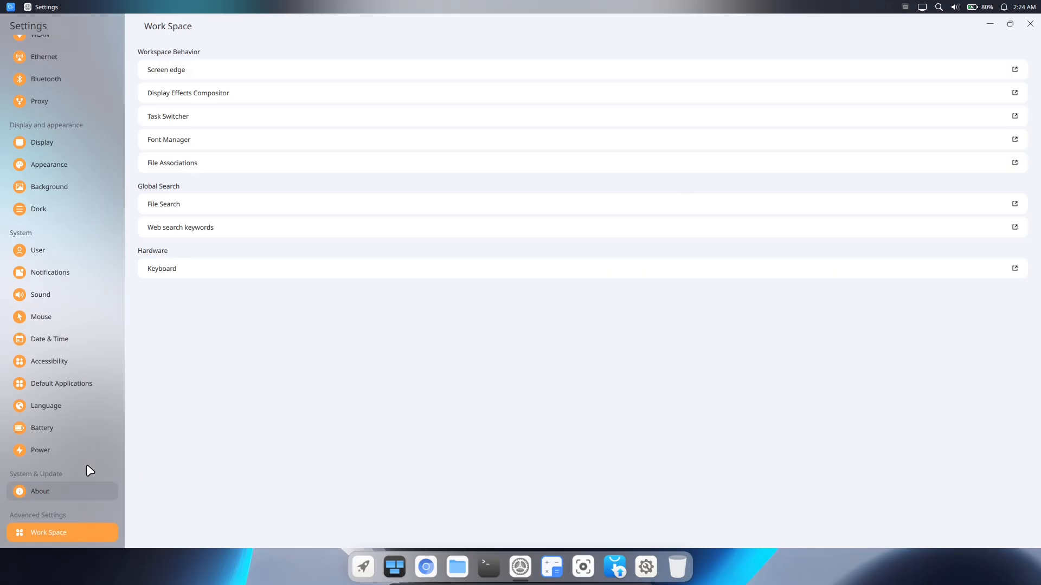
pyautogui.click(40, 450)
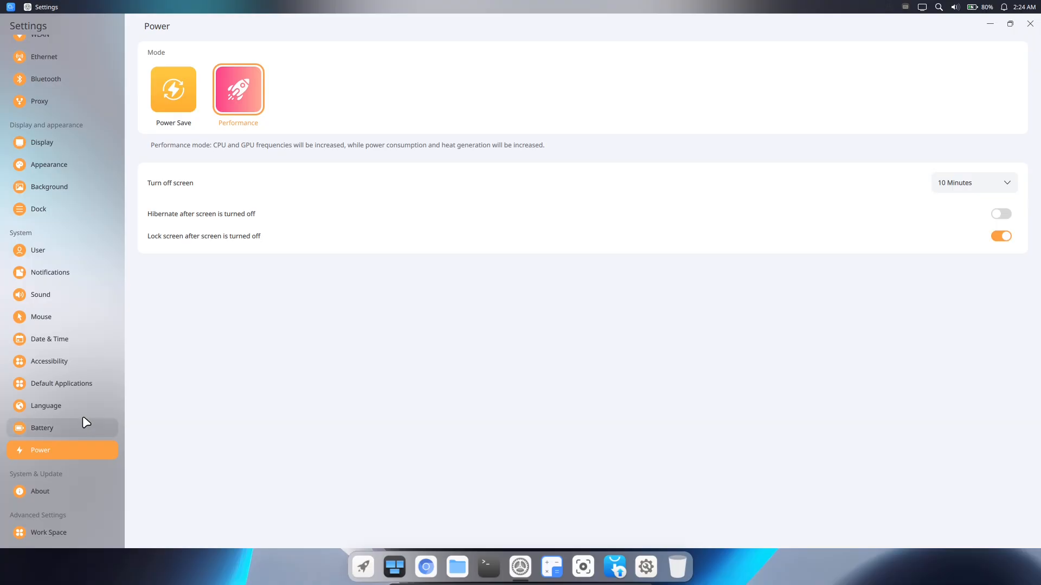
pyautogui.click(42, 427)
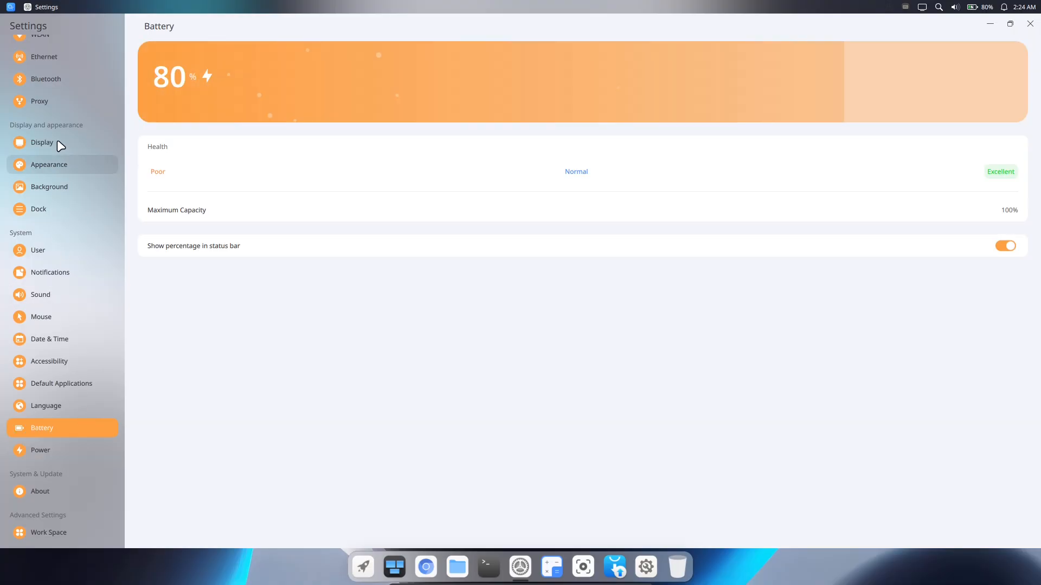
pyautogui.click(42, 142)
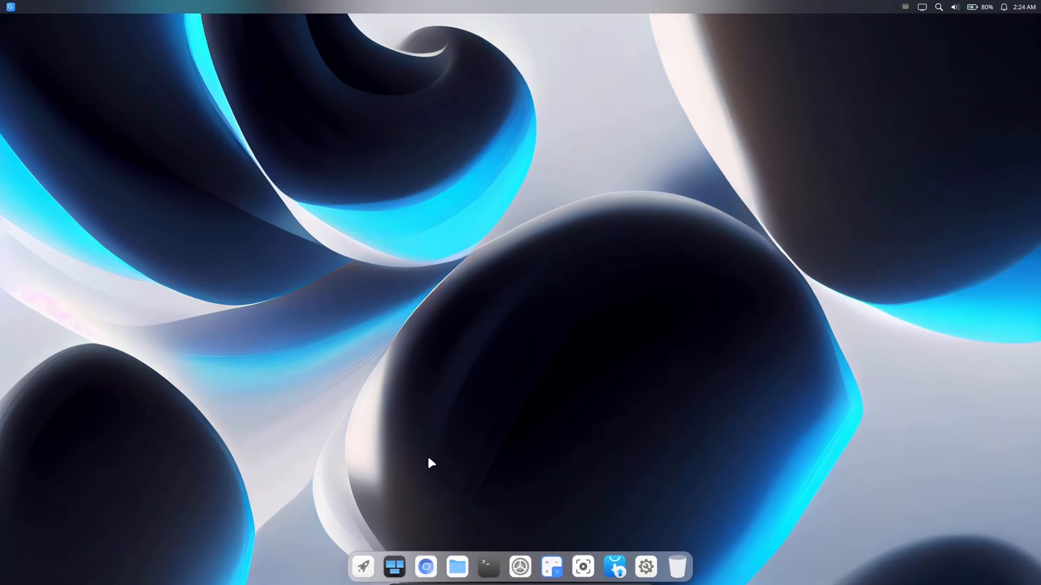
pyautogui.moveTo(551, 567)
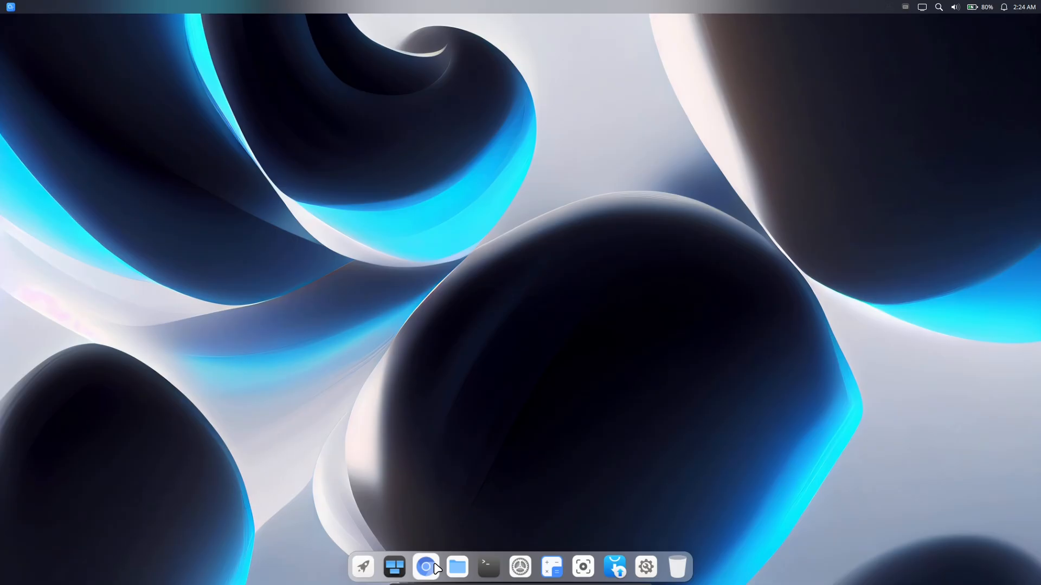
# Launch Chromium Web Browser from the dock onto a New Tab.
pyautogui.click(426, 567)
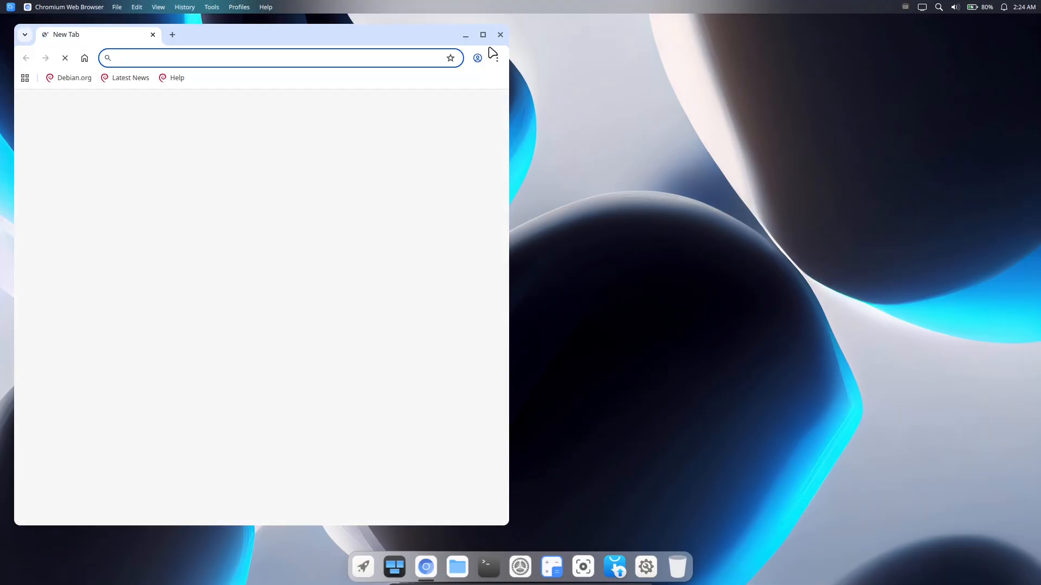
# Maximize Chromium and show the About Chromium version page via Settings.
pyautogui.click(482, 35)
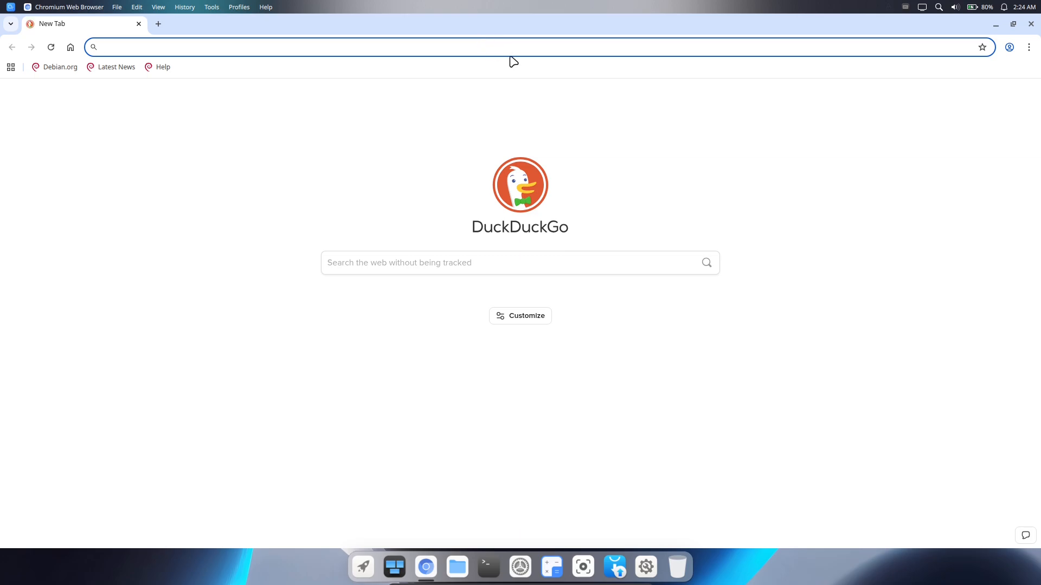
pyautogui.click(1027, 47)
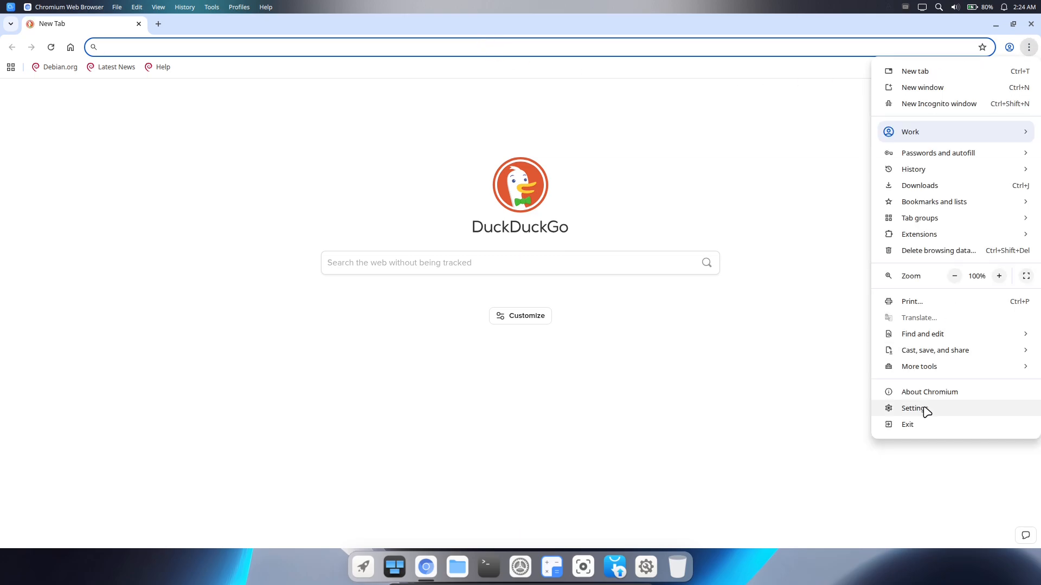
pyautogui.click(914, 407)
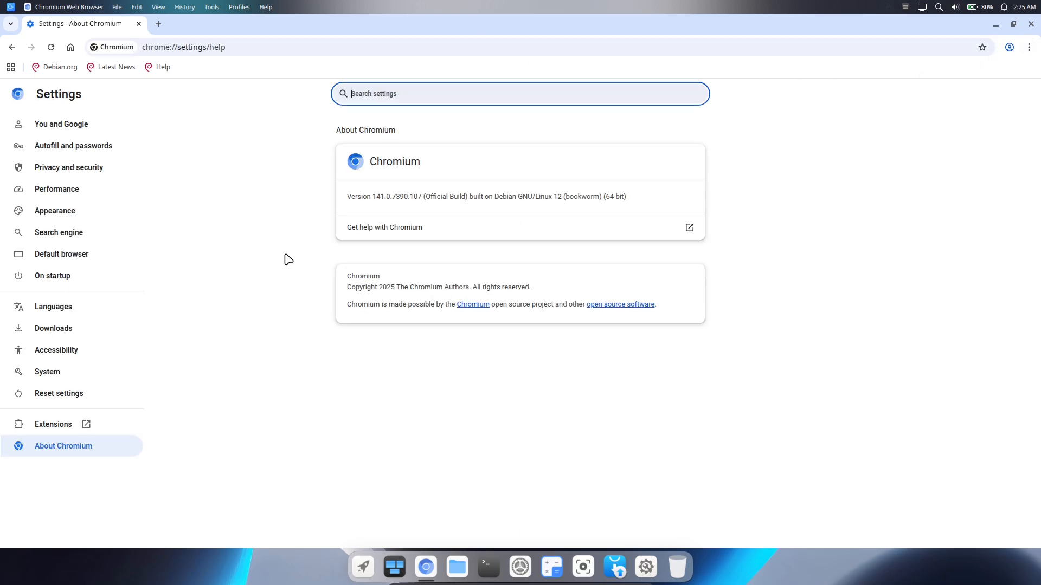
pyautogui.moveTo(434, 197)
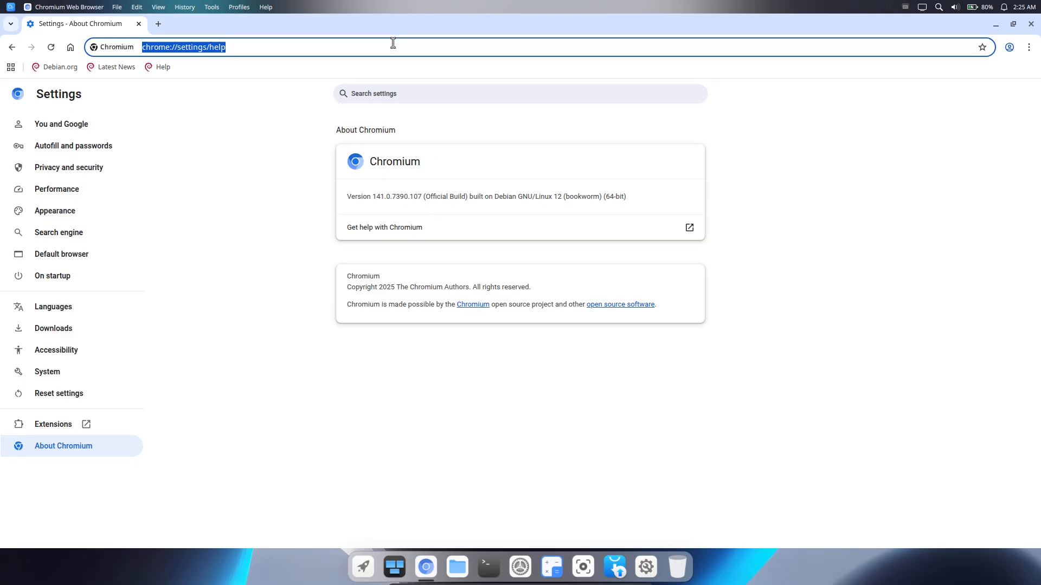
# Search the web for 'lingmo' from the address bar.
pyautogui.write('l')
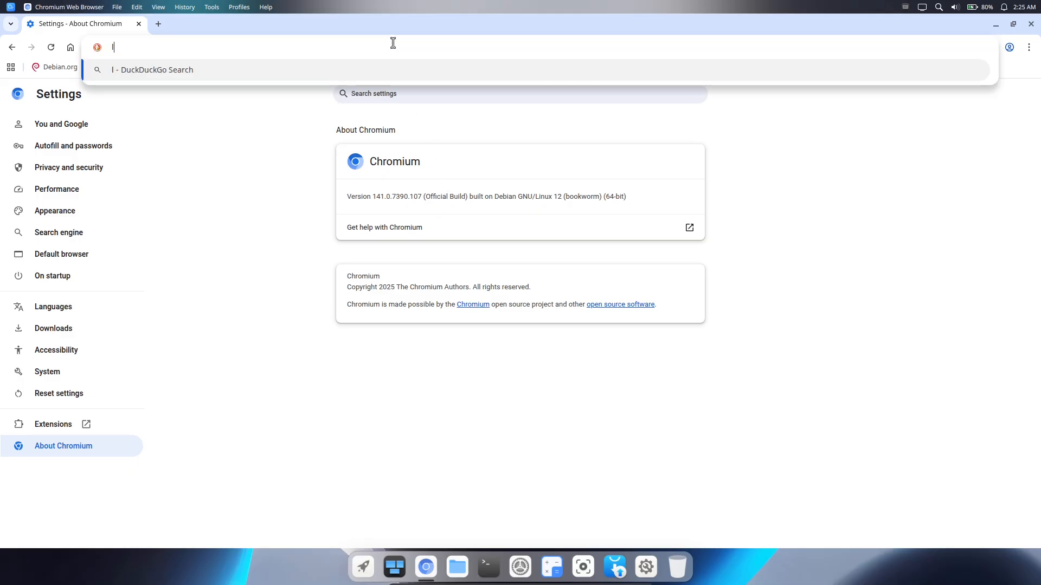
pyautogui.write('ingmo')
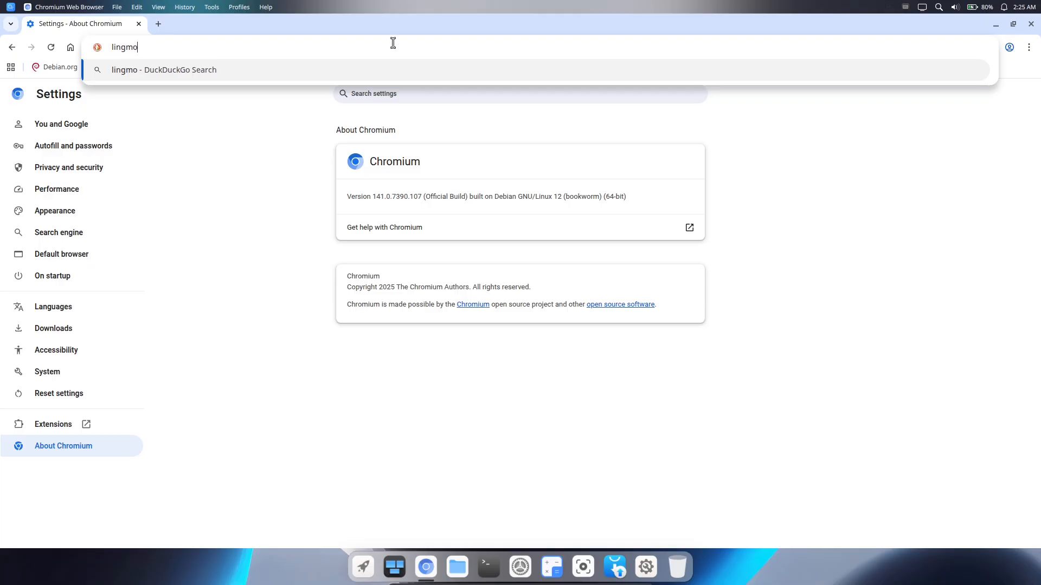
pyautogui.press('Return')
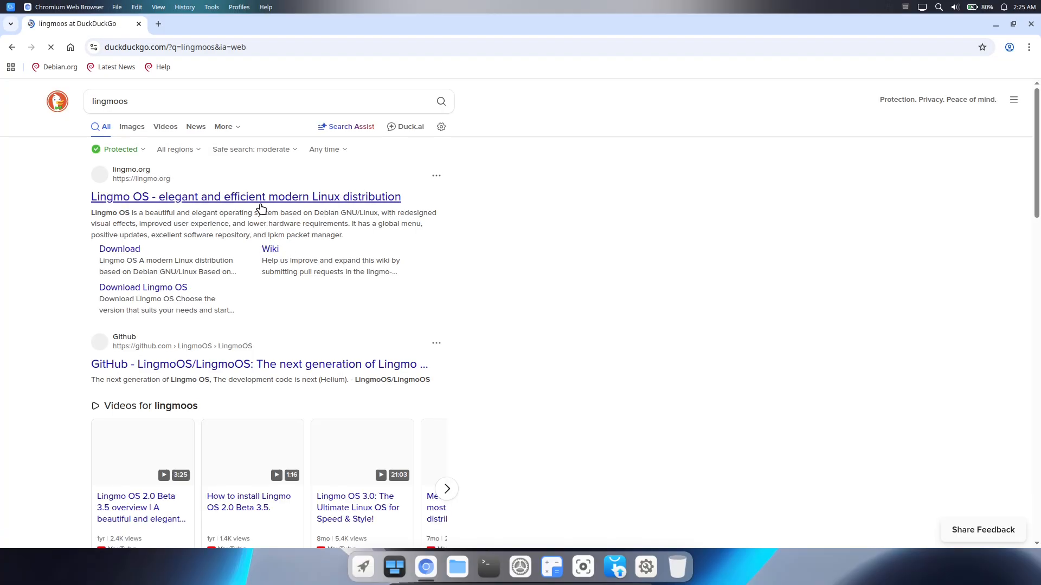
# Open lingmo.org from the results and browse its requirements and installation guide.
pyautogui.click(246, 196)
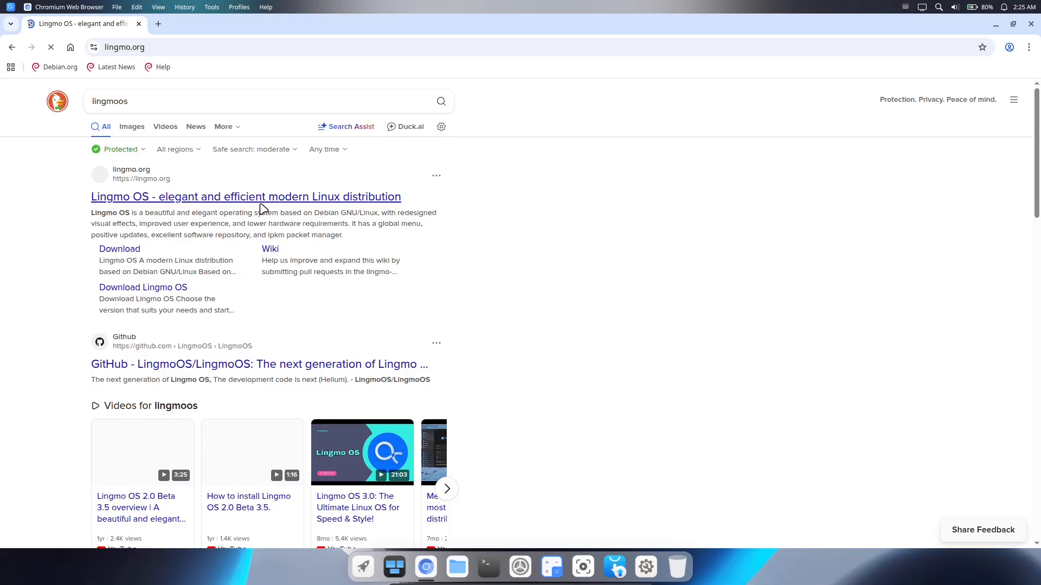
pyautogui.click(246, 196)
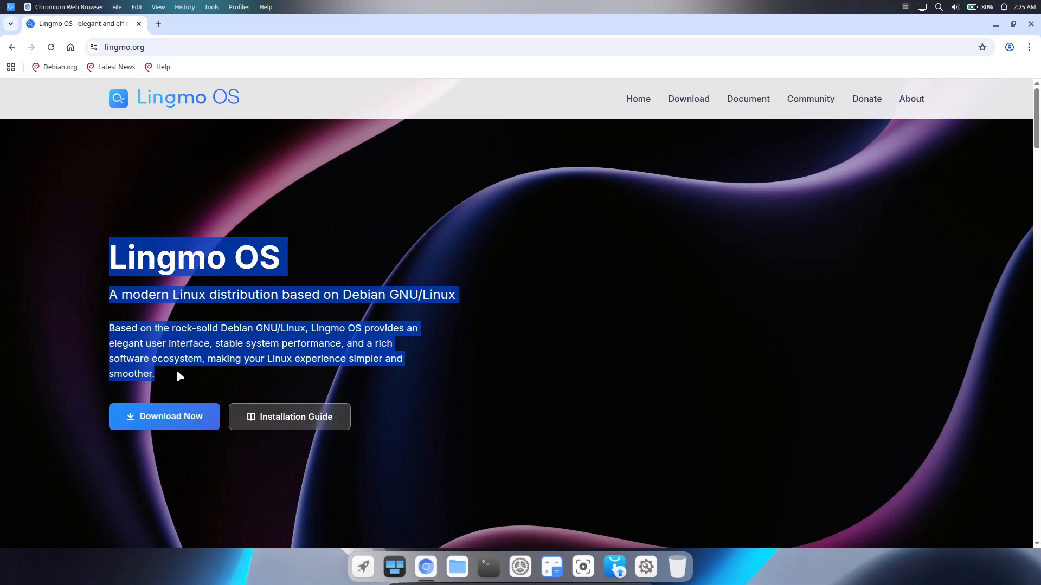
pyautogui.moveTo(689, 99)
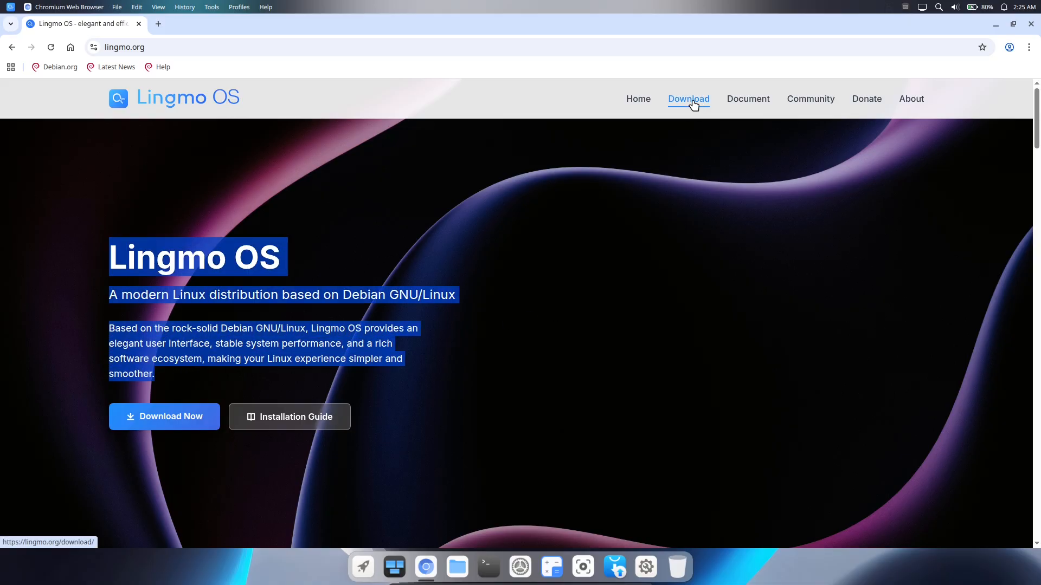
pyautogui.scroll(-3)
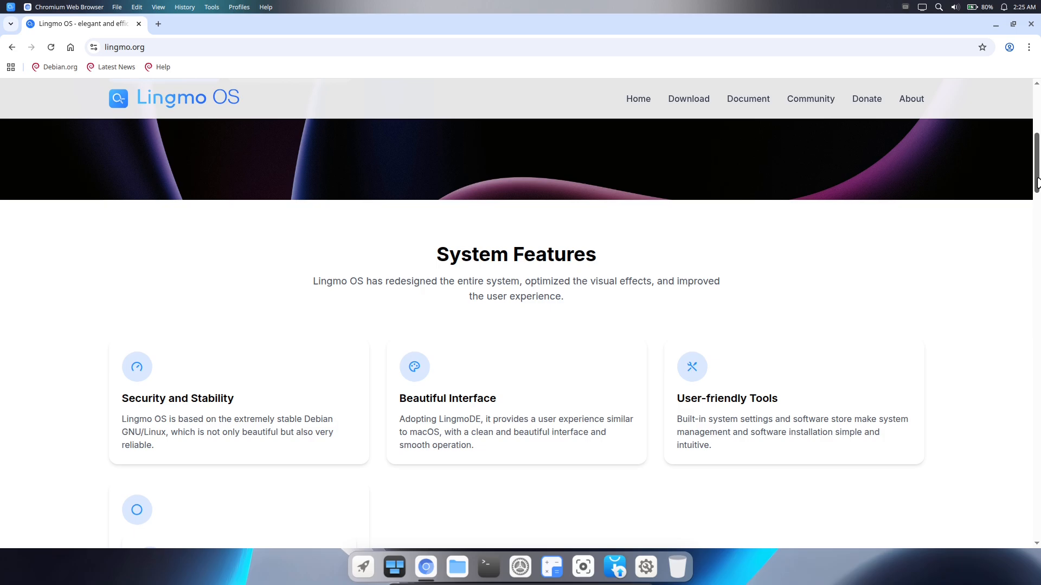
pyautogui.scroll(-3)
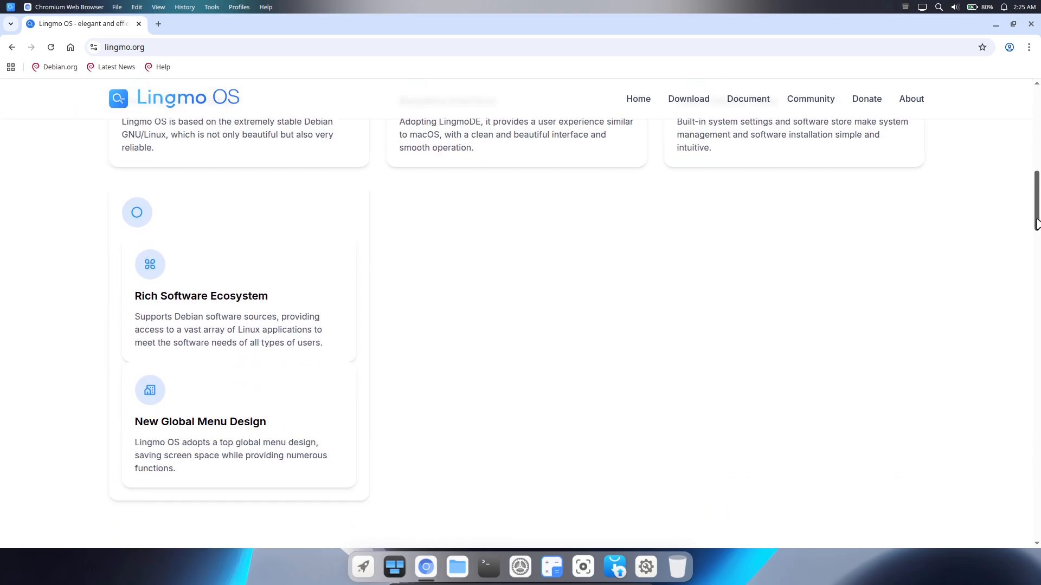
pyautogui.scroll(-3)
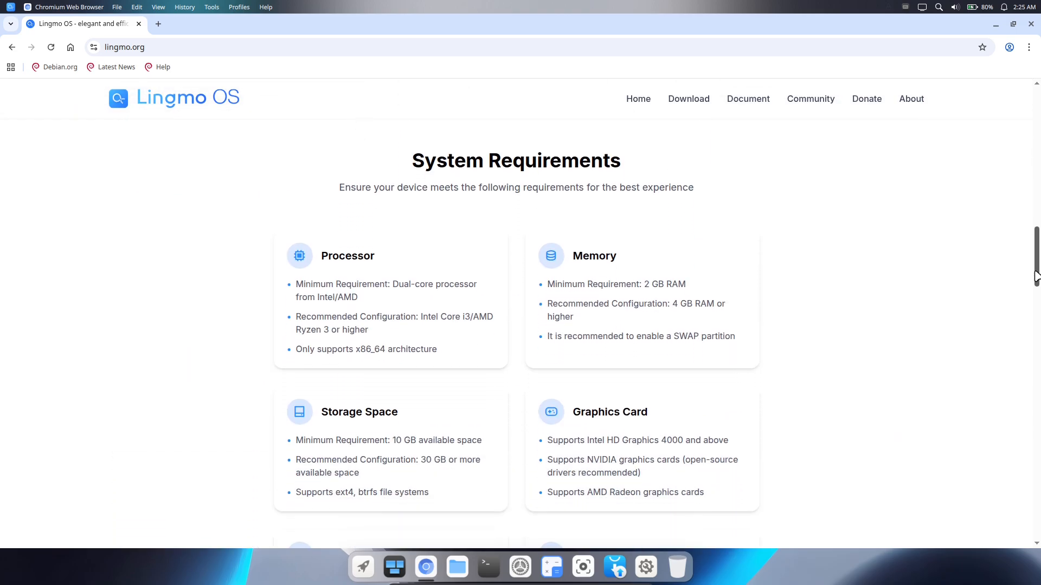
pyautogui.scroll(-3)
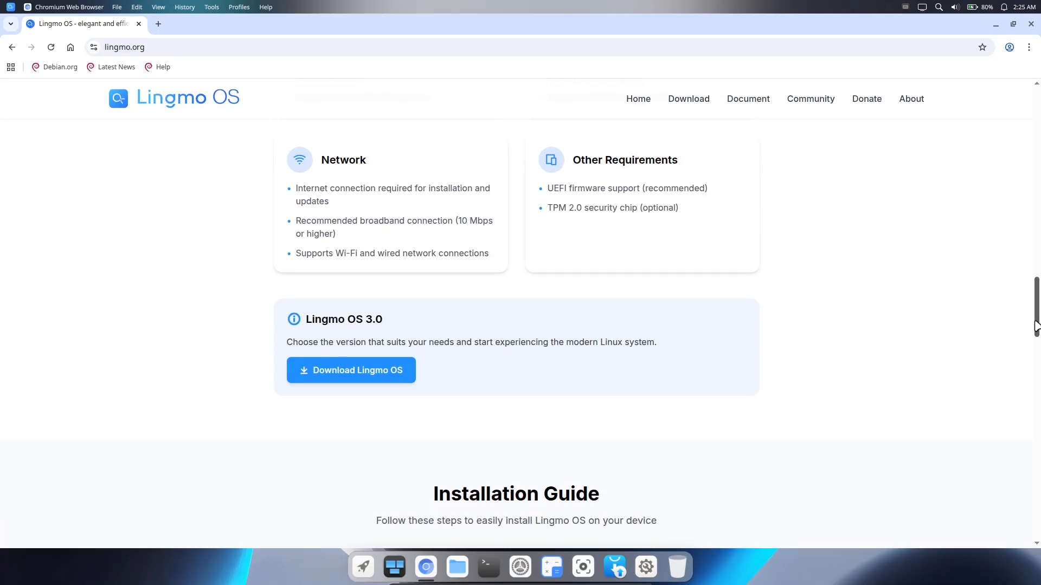
pyautogui.scroll(-3)
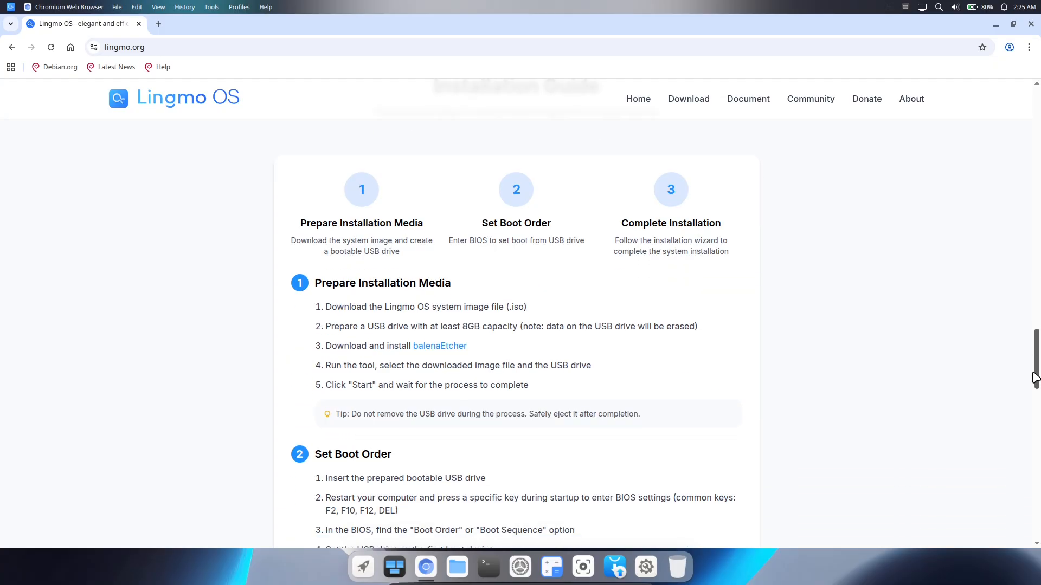
pyautogui.scroll(-3)
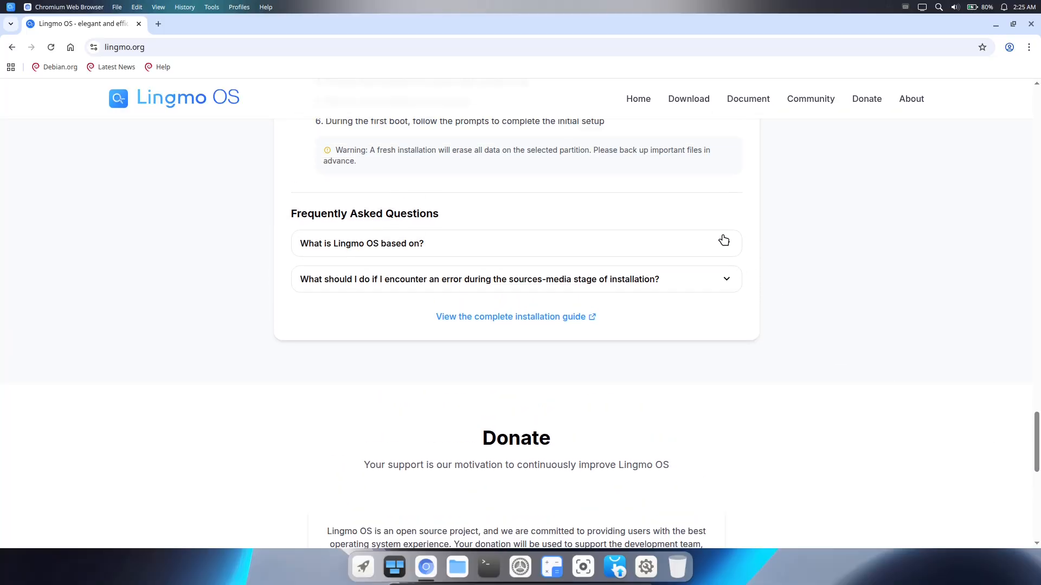
# Expand the FAQ answers and open the Download page in a new tab.
pyautogui.click(362, 244)
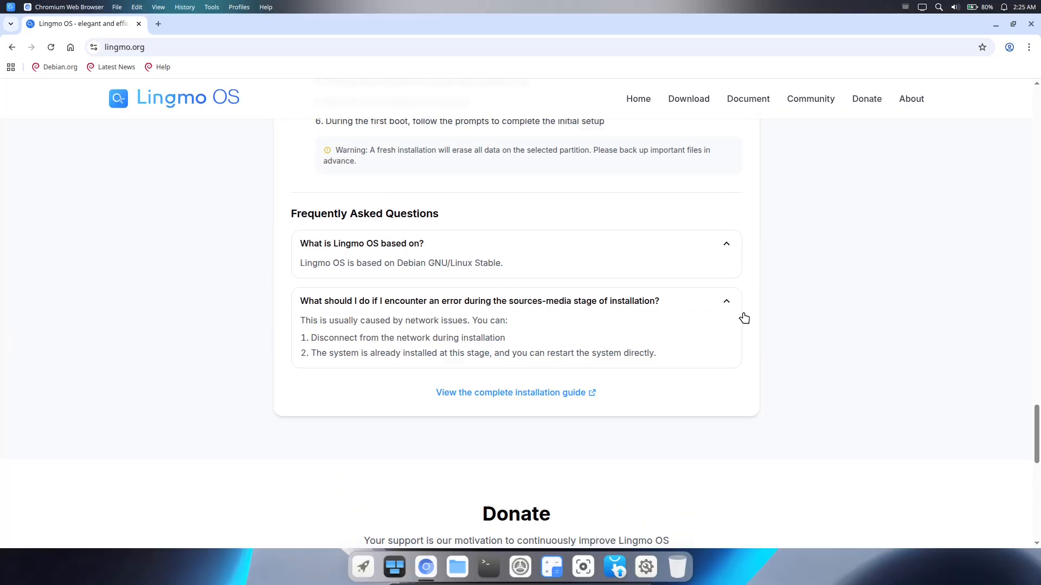
pyautogui.scroll(-3)
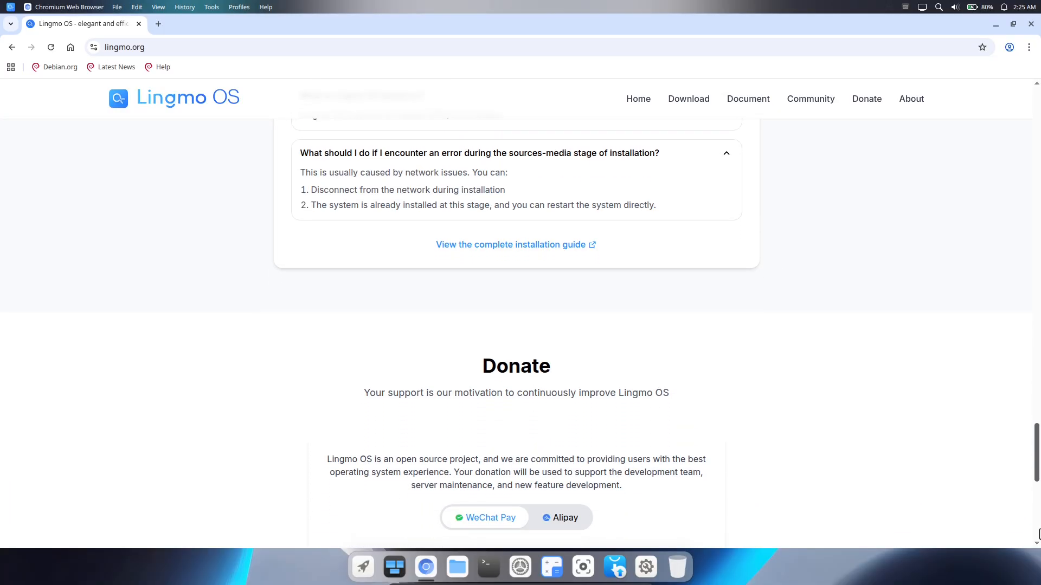
pyautogui.scroll(3)
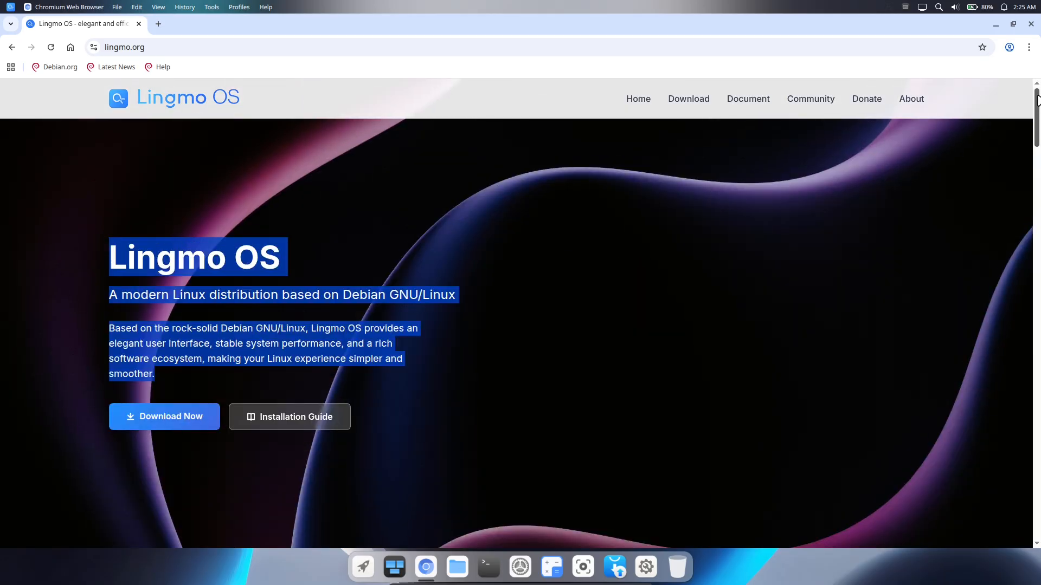
pyautogui.click(809, 99)
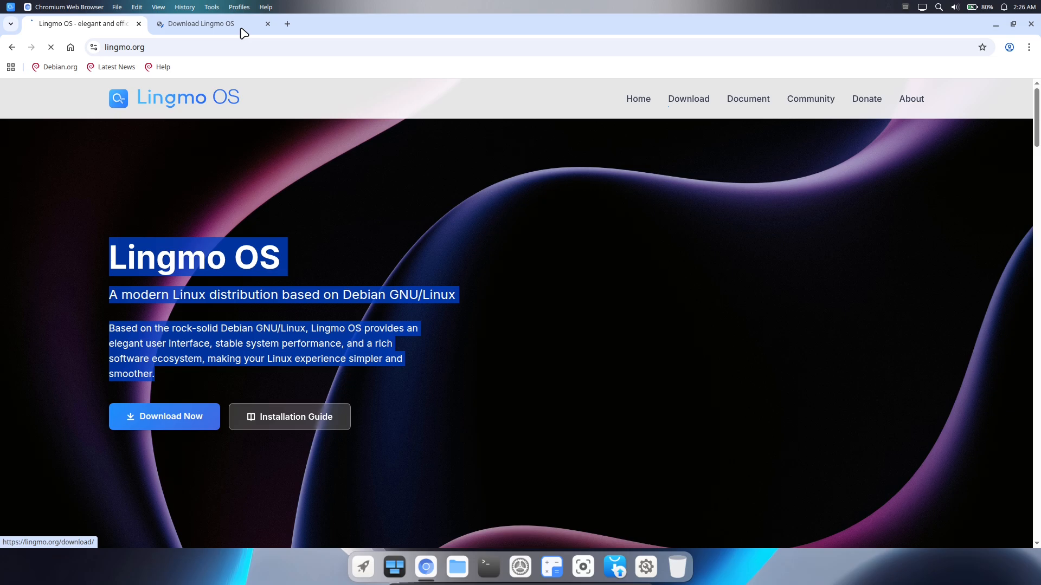
# Read the Lingmo OS 3.0 Stable download page and view its full changelog.
pyautogui.click(199, 23)
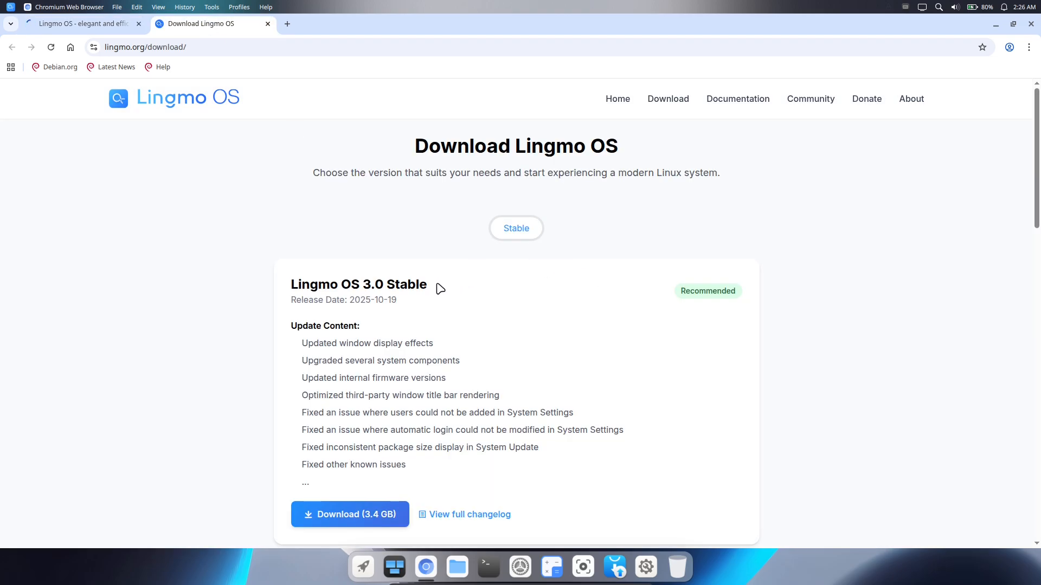
pyautogui.doubleClick(359, 284)
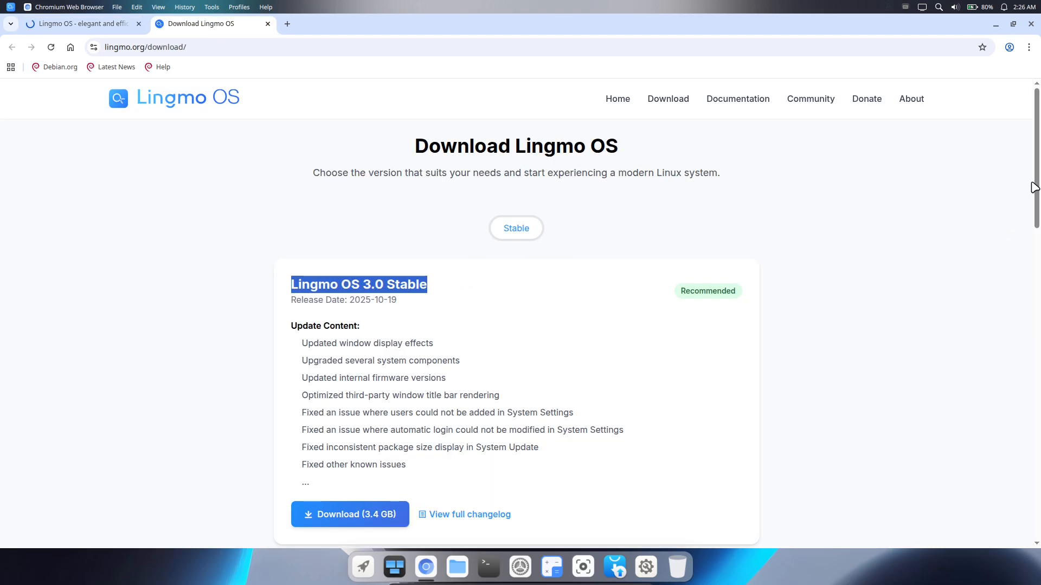
pyautogui.scroll(-3)
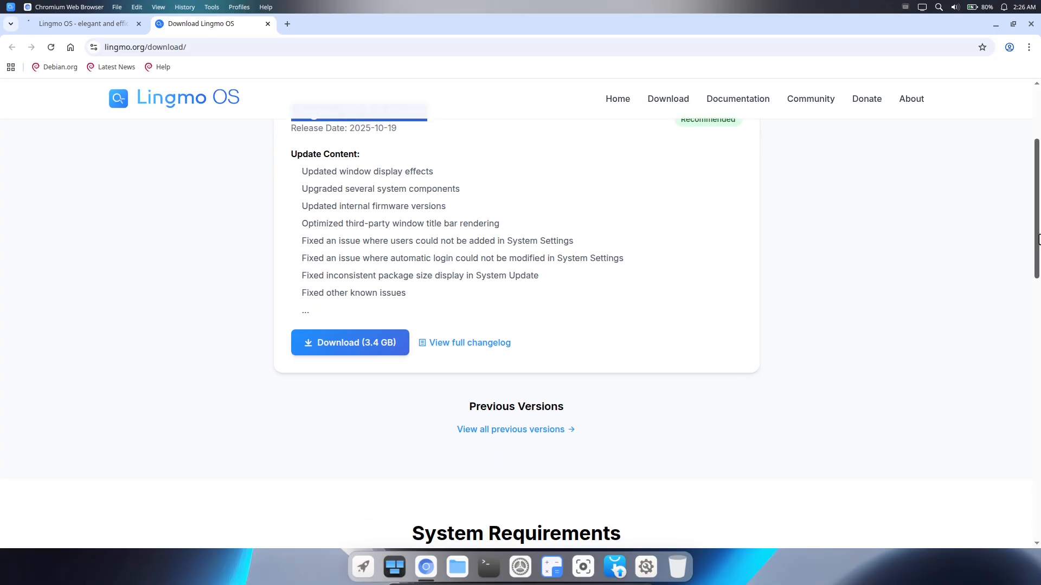
pyautogui.click(470, 342)
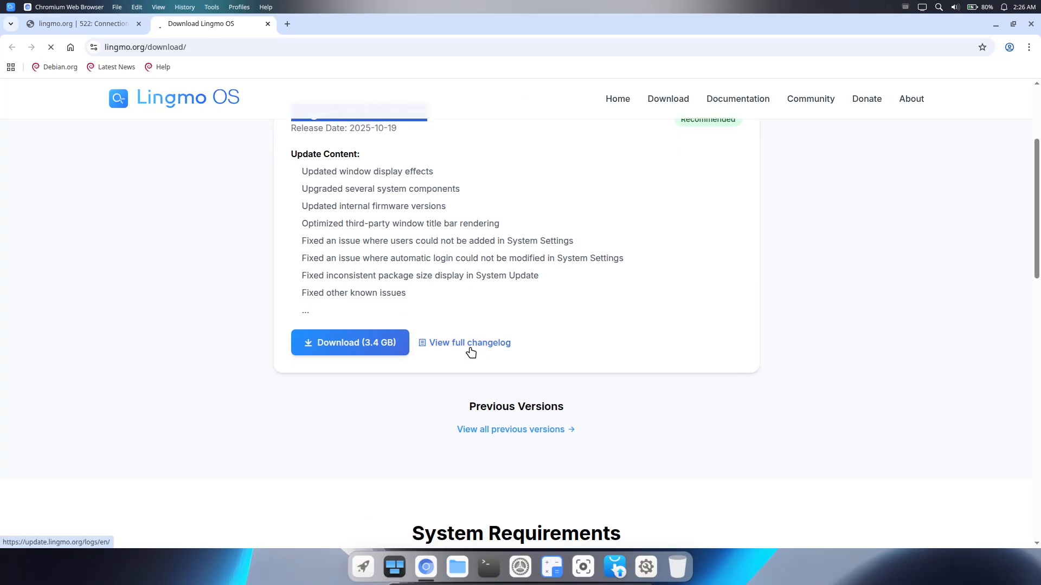
pyautogui.click(469, 343)
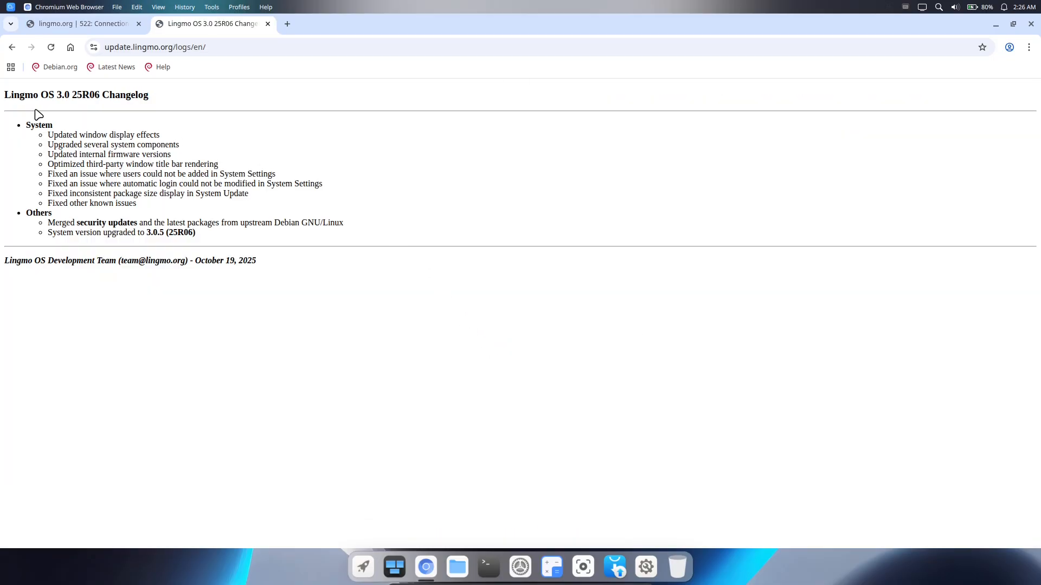
pyautogui.moveTo(220, 249)
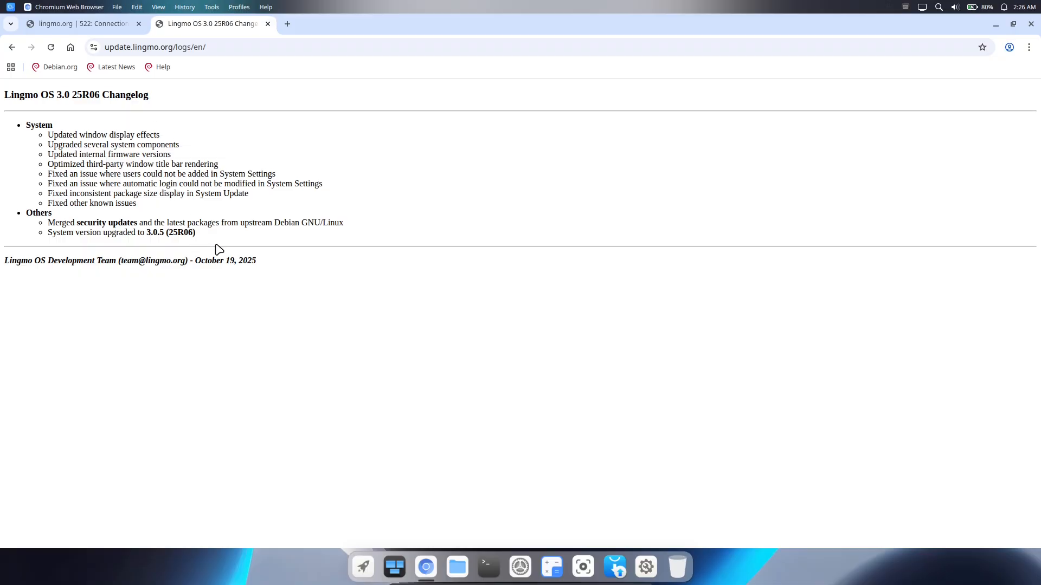
# Check the bbs.lingmo.org tab showing error 522, then close Chromium.
pyautogui.click(79, 24)
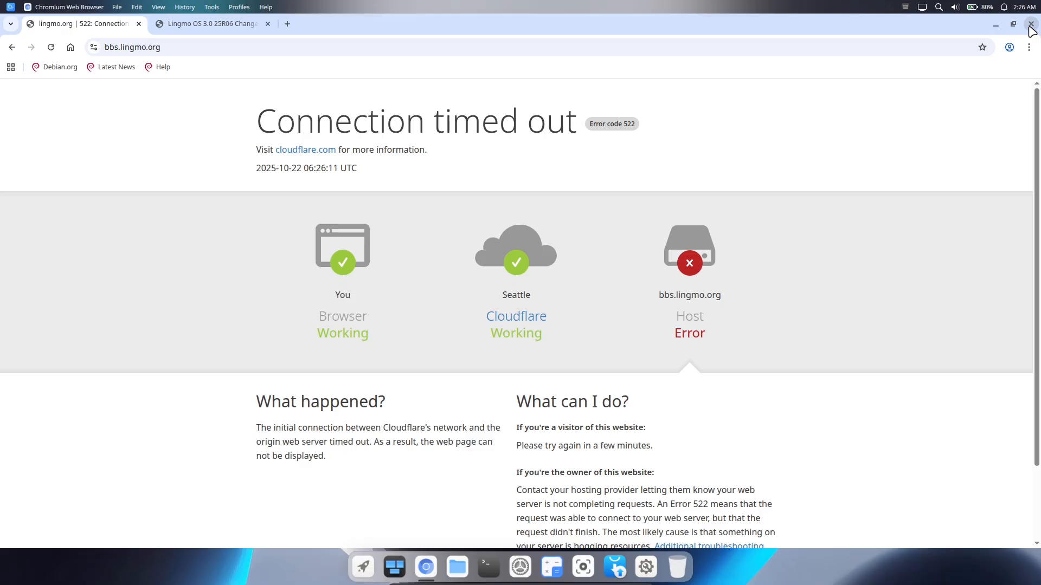
pyautogui.click(1030, 25)
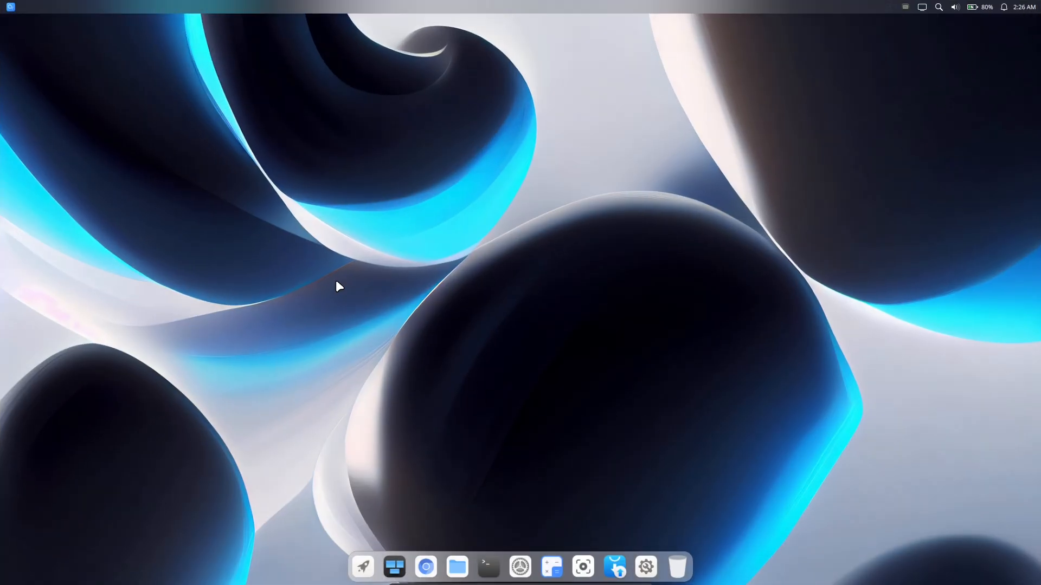
# Show the system menu with update, suspend, lock, reboot, shutdown and log out options.
pyautogui.click(10, 8)
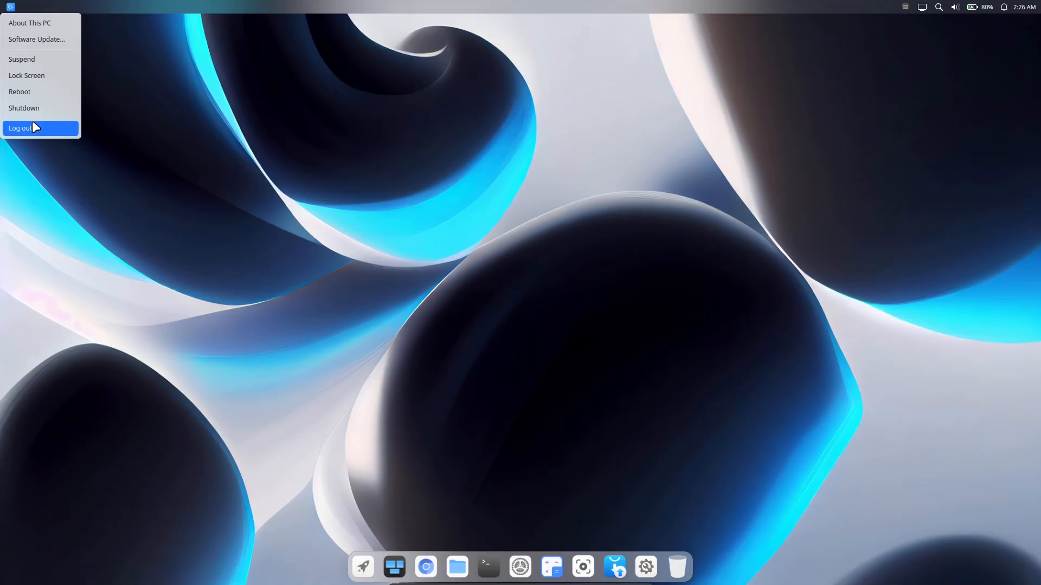